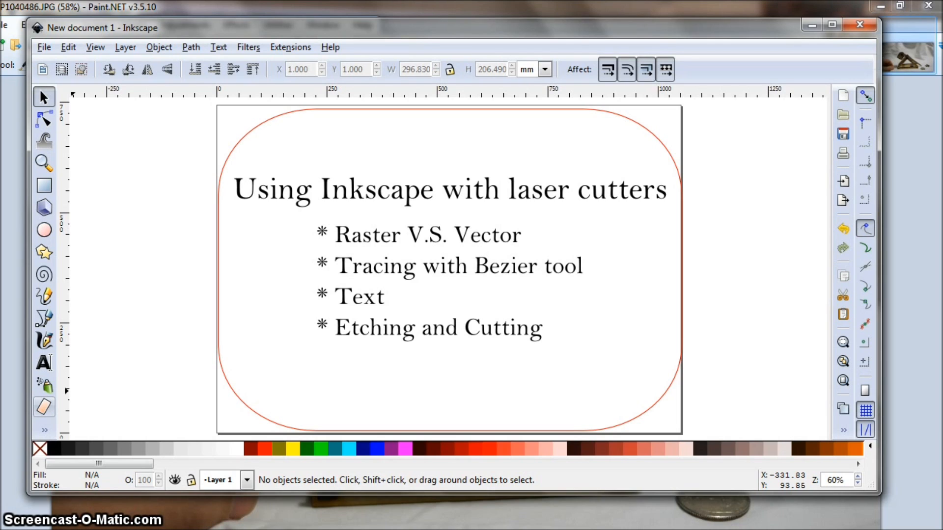
mouse_move(303, 354)
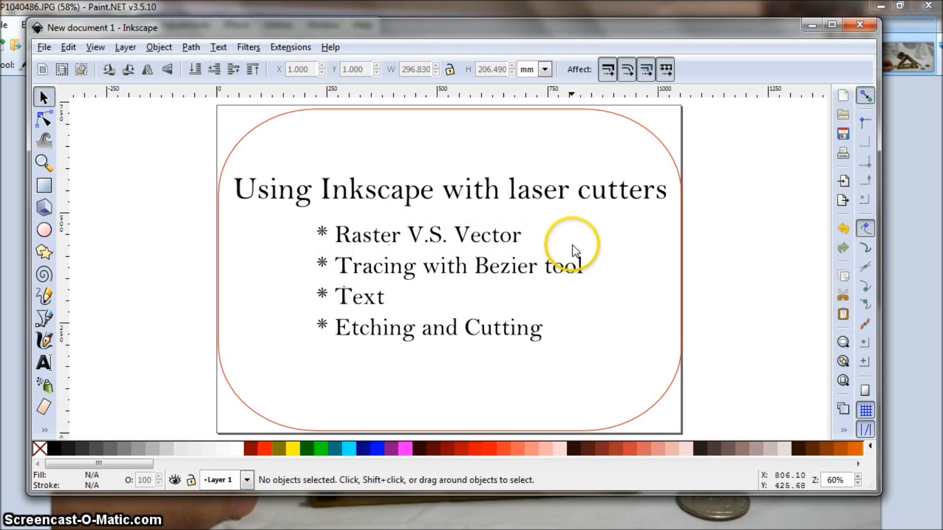
mouse_move(620, 240)
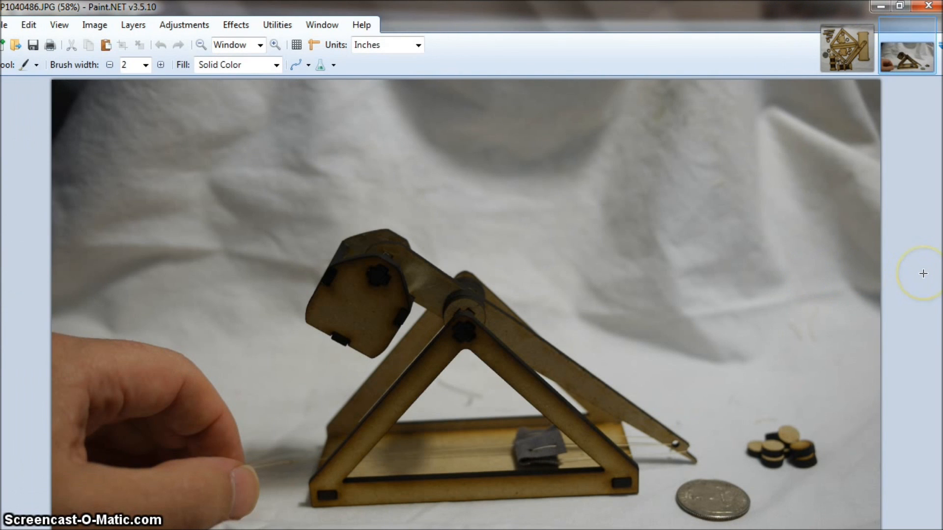
mouse_move(777, 274)
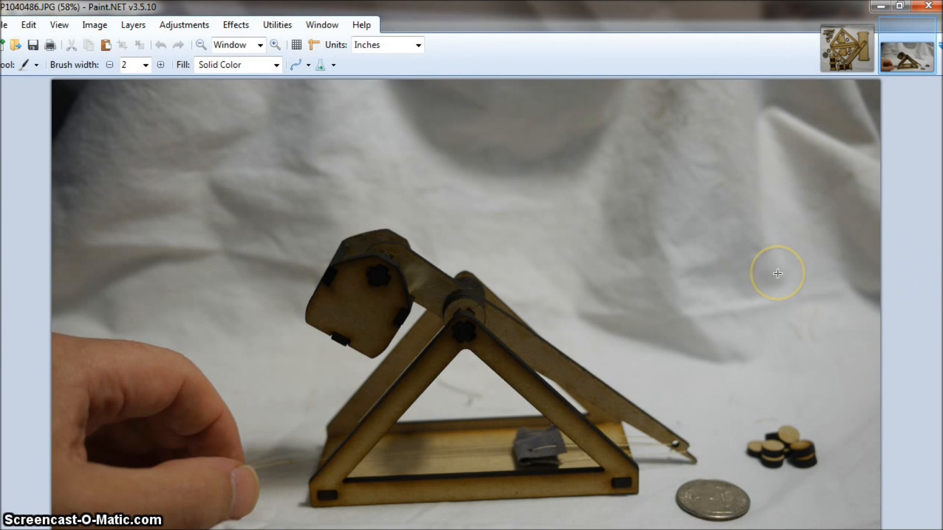
mouse_move(803, 78)
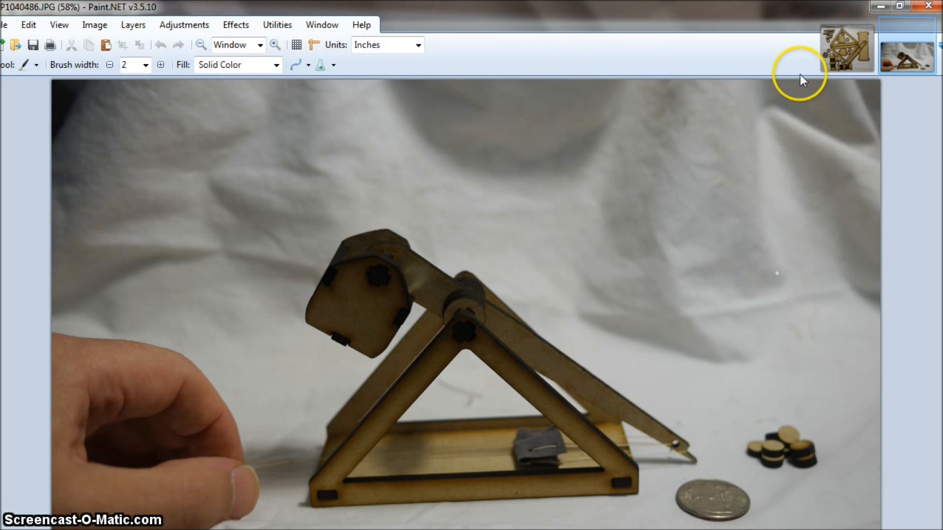
Remove the old traced dog outline so the enlarged cat photo fills the page for tracing
left_click(845, 47)
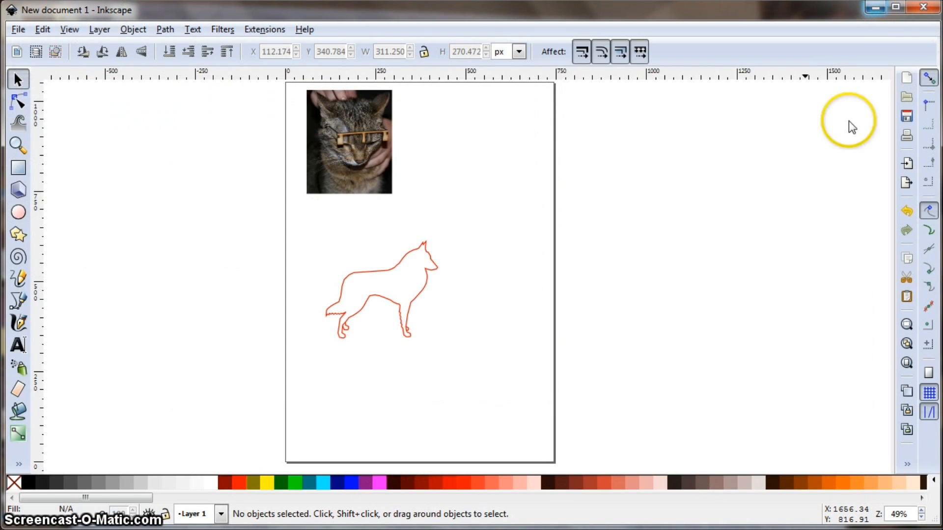
mouse_move(765, 280)
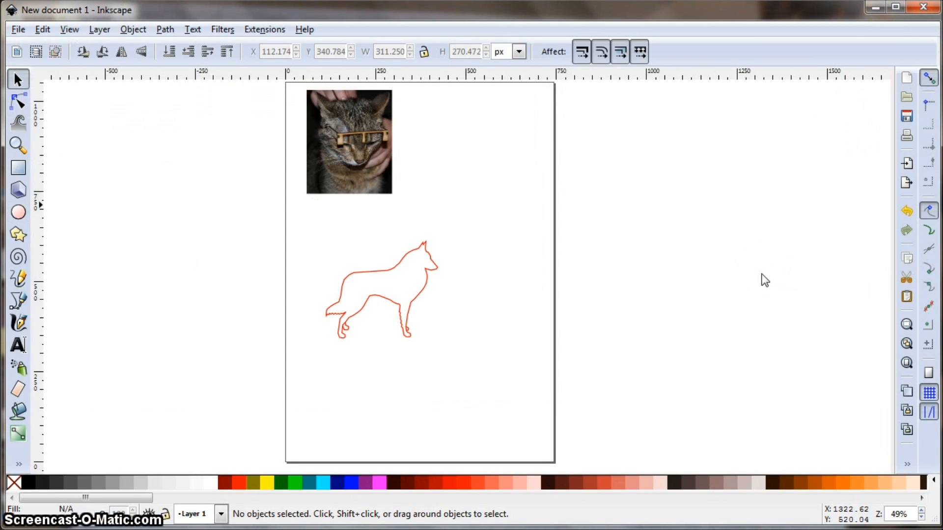
mouse_move(292, 178)
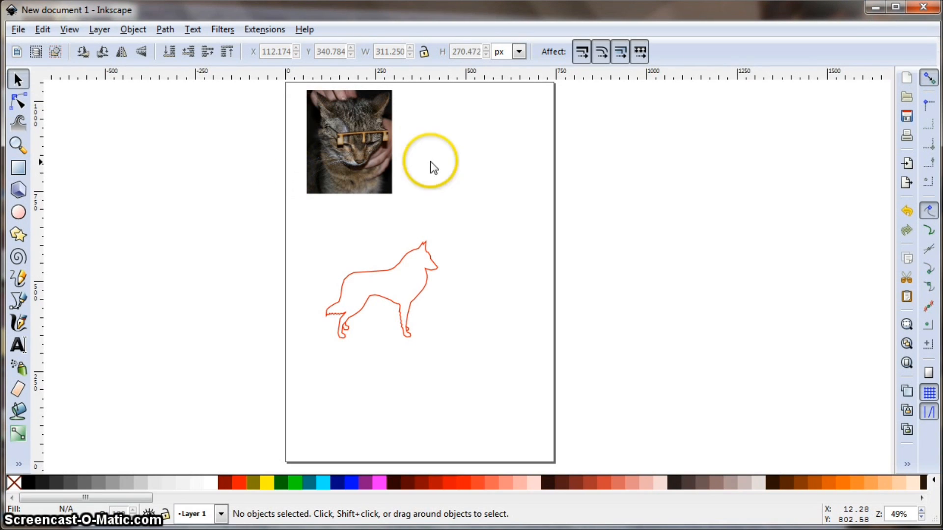
mouse_move(509, 168)
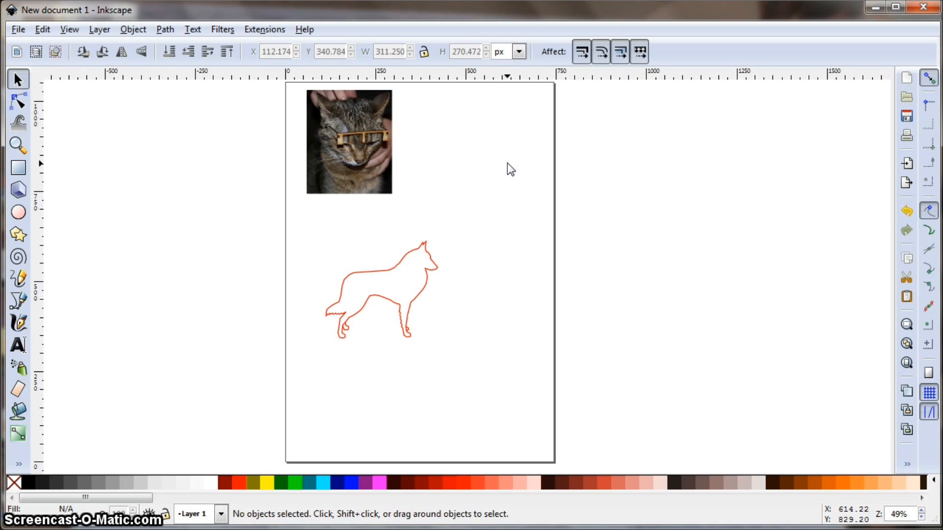
left_click(381, 289)
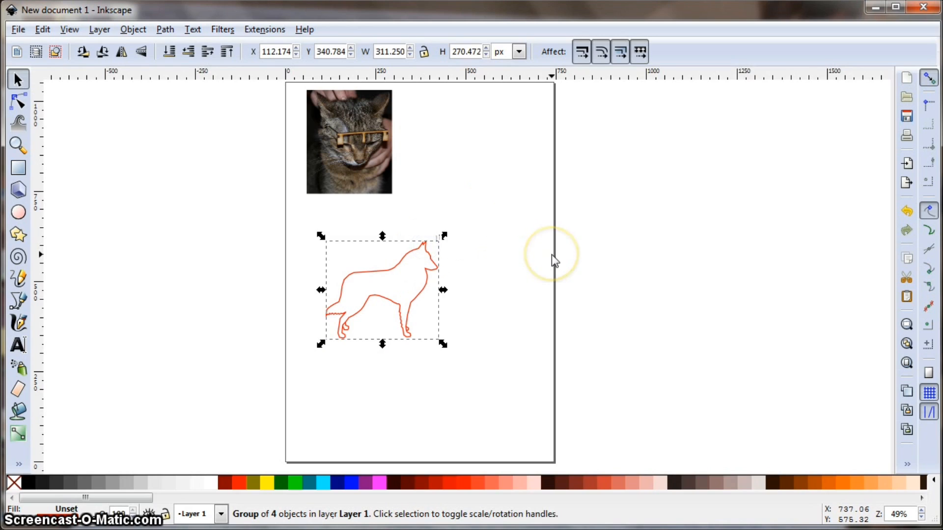
mouse_move(552, 259)
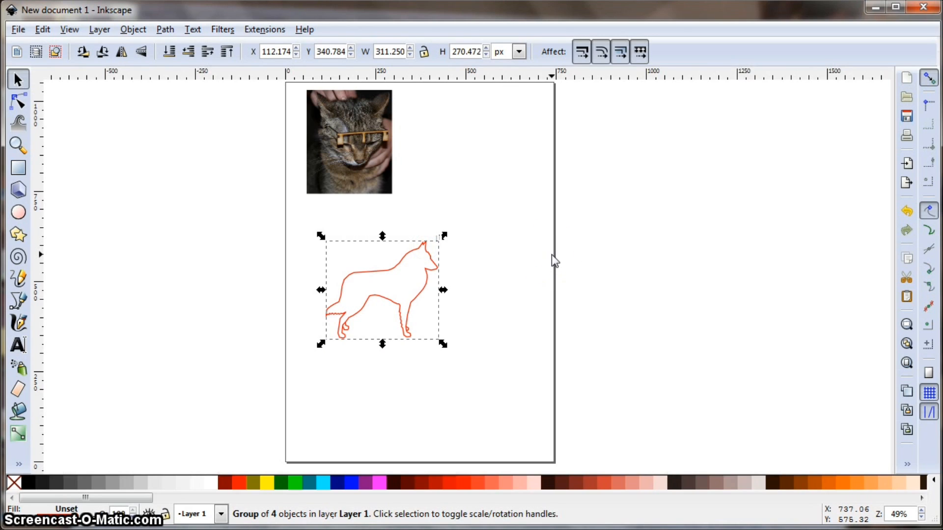
mouse_move(358, 178)
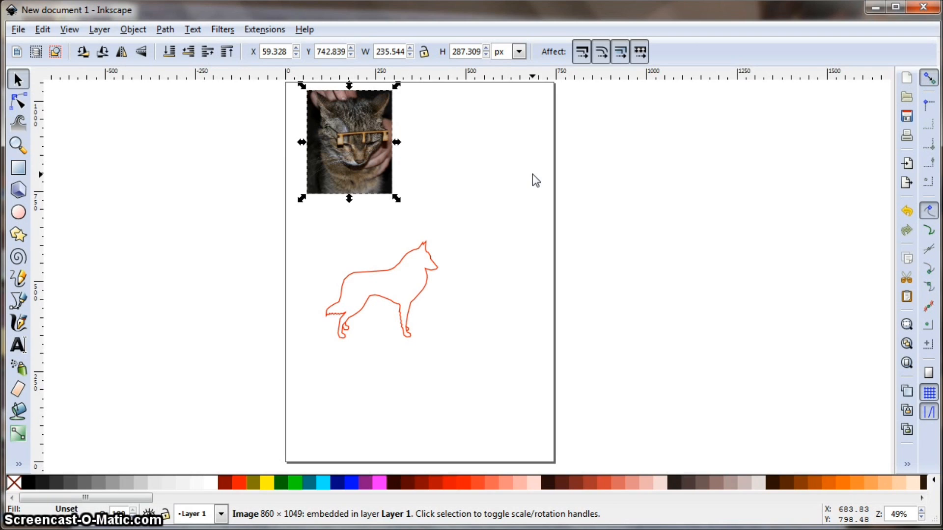
mouse_move(441, 99)
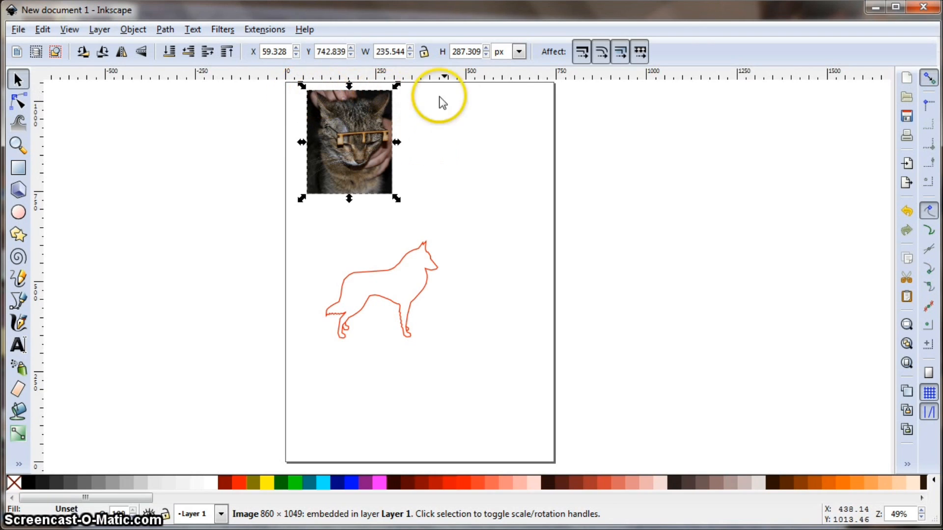
mouse_move(288, 105)
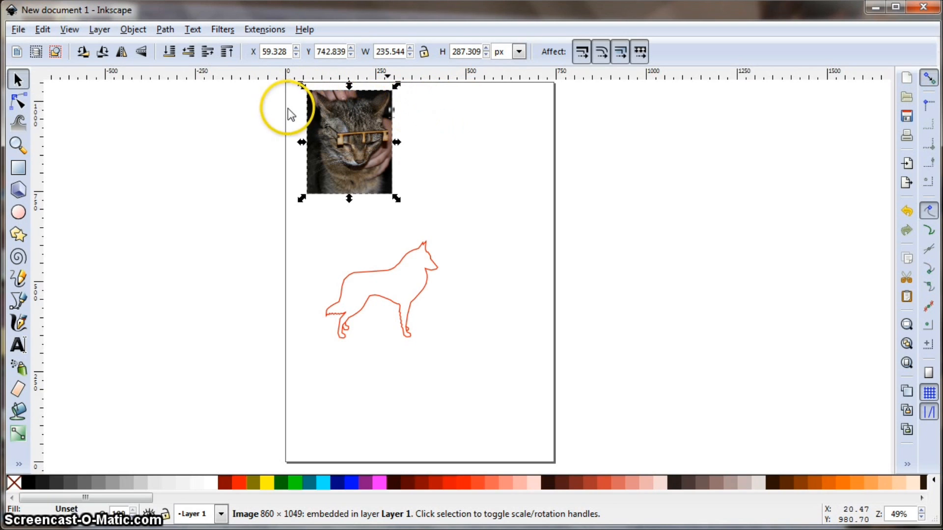
mouse_move(397, 126)
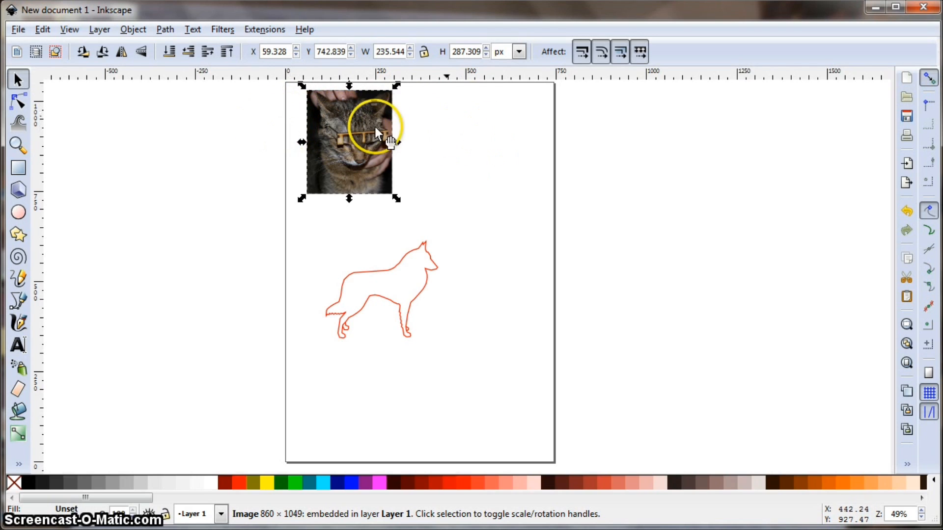
mouse_move(444, 136)
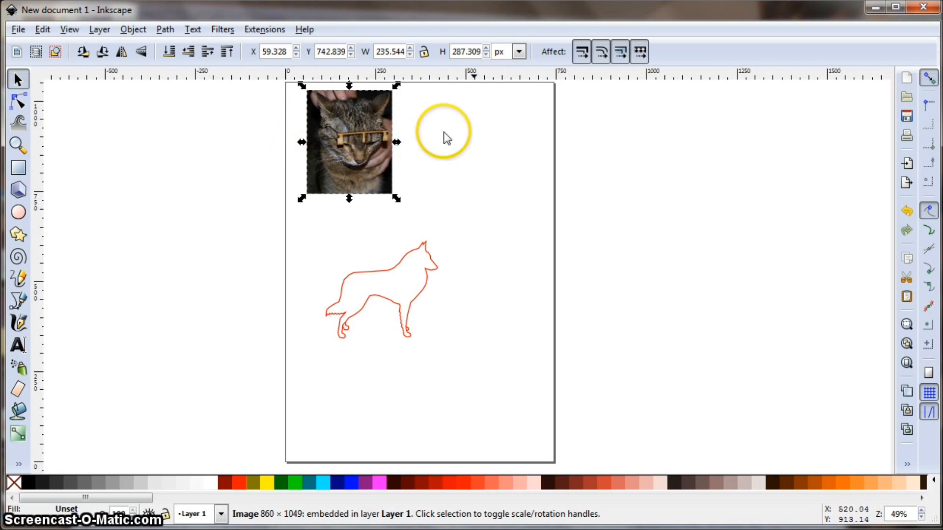
mouse_move(486, 151)
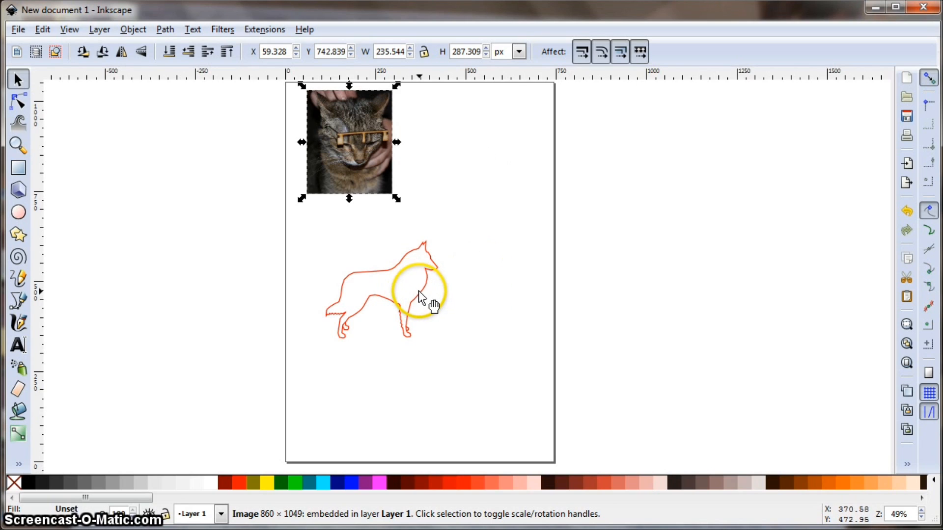
left_click(414, 294)
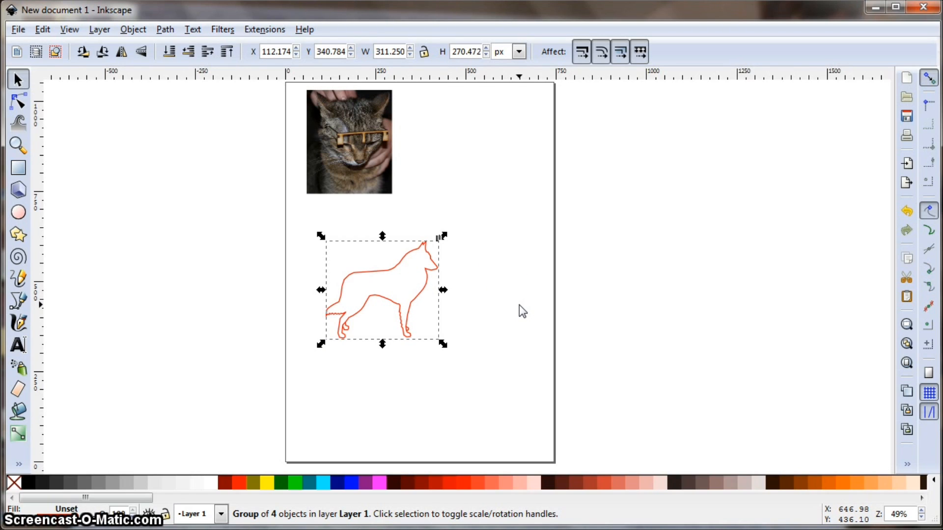
mouse_move(490, 258)
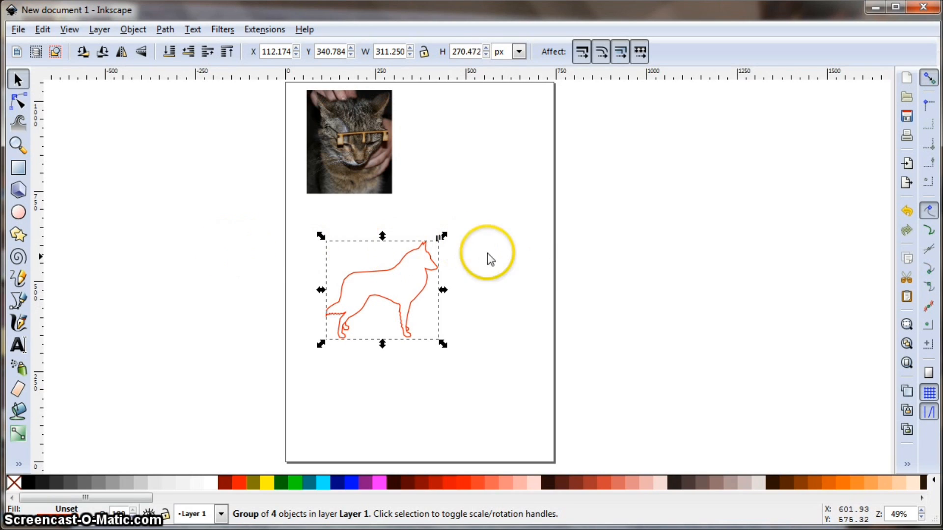
mouse_move(451, 267)
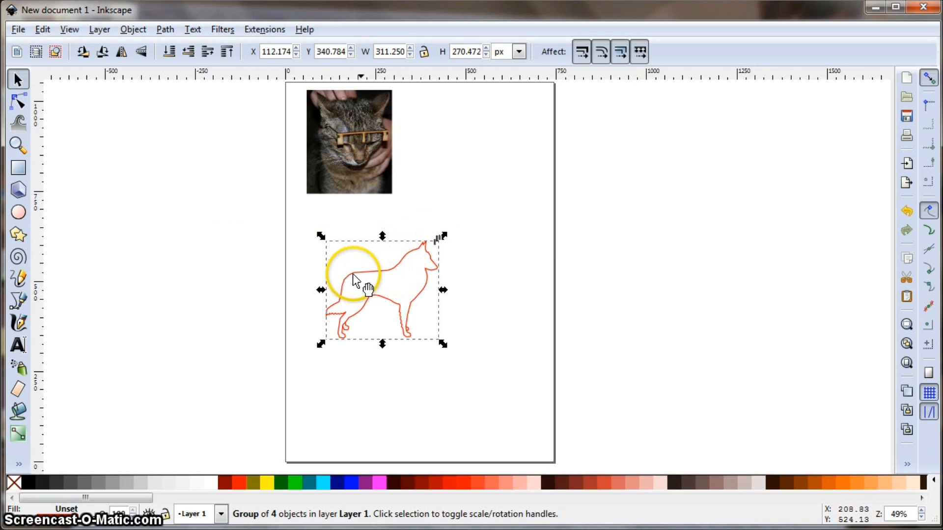
mouse_move(352, 345)
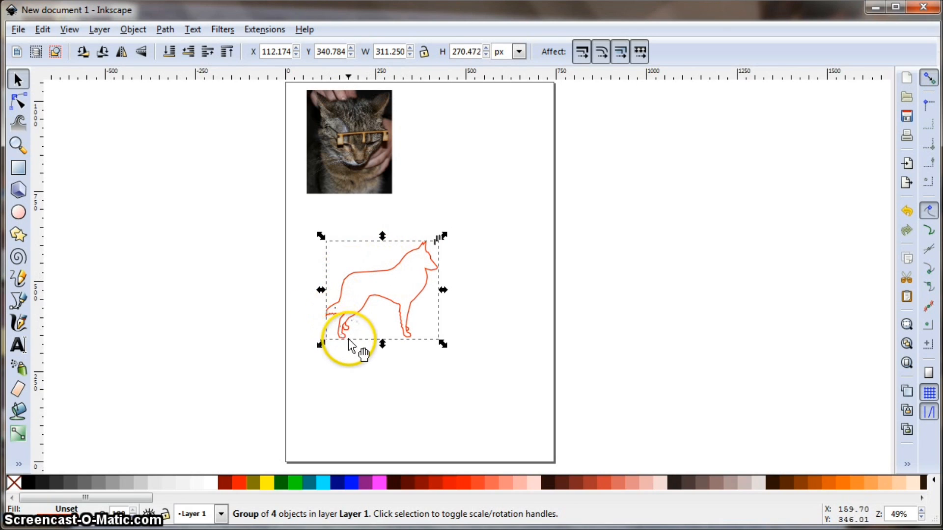
mouse_move(382, 335)
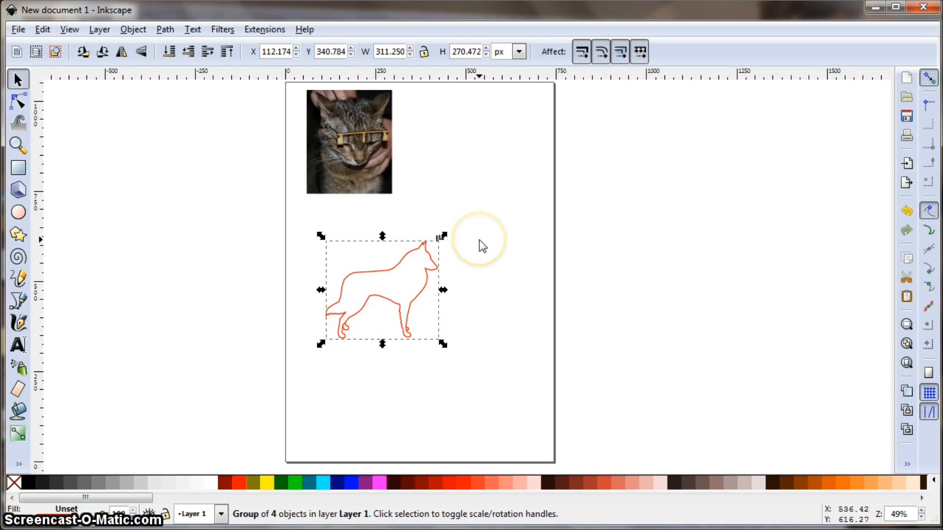
mouse_move(492, 252)
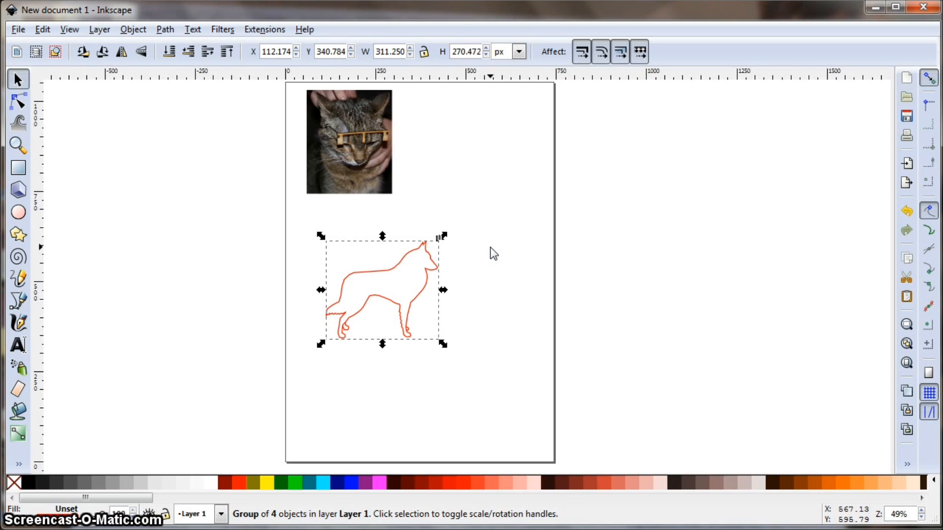
mouse_move(318, 147)
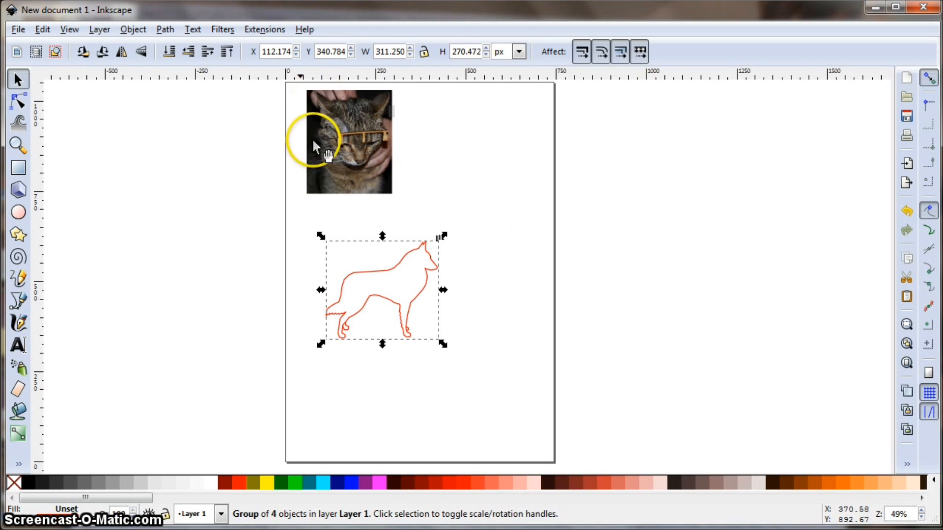
mouse_move(448, 190)
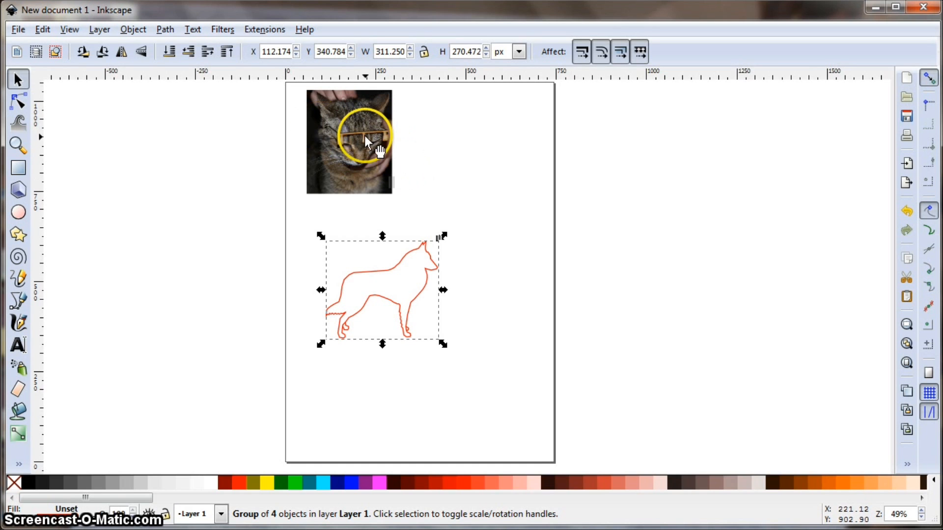
mouse_move(510, 212)
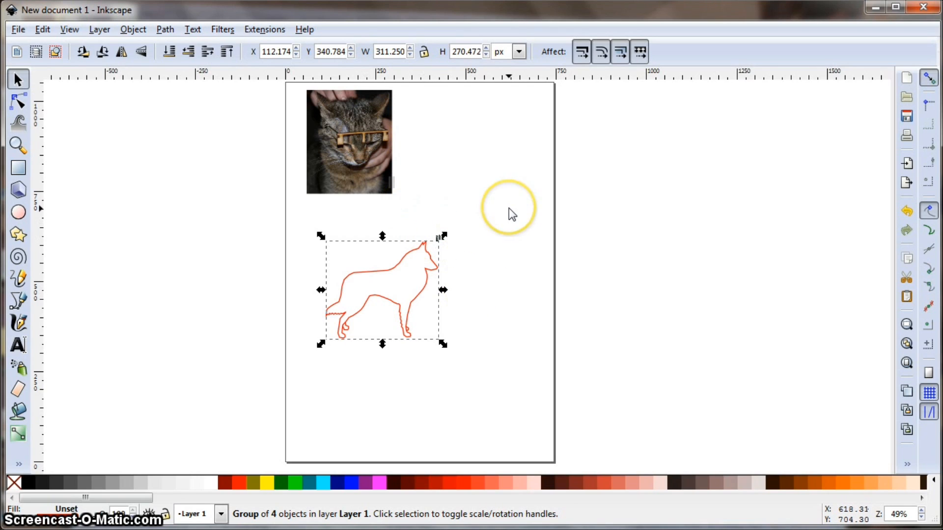
mouse_move(510, 214)
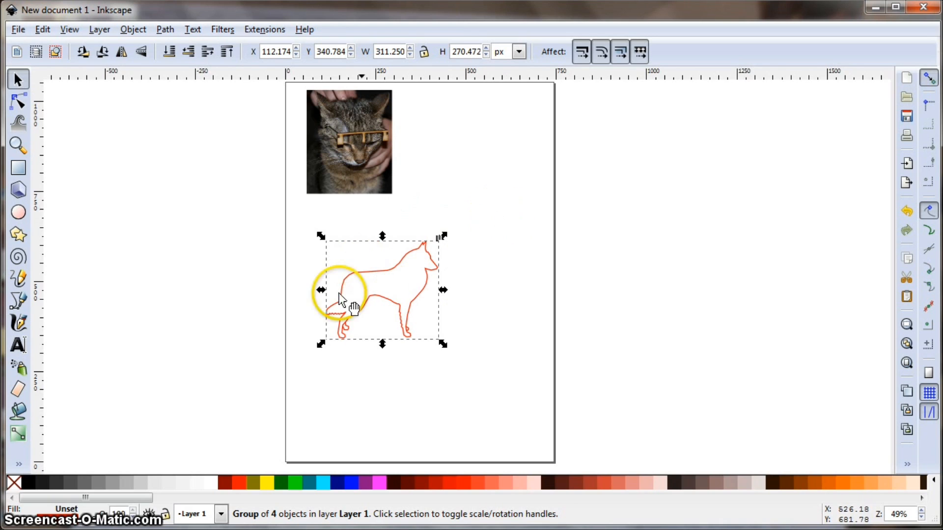
key("Delete")
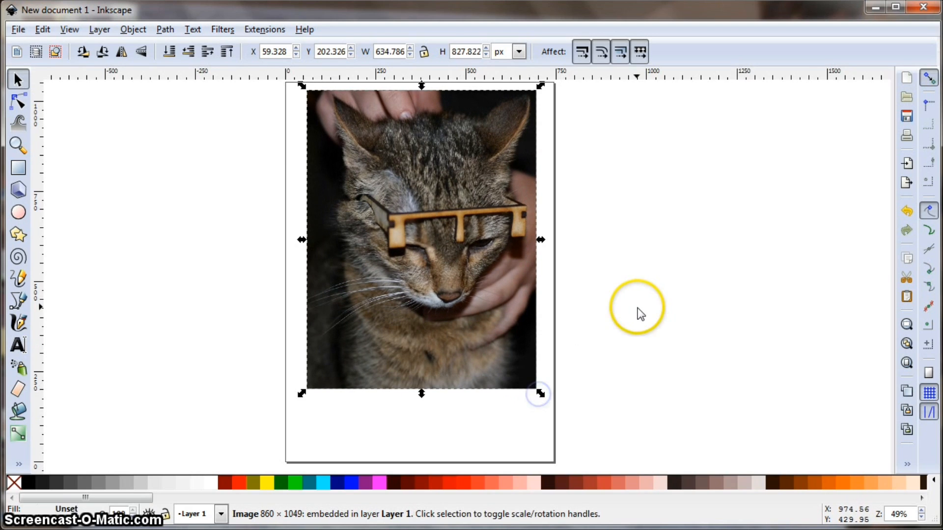
mouse_move(663, 300)
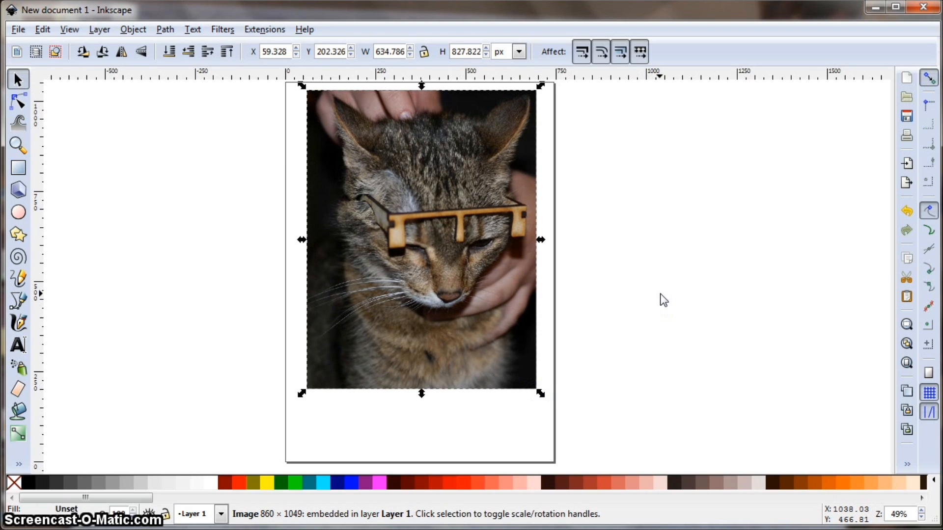
mouse_move(42, 289)
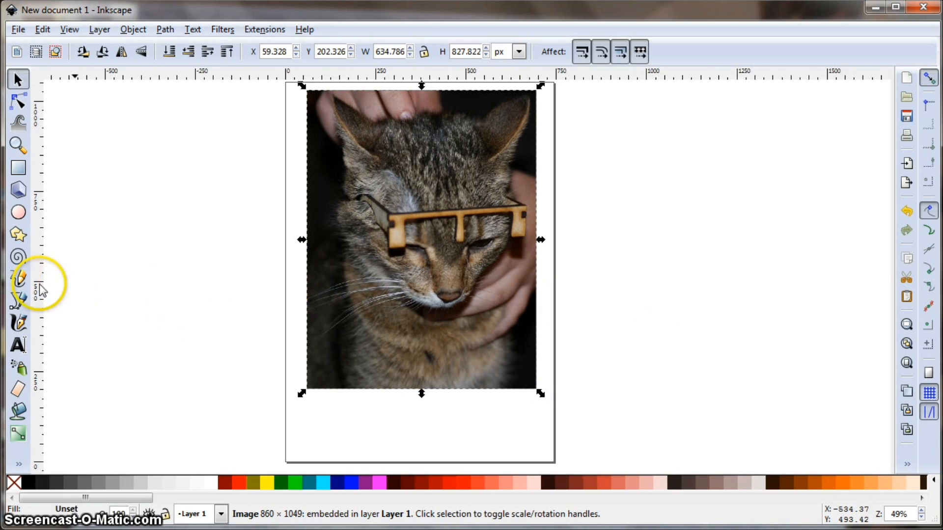
mouse_move(18, 301)
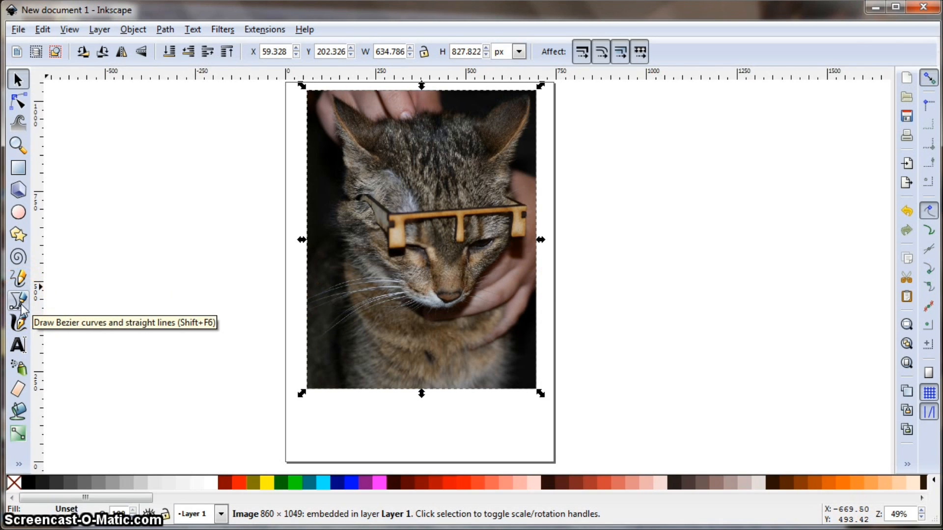
Draw a closed red Bezier outline point by point around the cat's head and ears
left_click(19, 301)
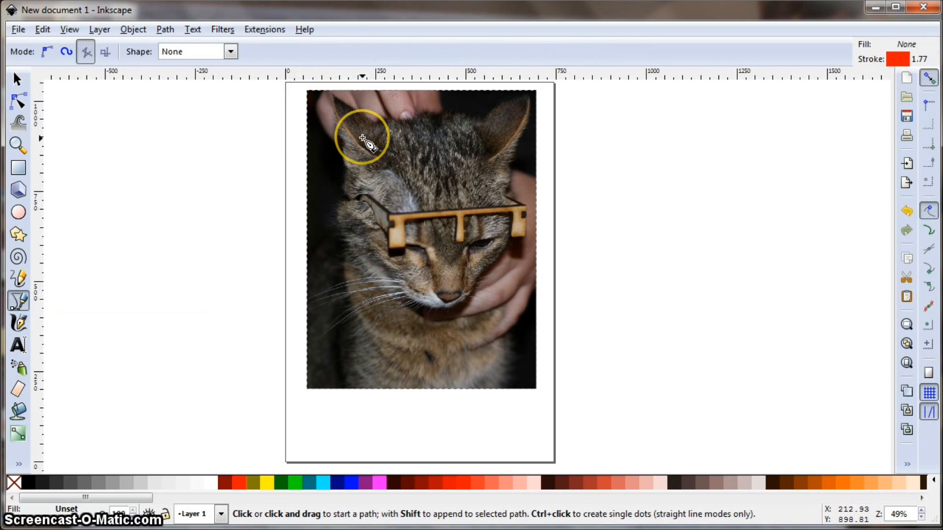
left_click(334, 96)
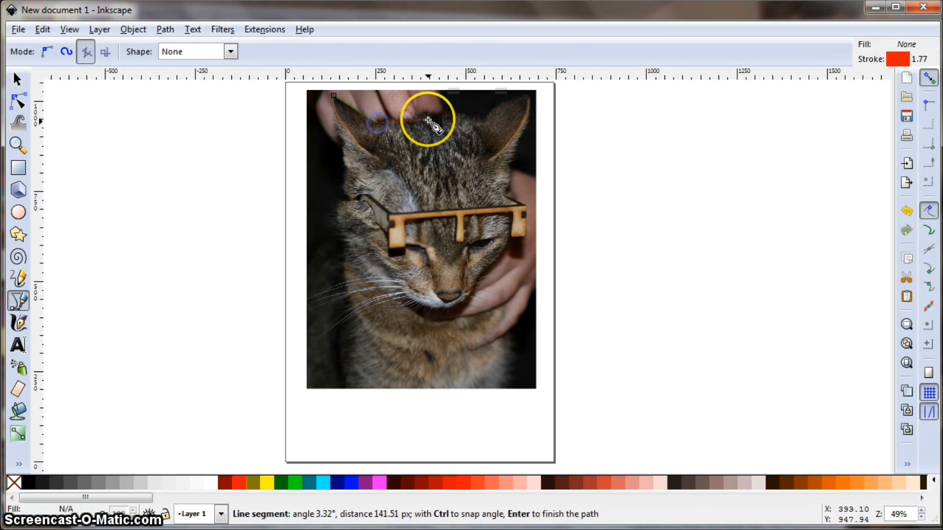
left_click(455, 113)
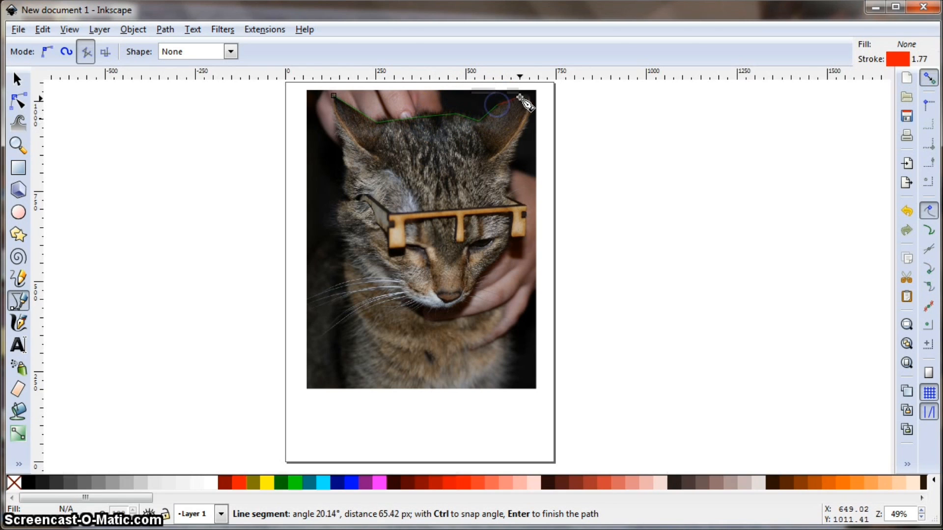
mouse_move(526, 130)
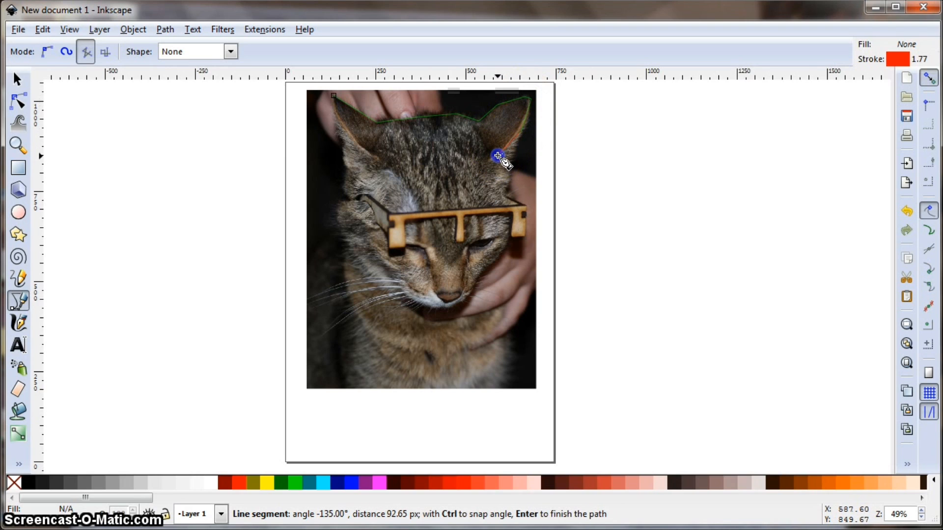
mouse_move(508, 187)
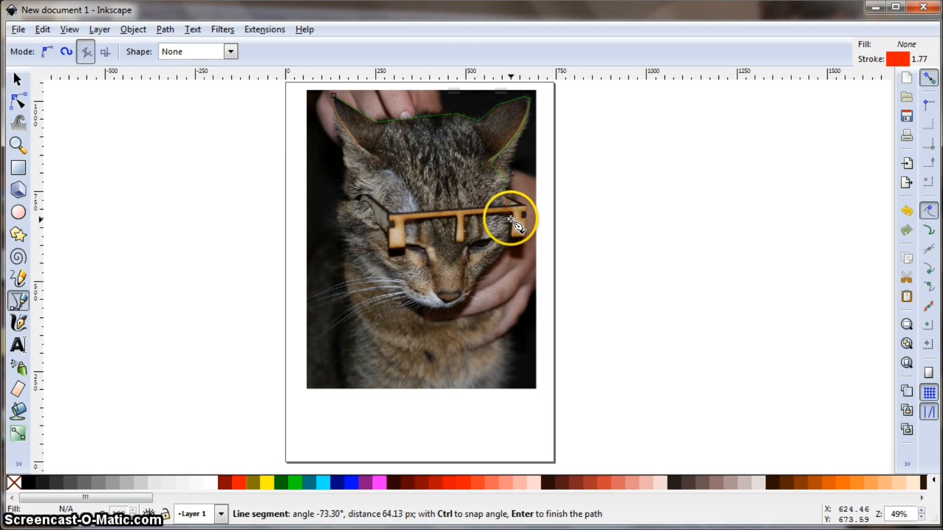
mouse_move(496, 274)
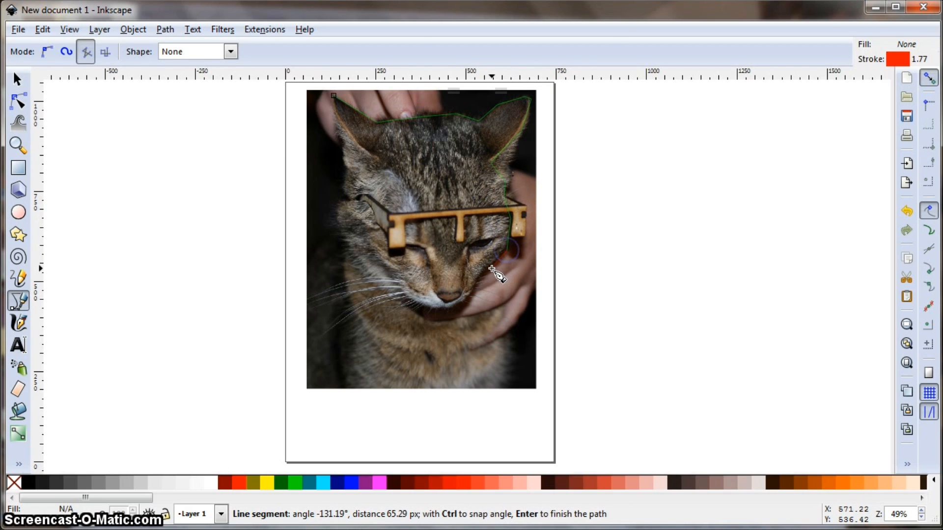
mouse_move(470, 306)
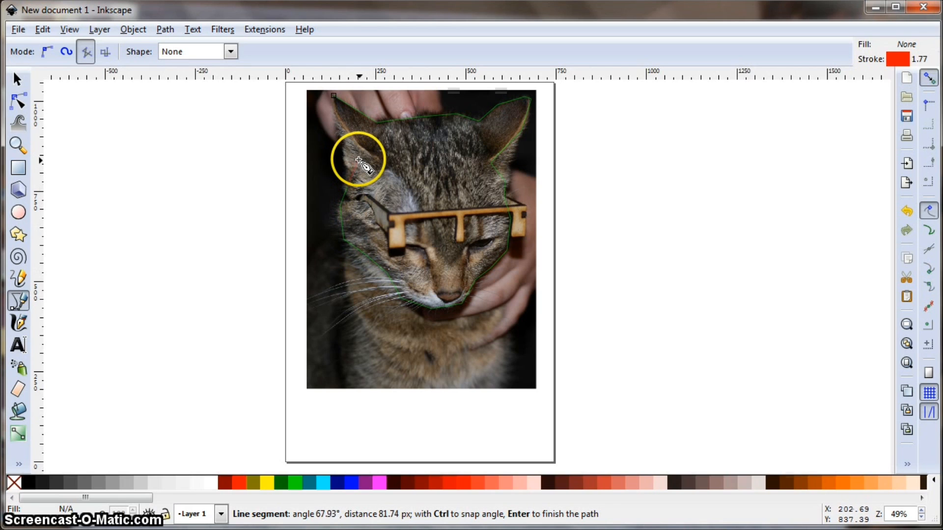
mouse_move(342, 123)
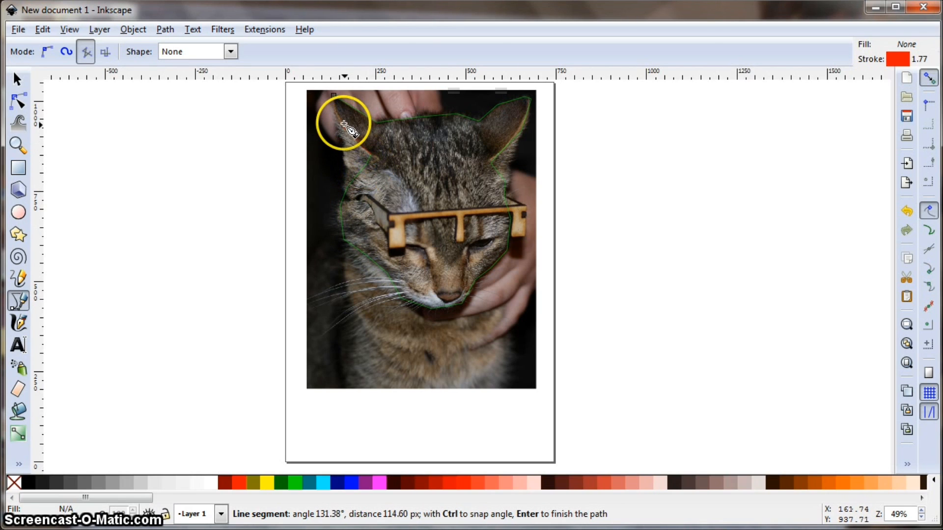
left_click(345, 127)
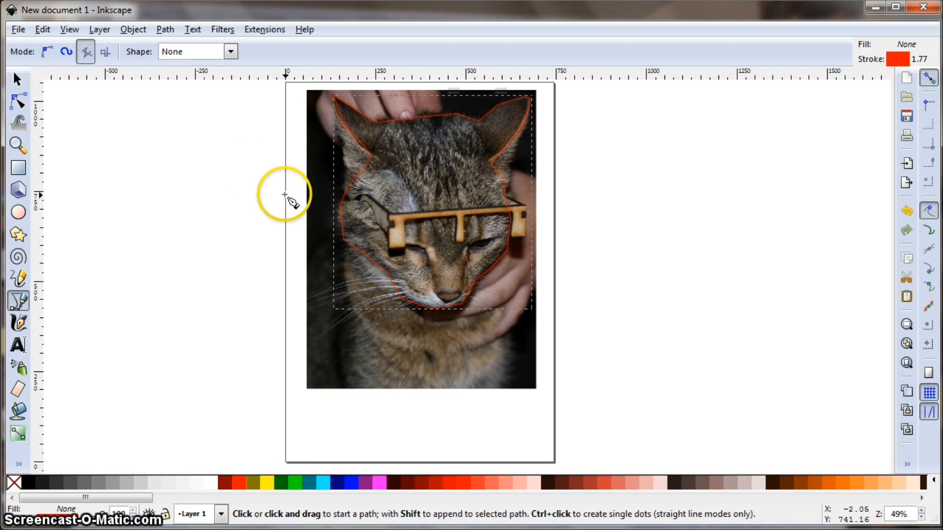
mouse_move(393, 166)
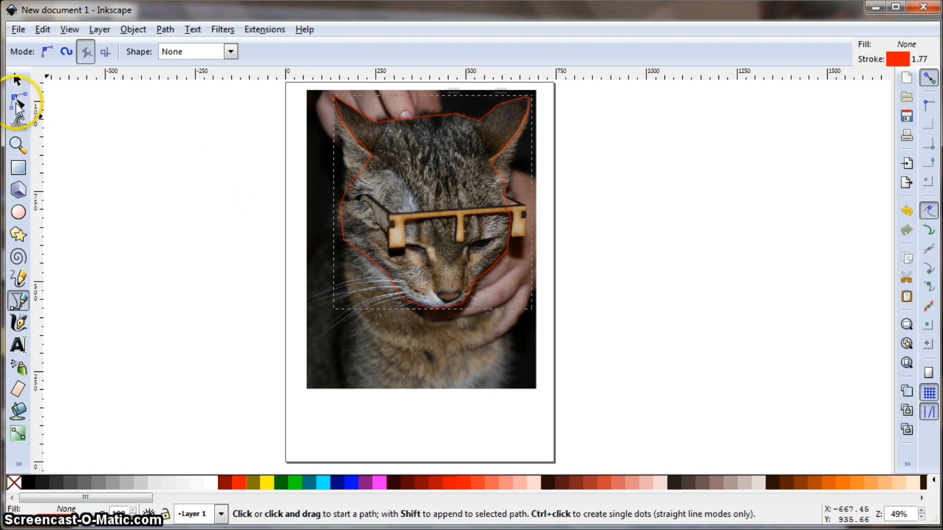
Select most nodes of the cat-head outline and make them smooth, rounding its corners
left_click(18, 101)
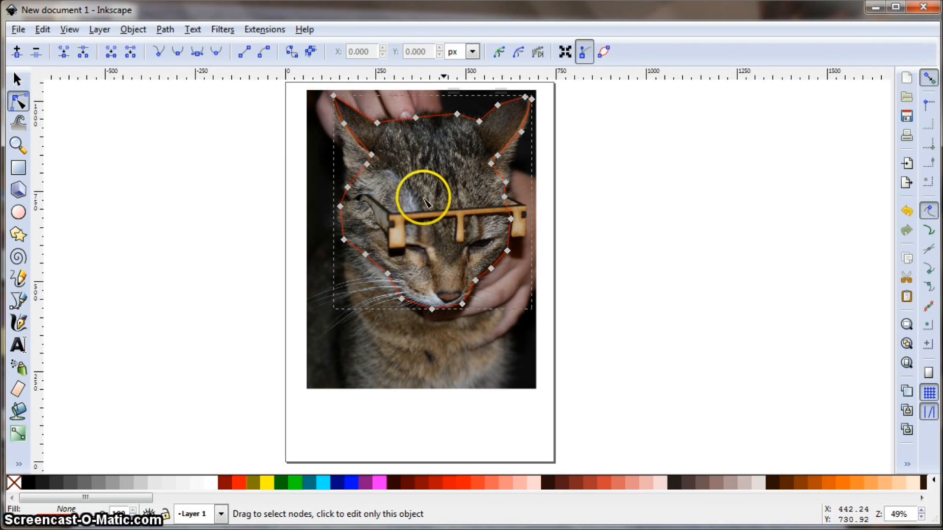
mouse_move(379, 127)
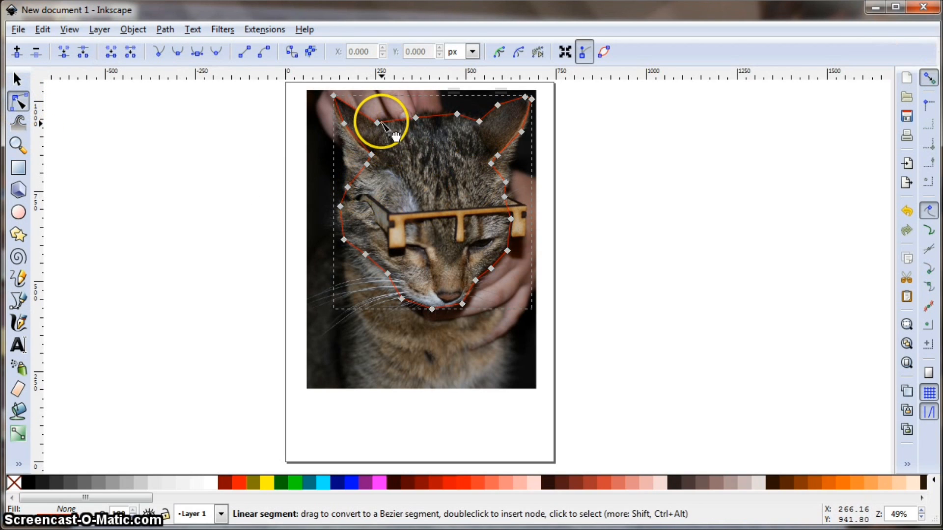
left_click(377, 124)
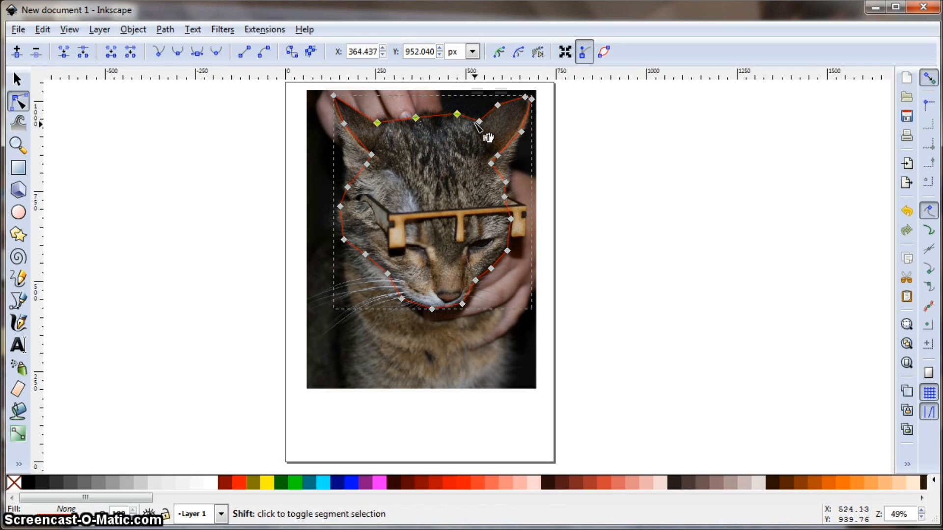
left_click(377, 124)
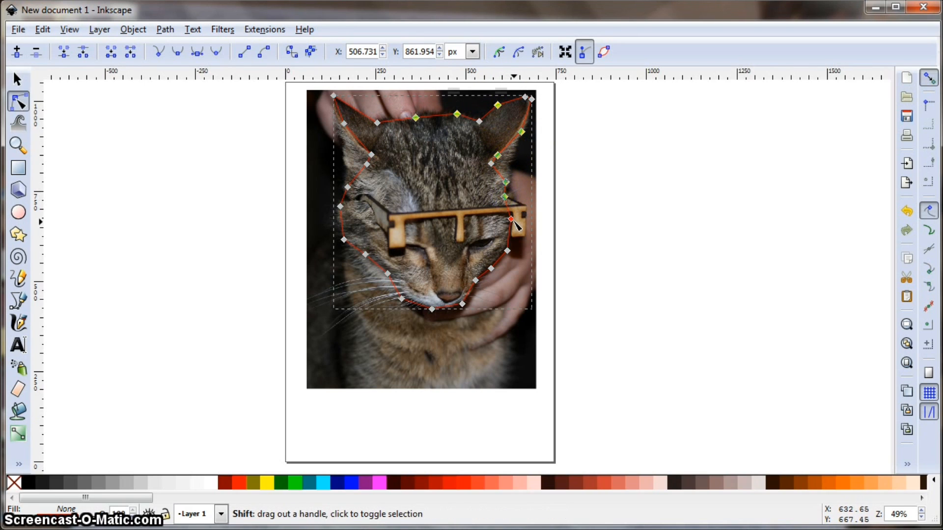
left_click(490, 270)
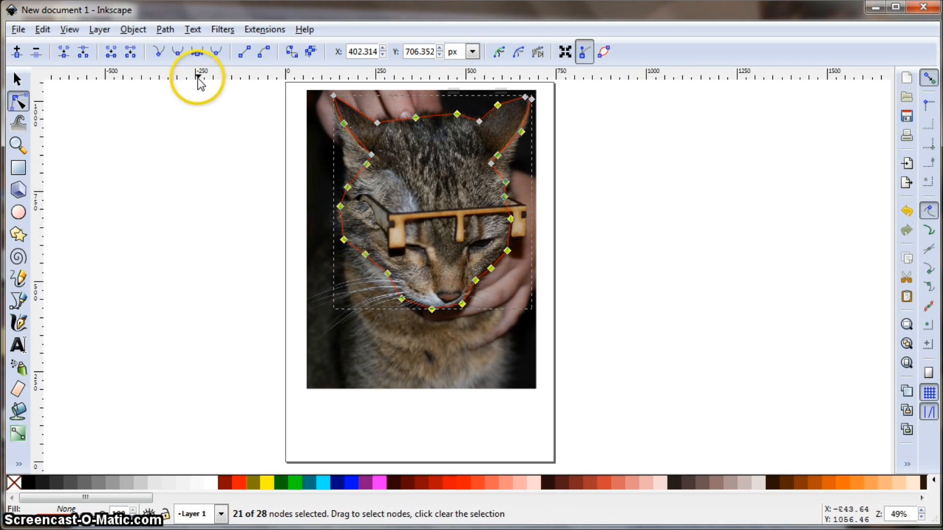
mouse_move(178, 55)
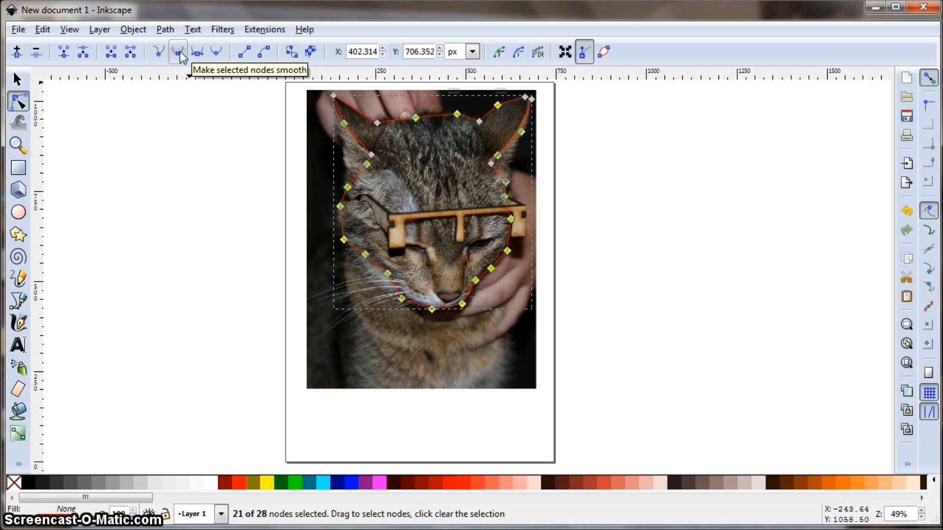
left_click(178, 52)
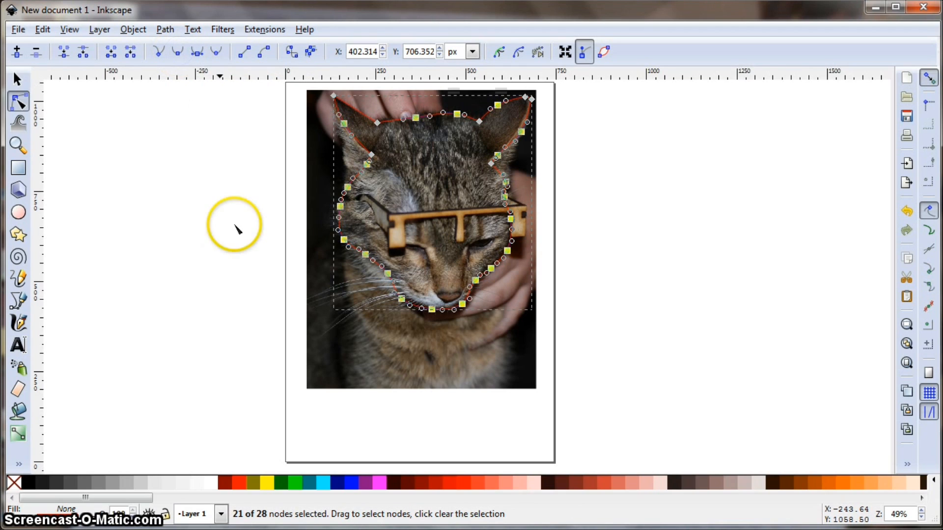
left_click(646, 268)
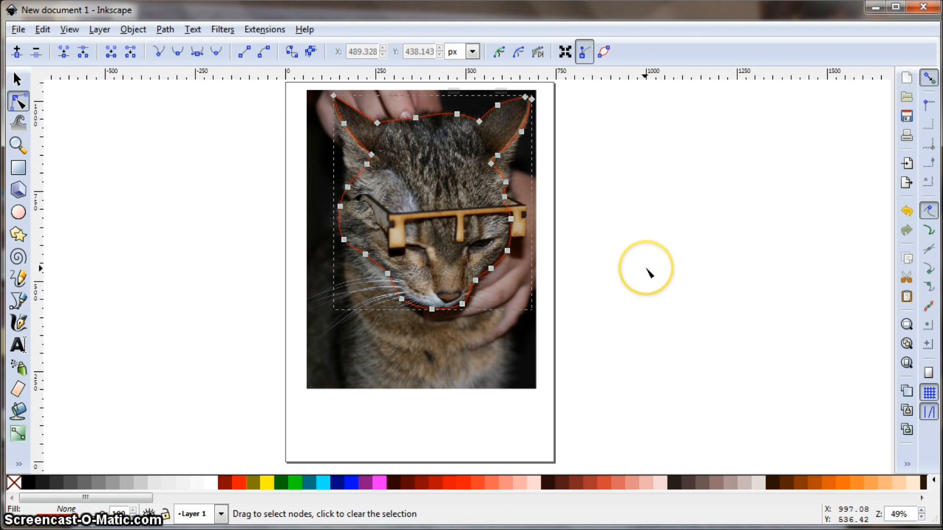
mouse_move(545, 154)
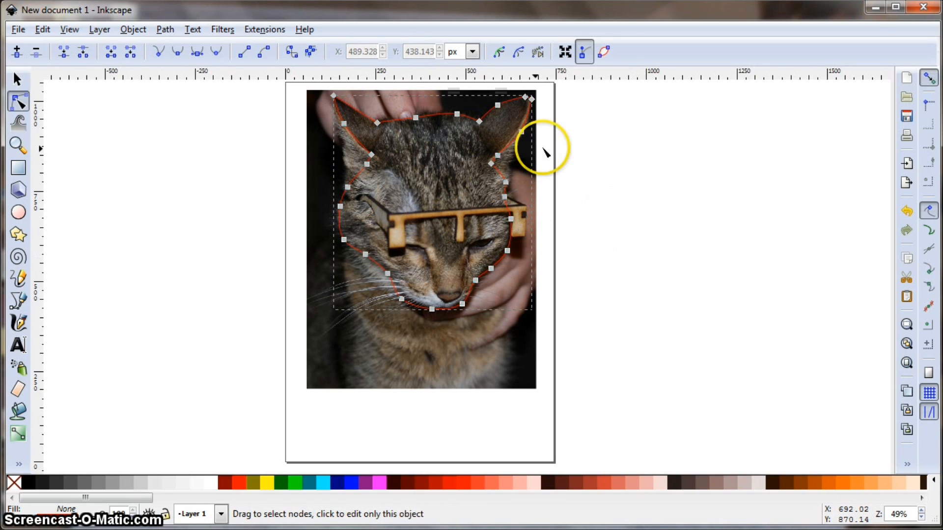
mouse_move(308, 294)
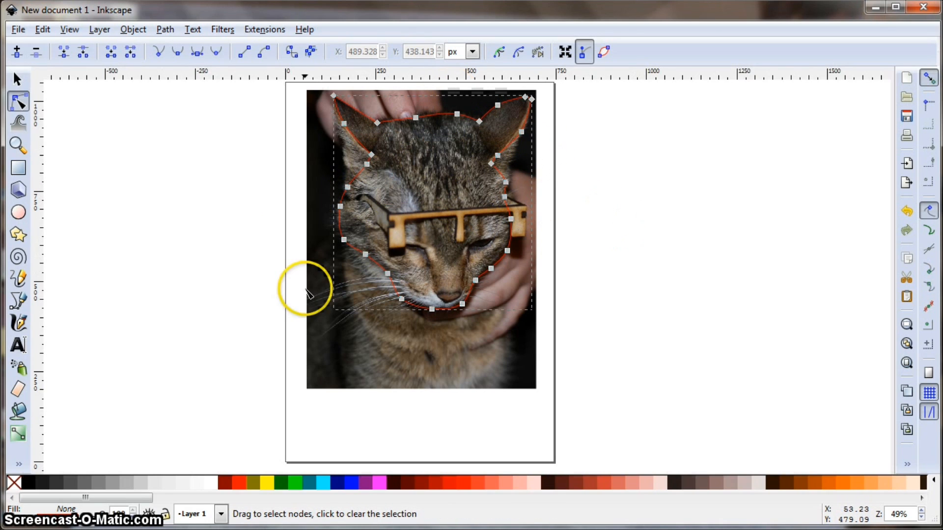
mouse_move(330, 267)
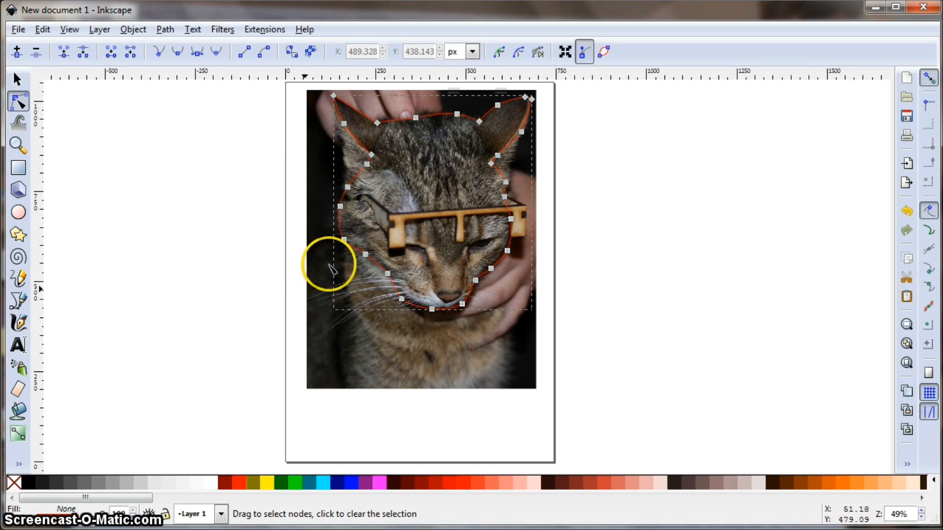
mouse_move(622, 293)
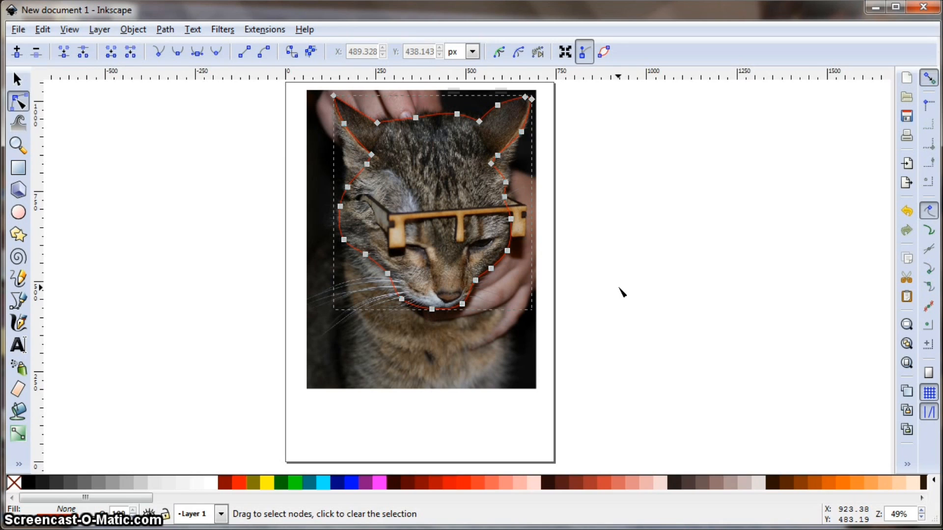
mouse_move(502, 193)
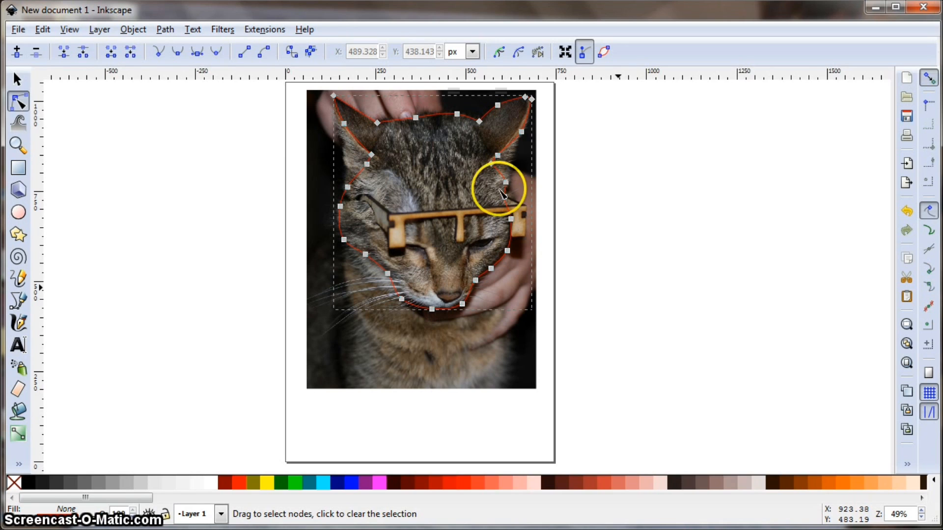
mouse_move(391, 308)
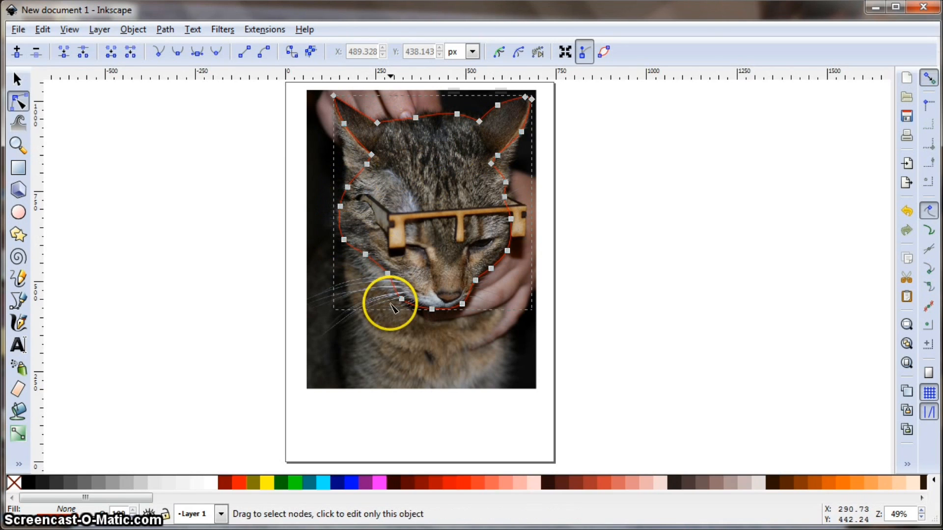
mouse_move(283, 266)
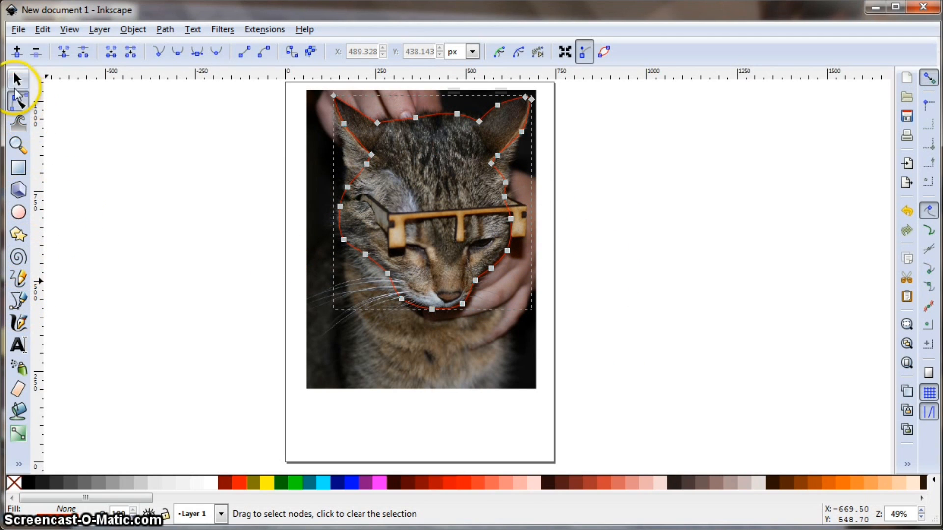
Start a straight-segment pen line from under the glasses down the side of the nose
left_click_drag(374, 105, 382, 116)
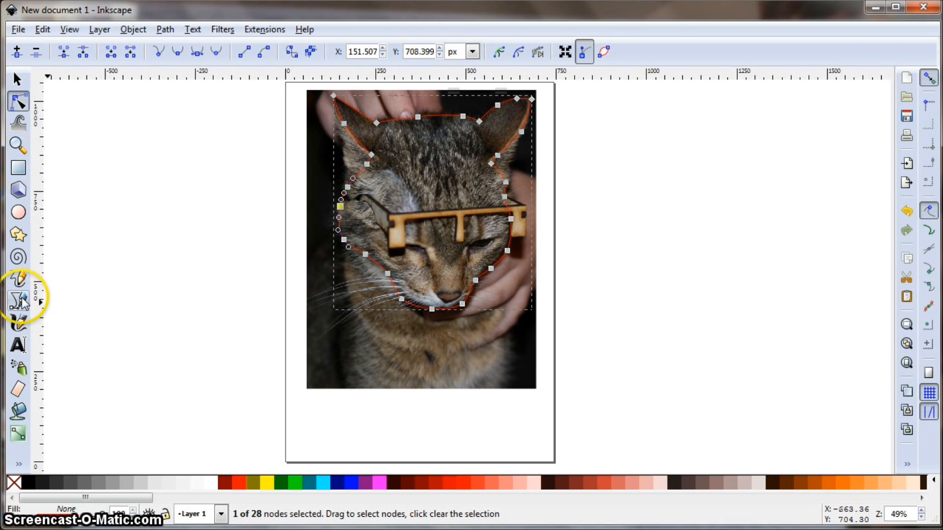
left_click(17, 301)
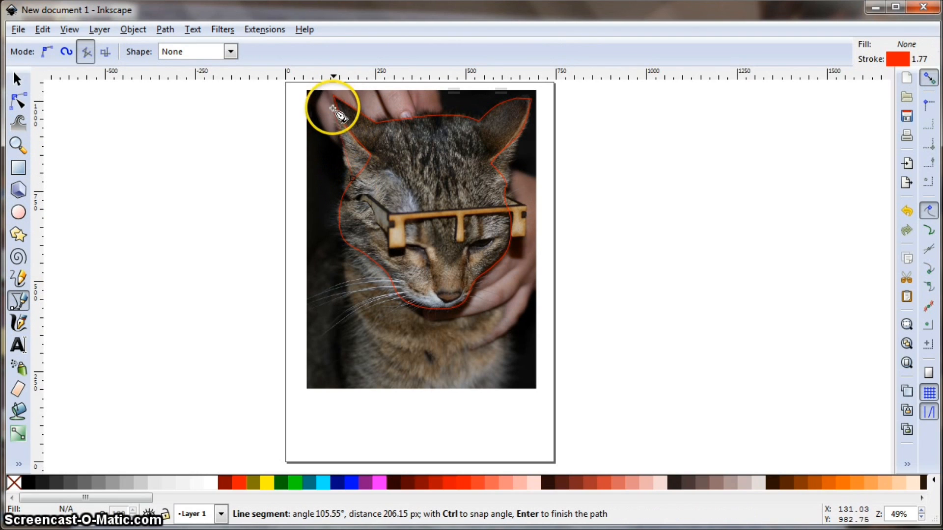
mouse_move(337, 136)
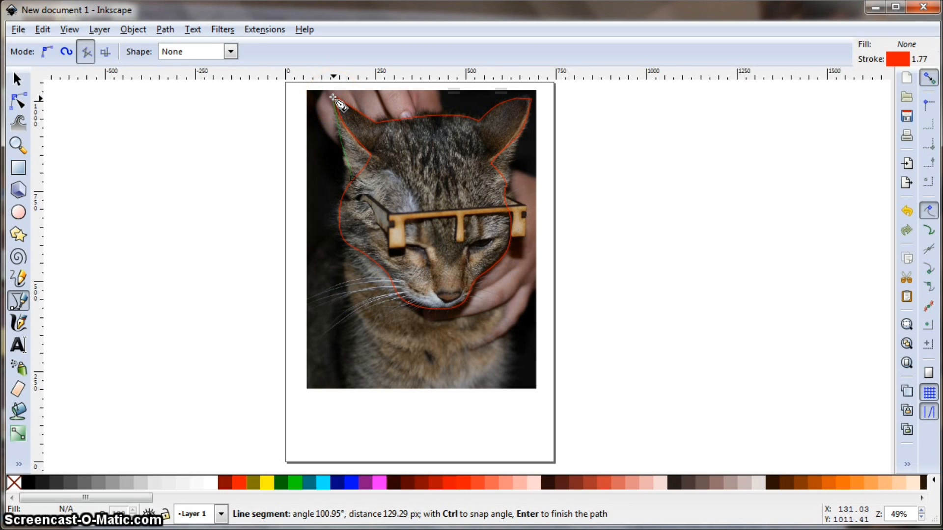
key("Return")
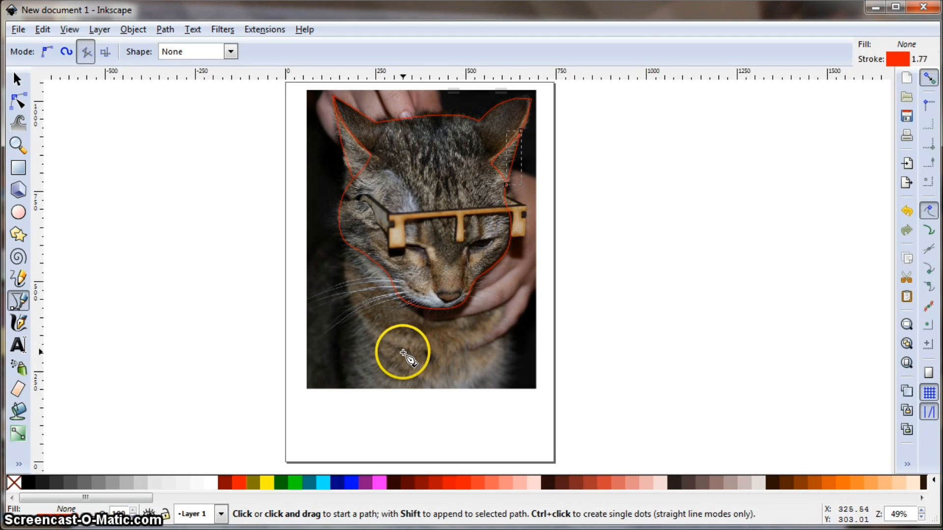
mouse_move(408, 247)
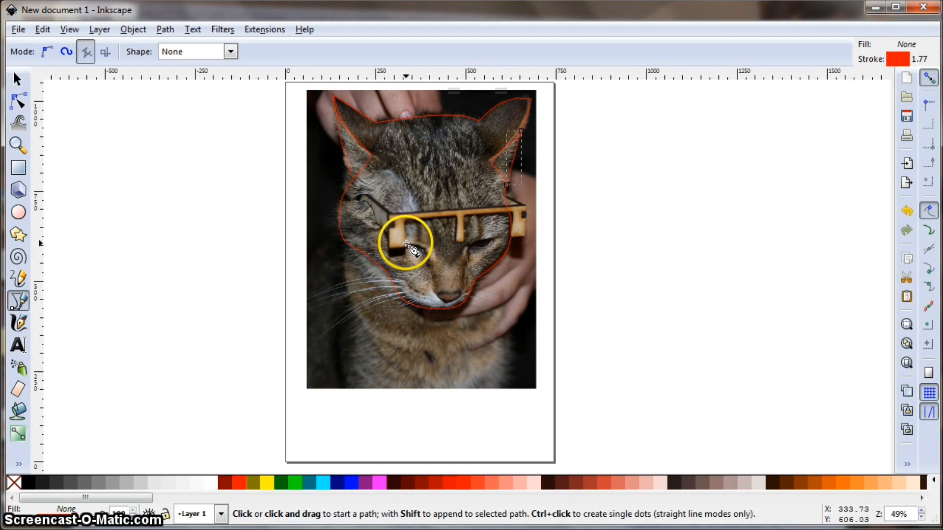
left_click(428, 269)
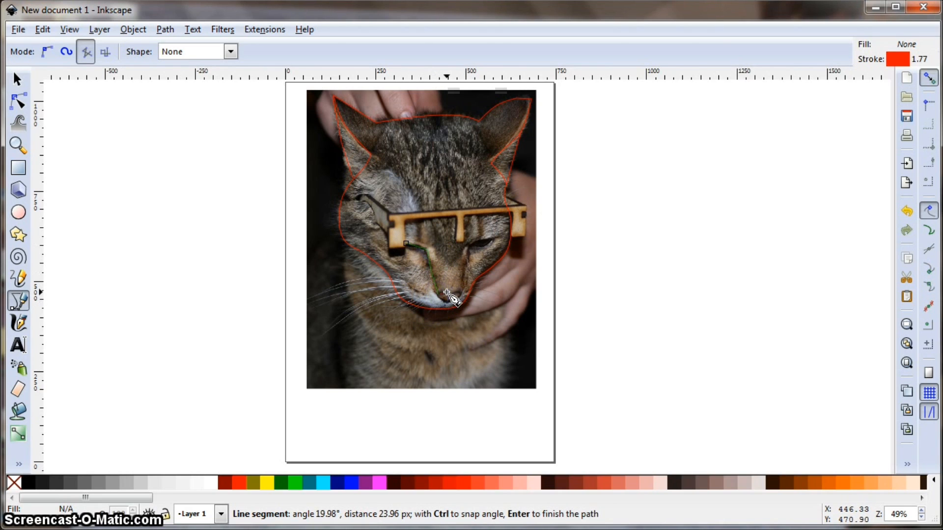
mouse_move(473, 280)
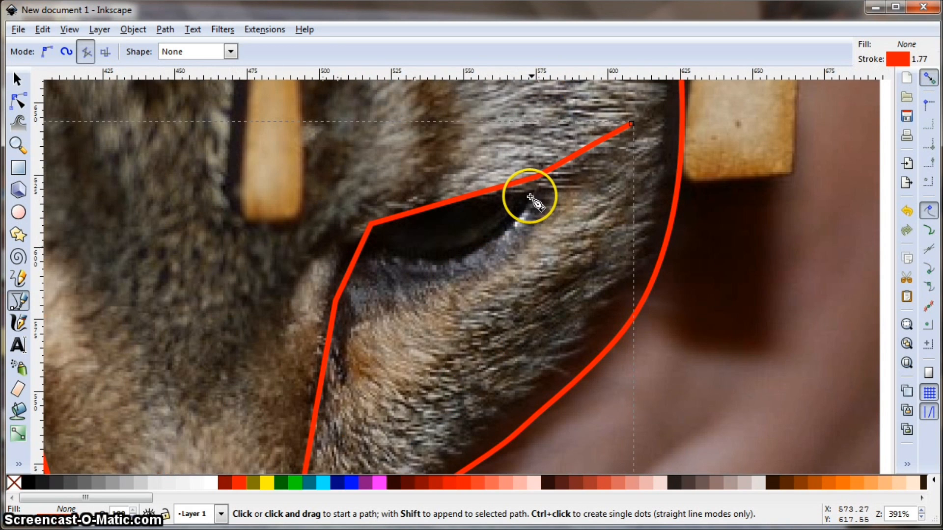
Draw the right lower-eyelid line, then smooth the corners of it and the nose-side line
left_click(531, 195)
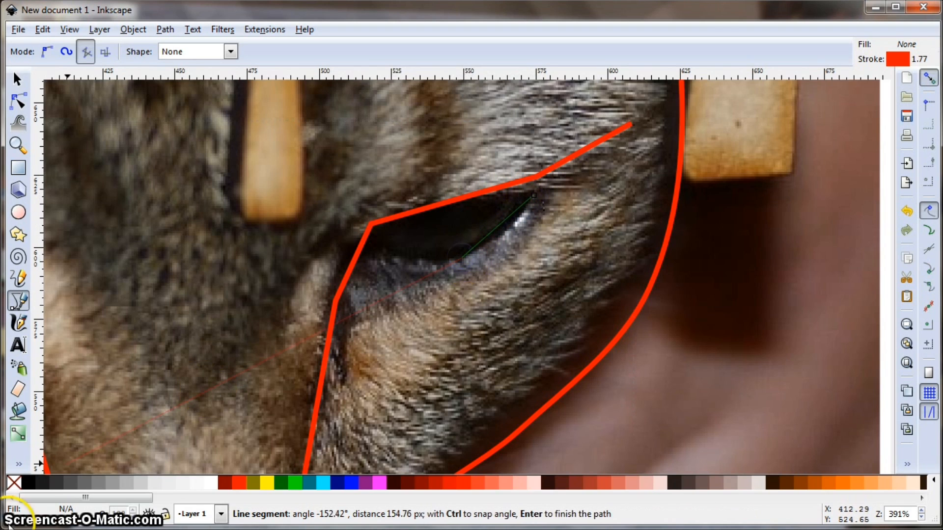
mouse_move(414, 266)
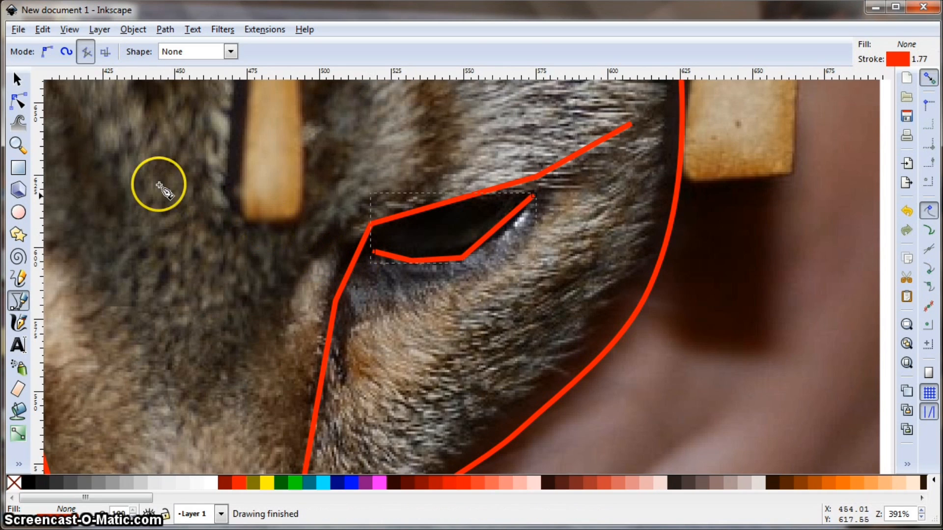
left_click(18, 101)
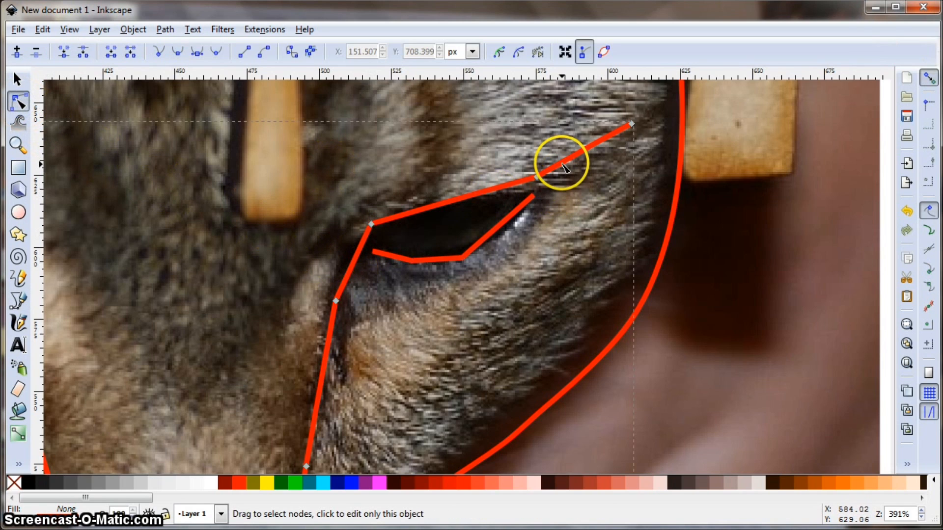
left_click(535, 178)
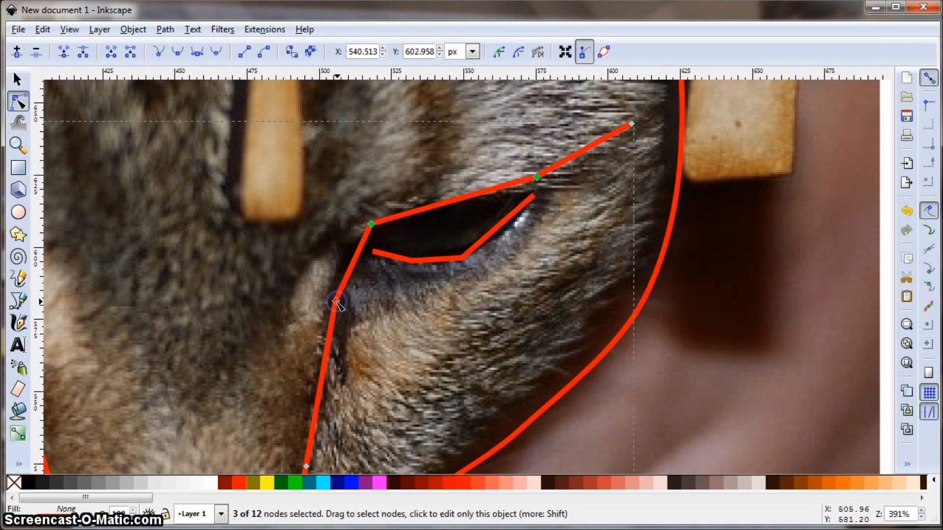
left_click(178, 52)
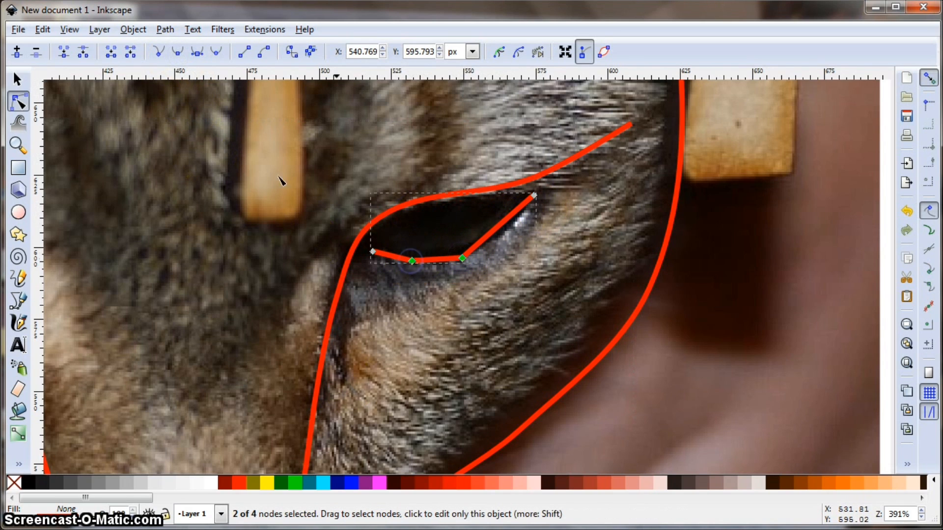
left_click(176, 52)
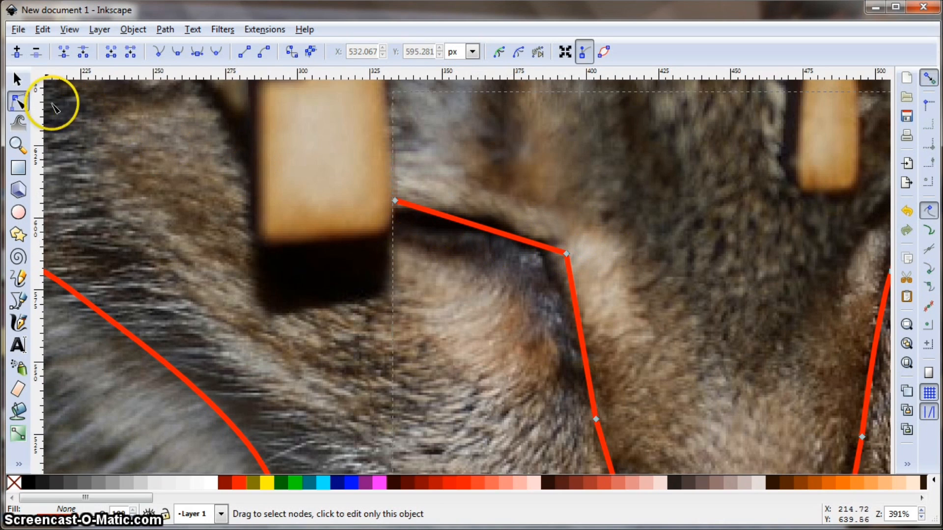
mouse_move(487, 235)
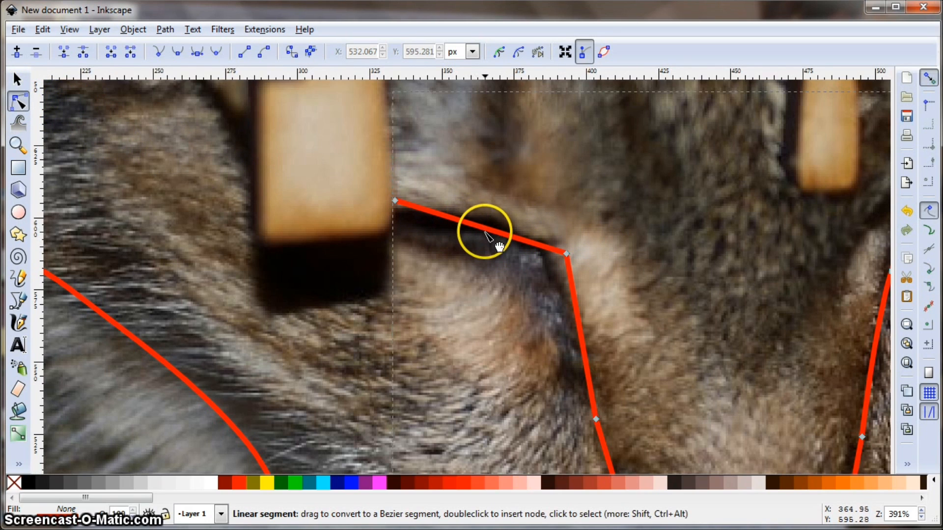
Add a node above the nose and smooth all points of the nose outline
double_click(487, 233)
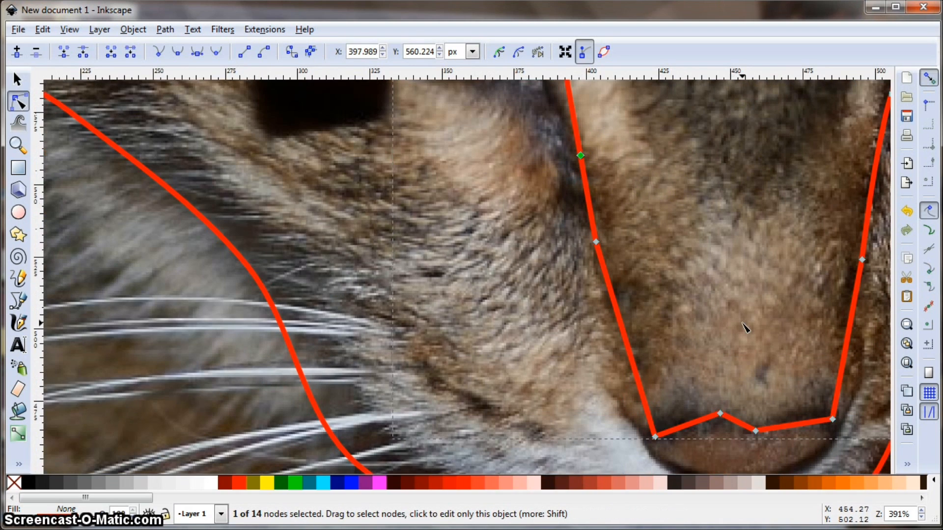
mouse_move(694, 430)
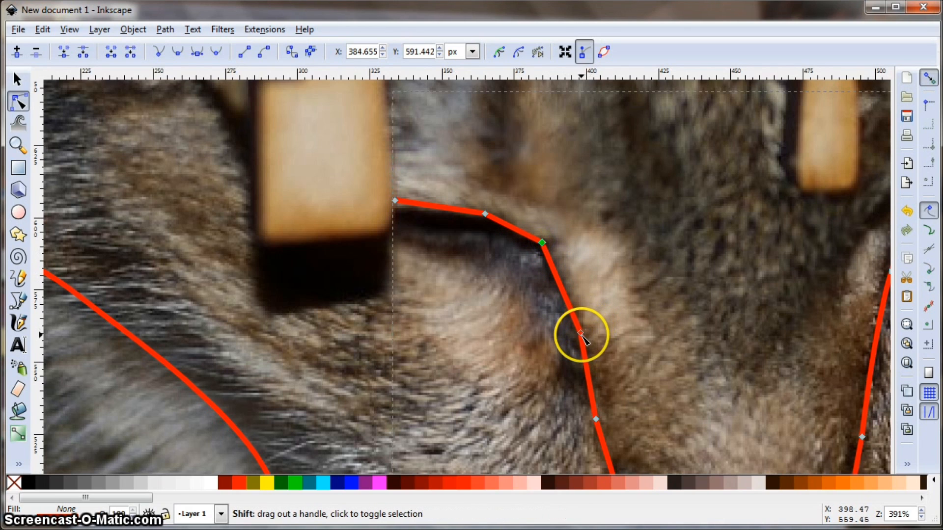
left_click(485, 213)
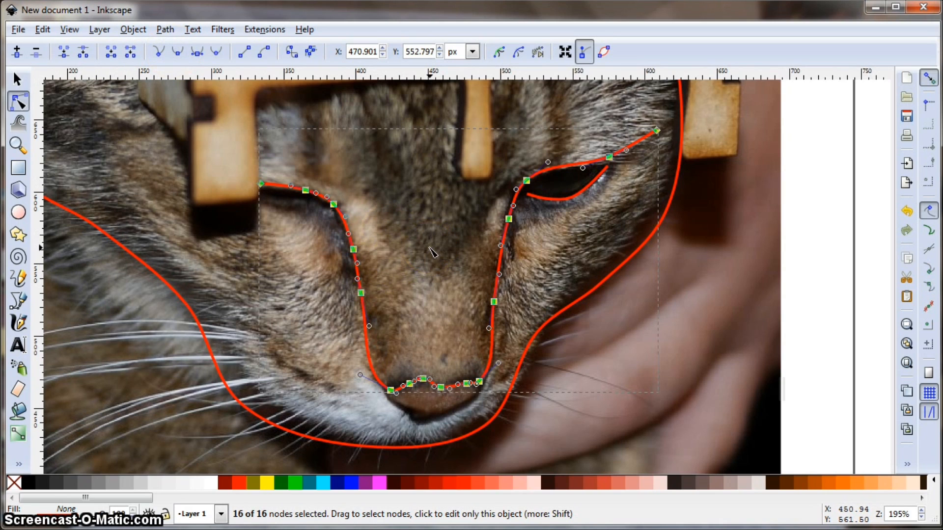
left_click(325, 267)
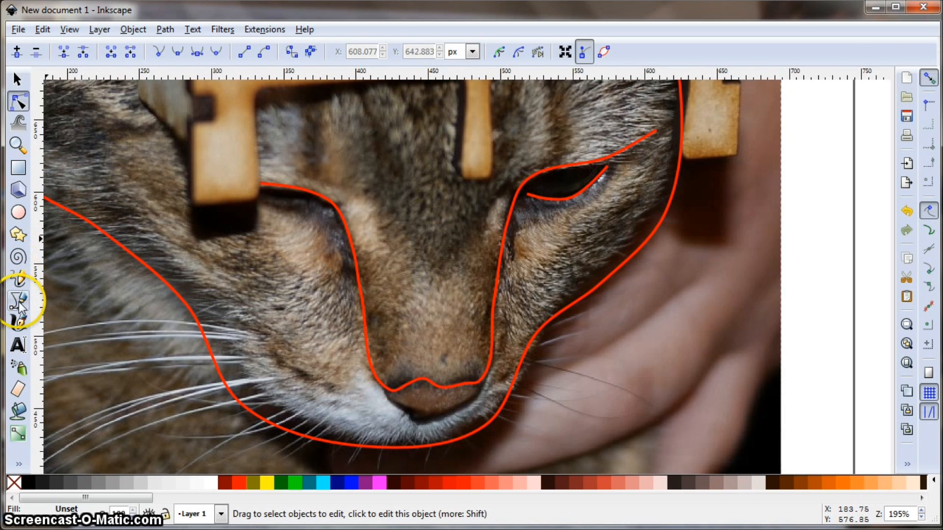
Draw a short pen line along the left eyelid and return to node editing
left_click(18, 301)
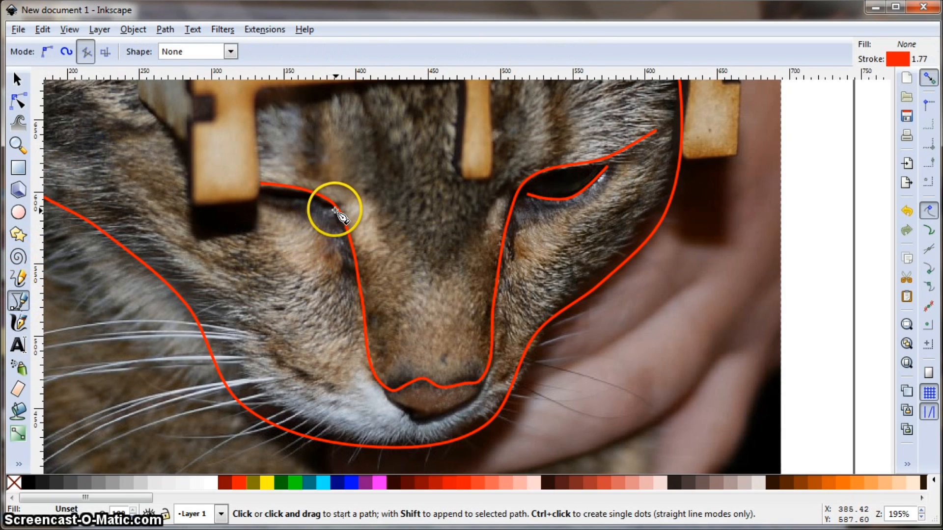
left_click(258, 195)
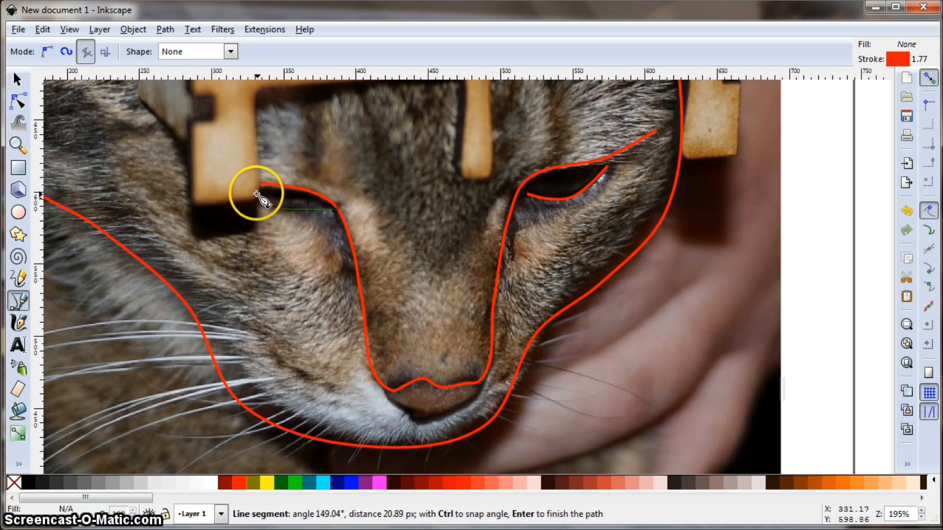
key("Return")
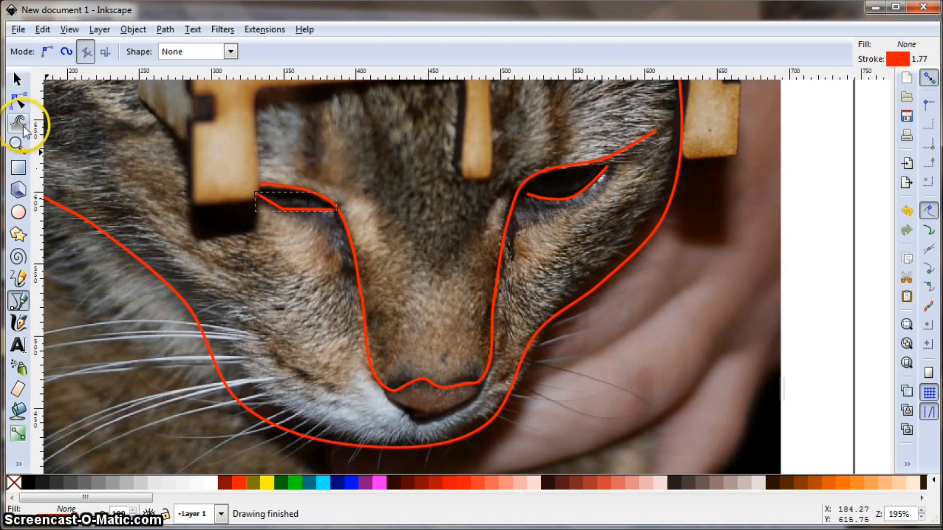
left_click(18, 101)
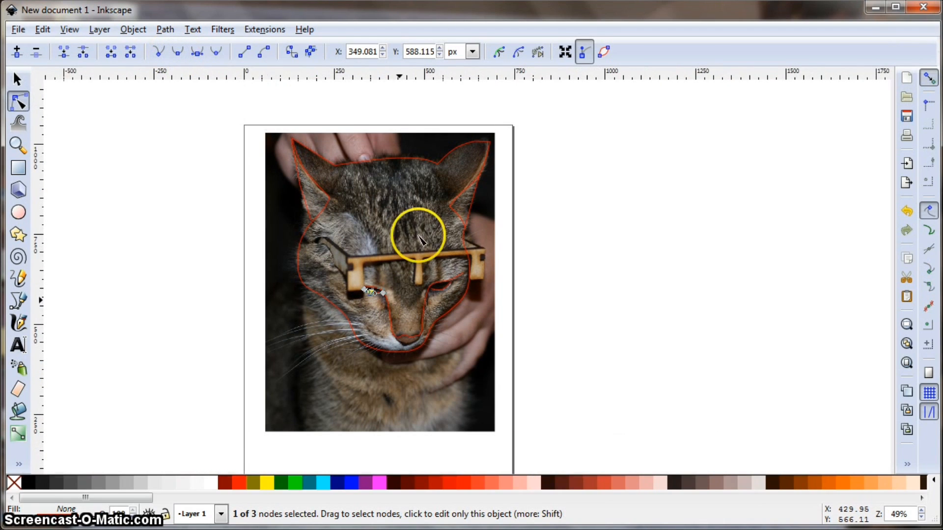
Drag the cat photo off to the right so only the red face outline remains on the page
left_click(17, 79)
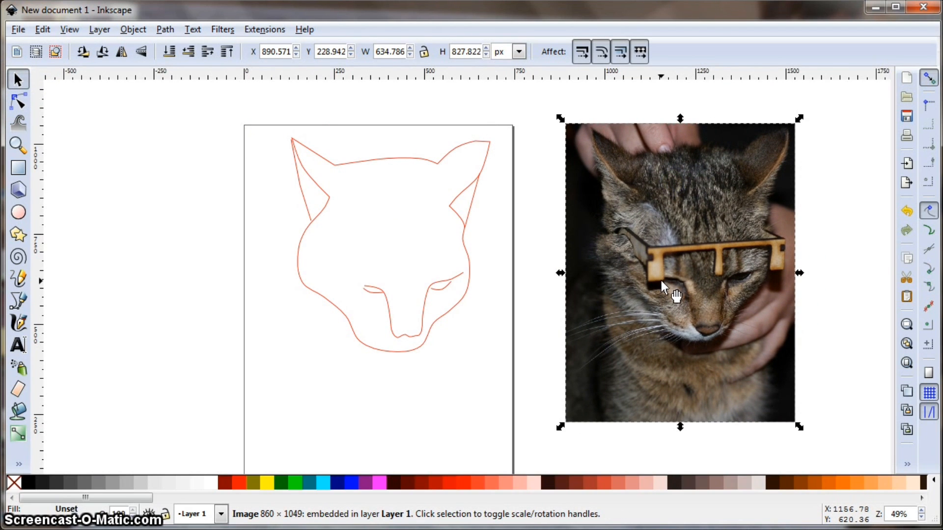
mouse_move(261, 269)
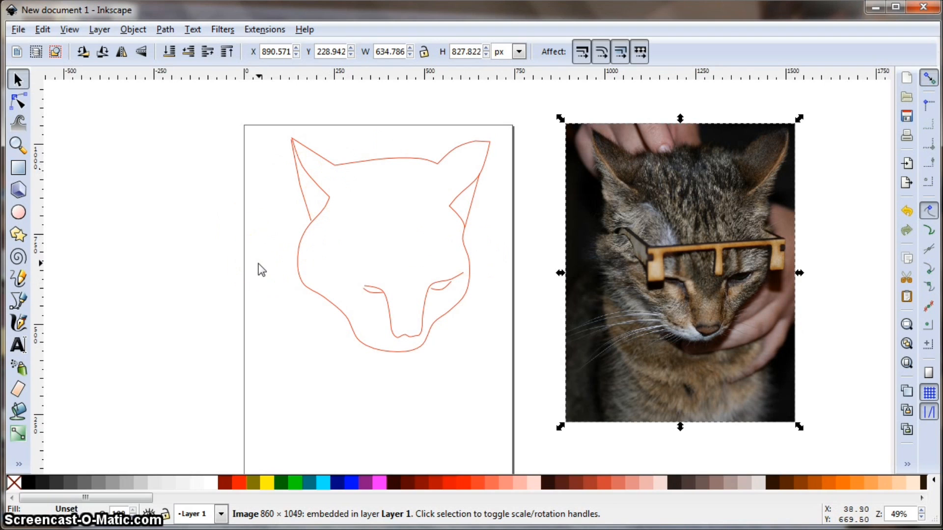
left_click(469, 190)
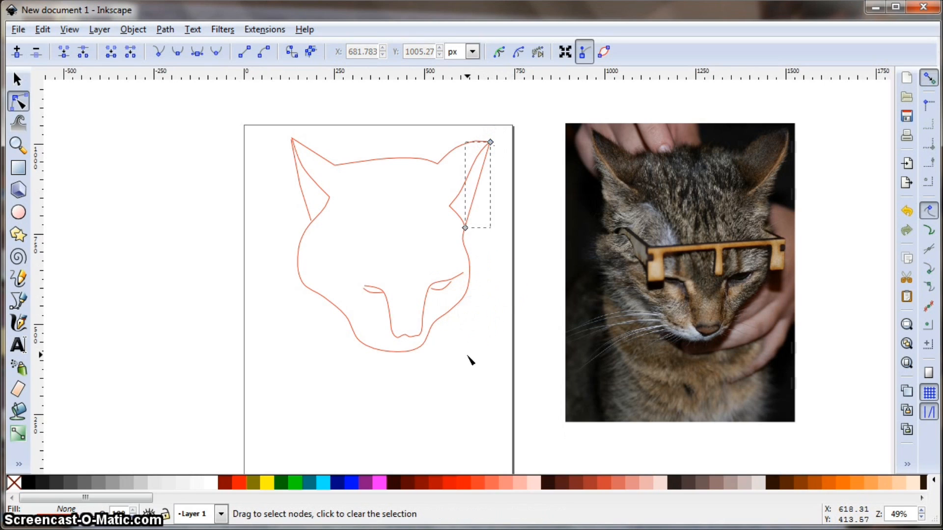
left_click(462, 395)
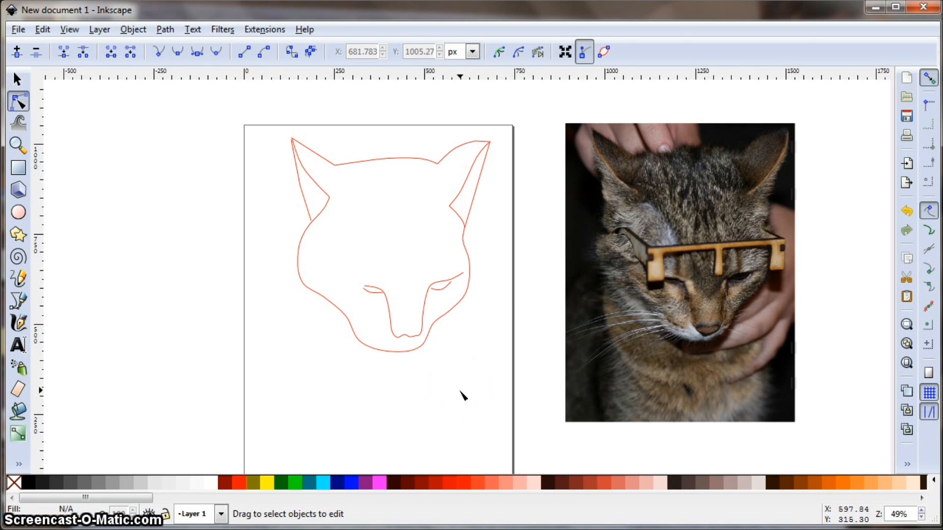
mouse_move(394, 240)
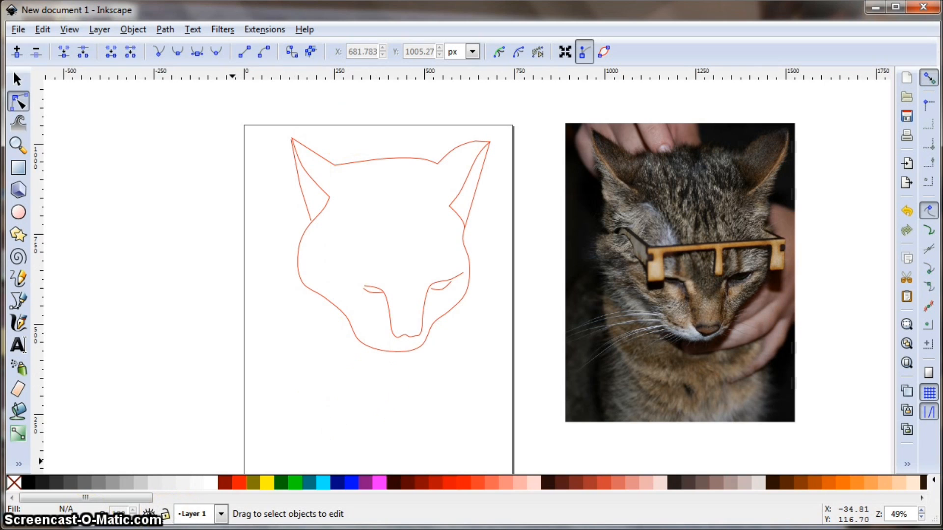
scroll("up", 3)
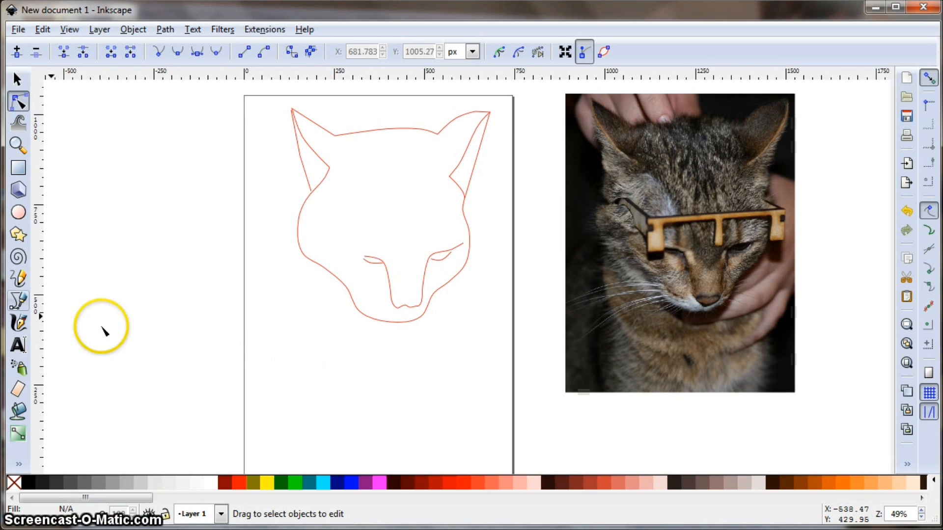
Add the text 'This is some text' below the cat outline at font size 32
left_click(18, 346)
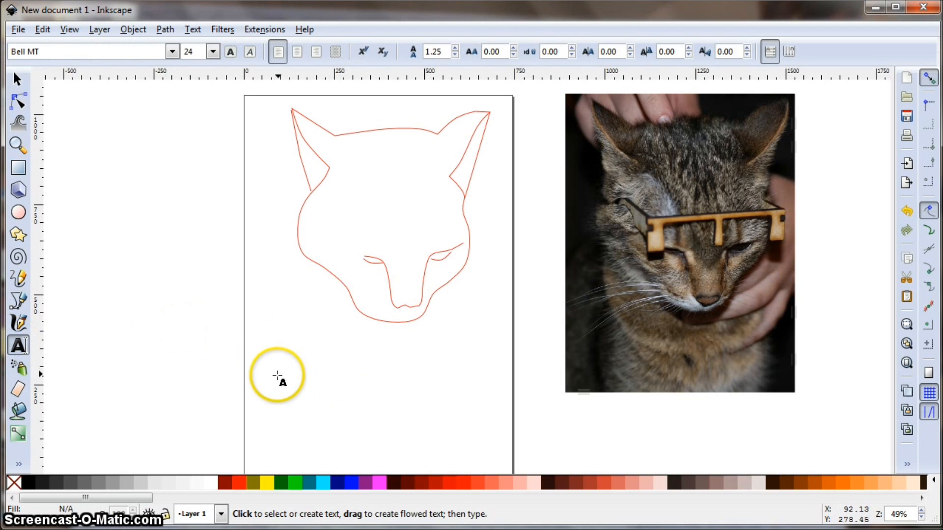
left_click(276, 377)
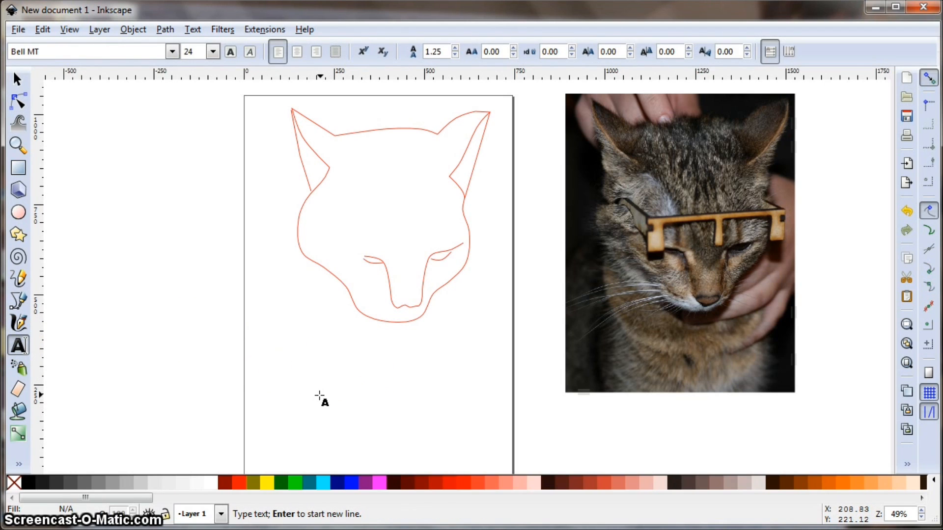
type("This is some")
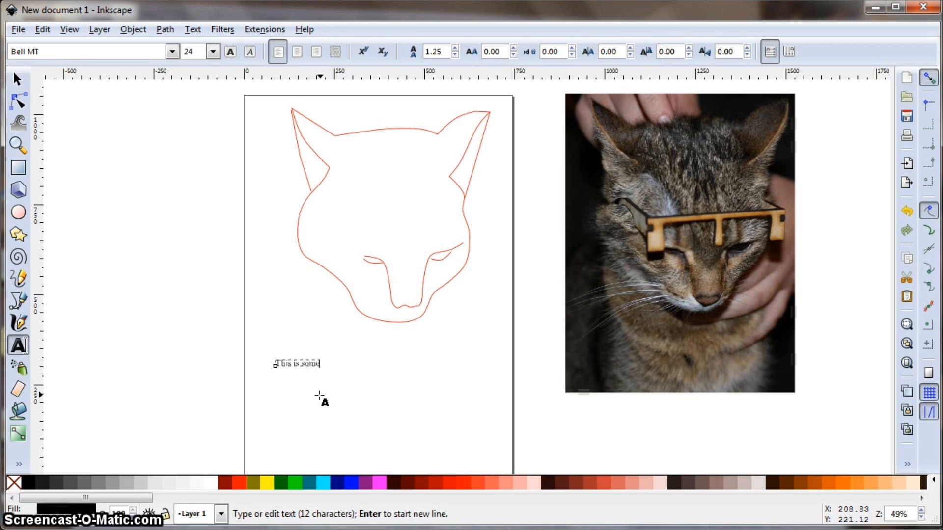
type("text")
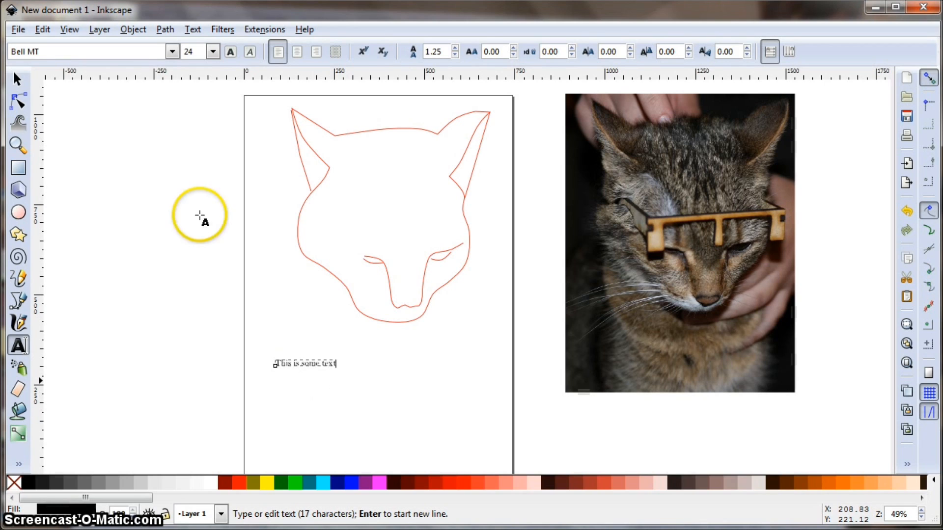
left_click(213, 51)
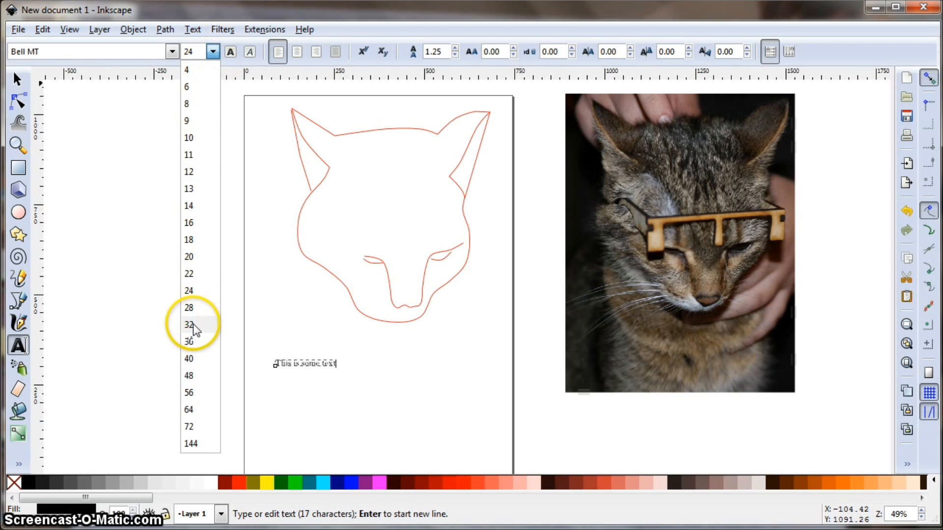
left_click(188, 325)
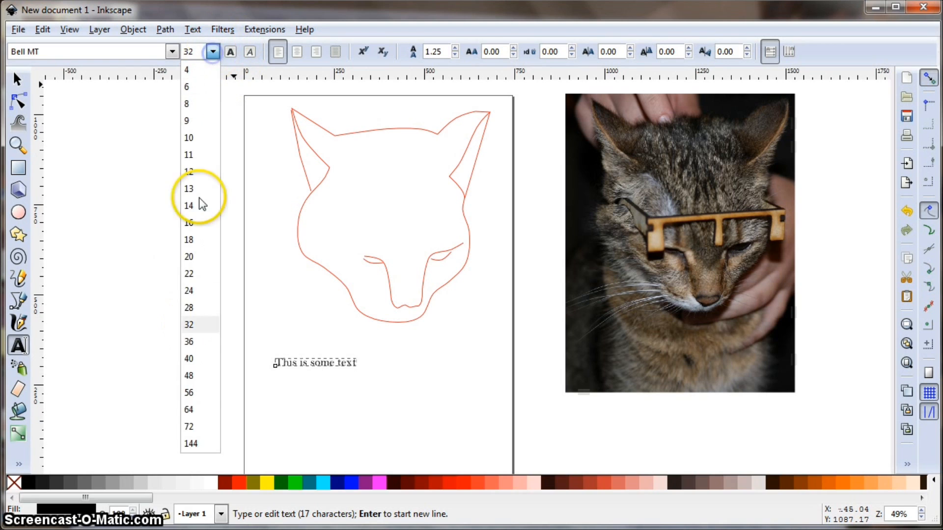
left_click(188, 393)
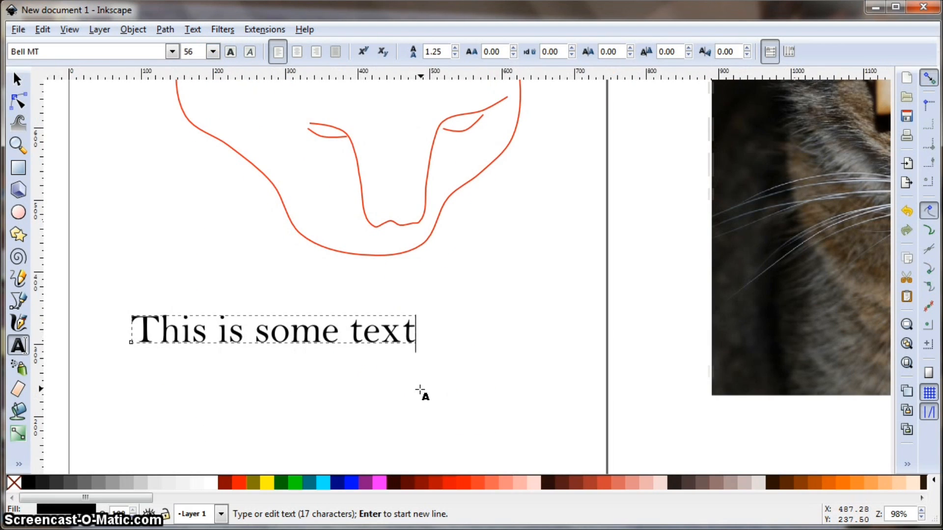
mouse_move(326, 366)
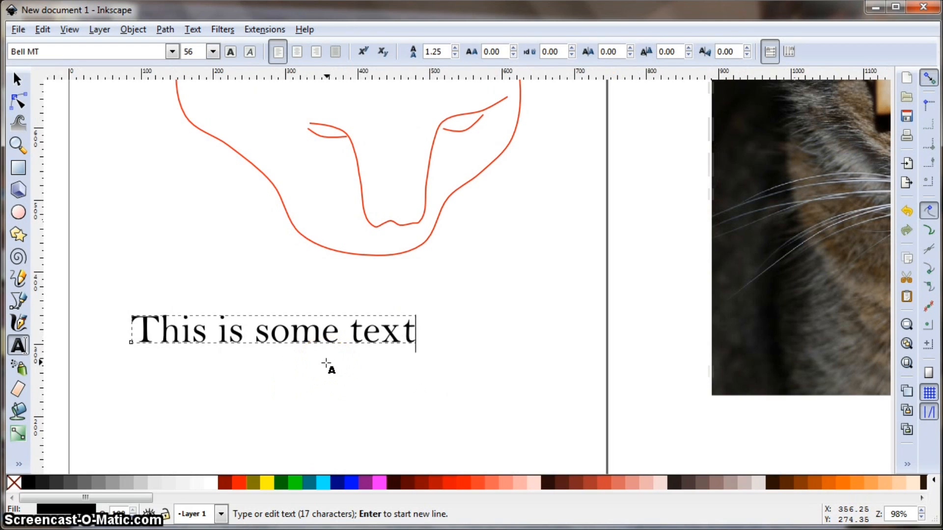
mouse_move(227, 351)
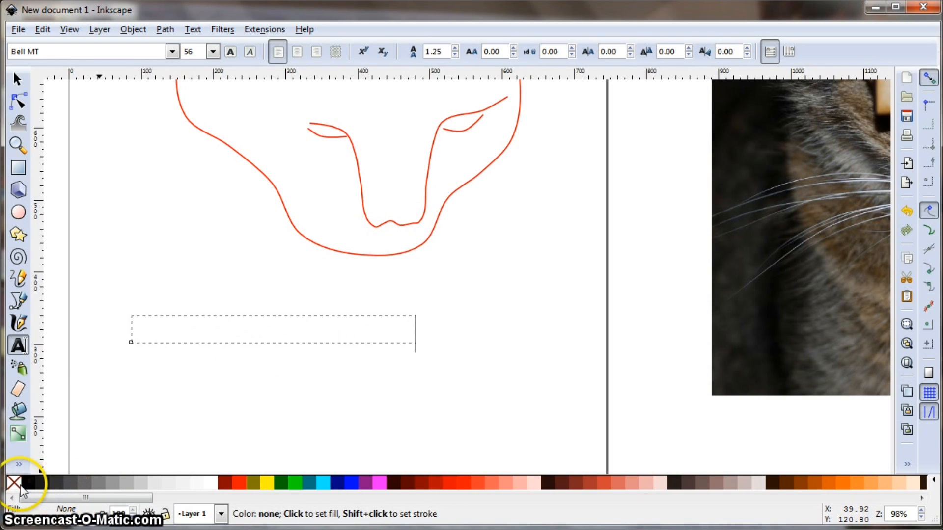
Give 'This is some text' no fill so only the letter outlines show
type("This is some text")
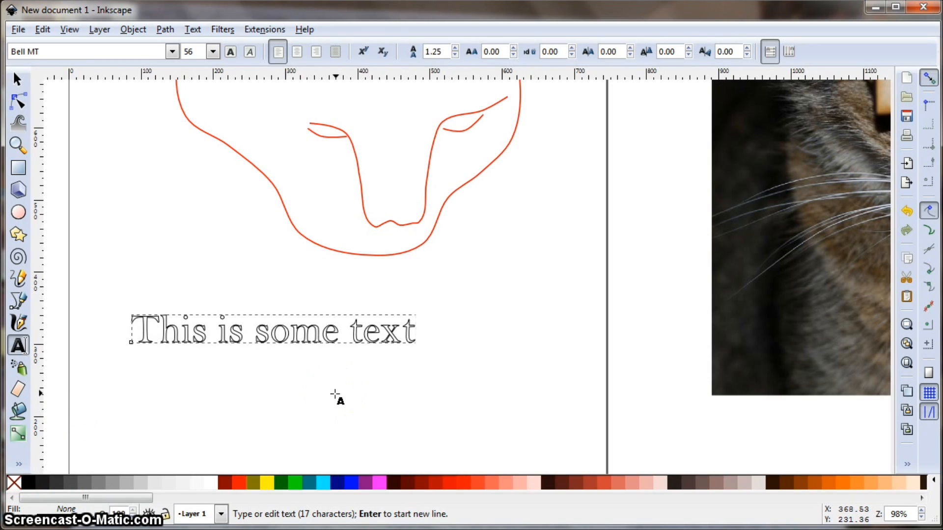
left_click(413, 331)
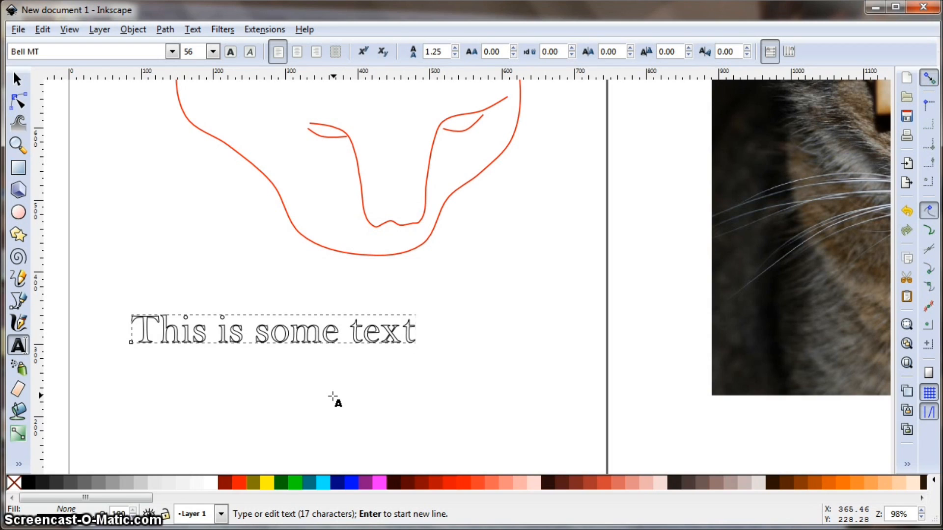
mouse_move(418, 373)
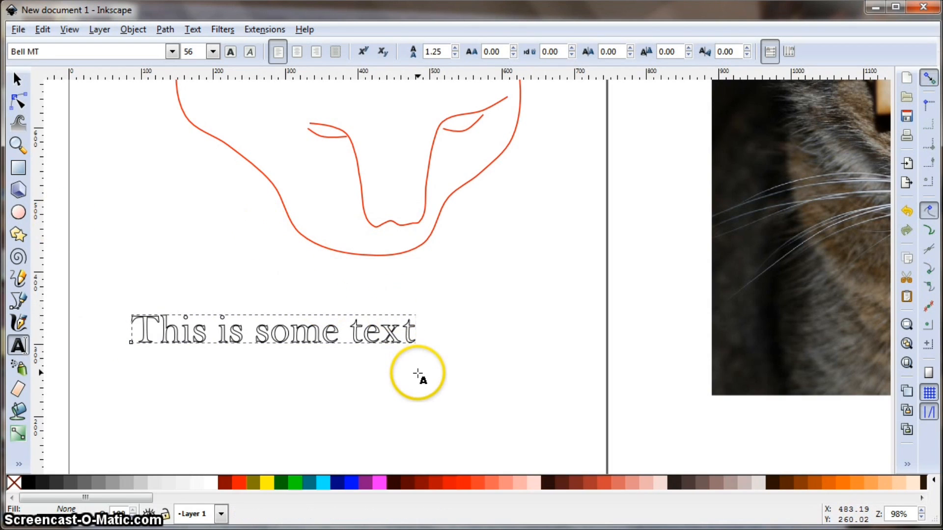
mouse_move(336, 402)
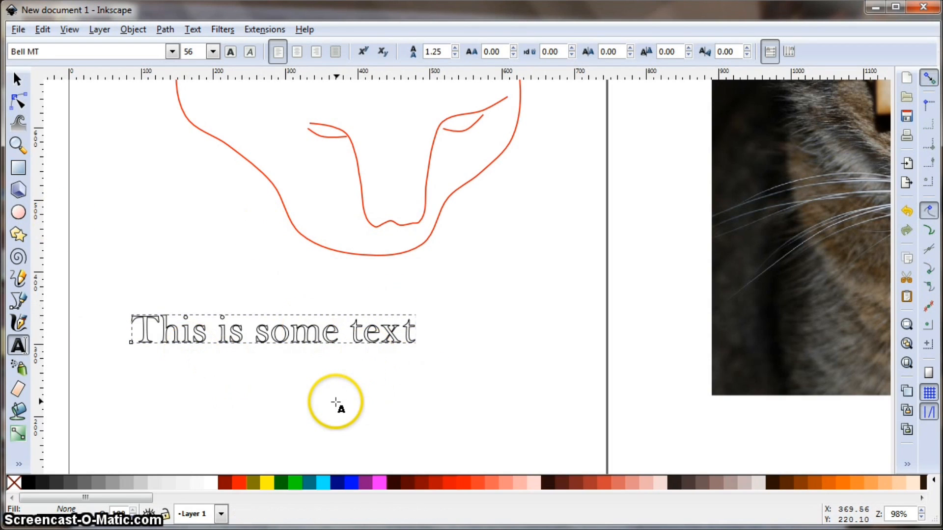
Render 'This is Hershy Text' as single-stroke Hershey text via Extensions > Render
left_click(264, 28)
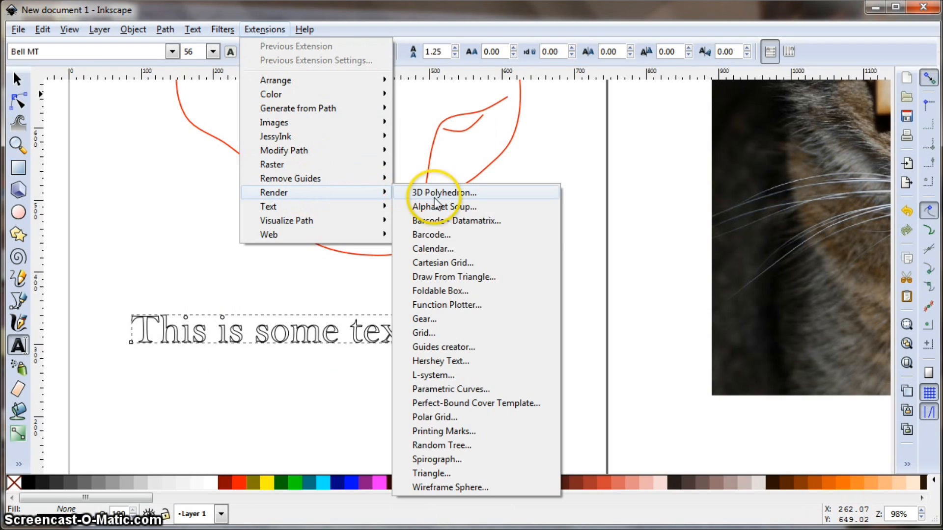
left_click(440, 360)
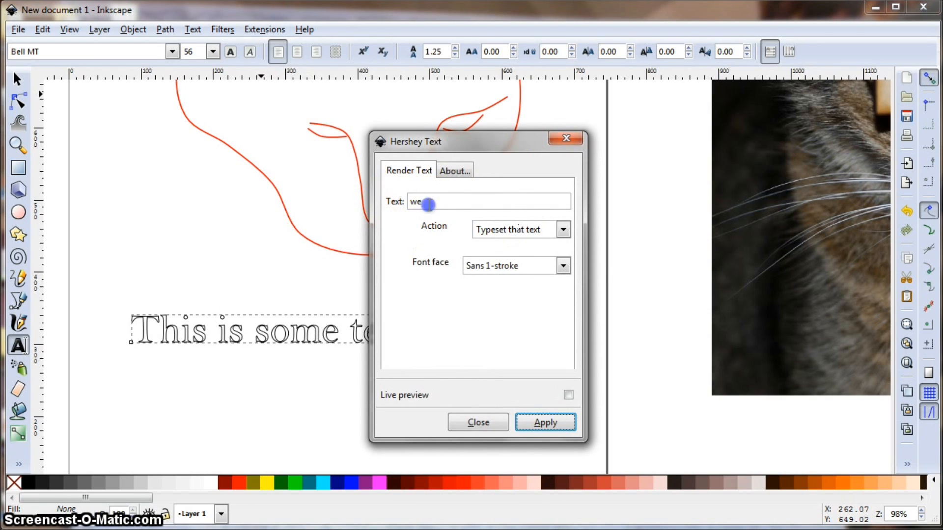
type("This")
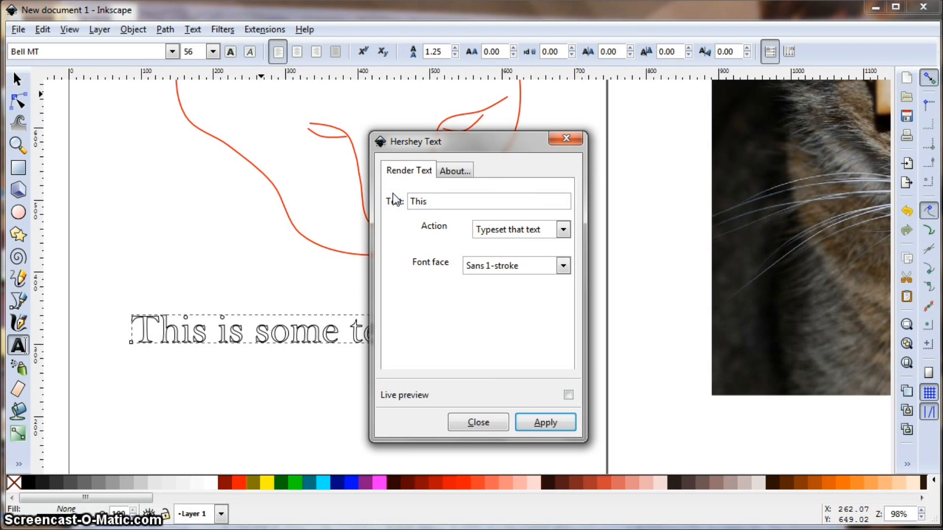
type("i")
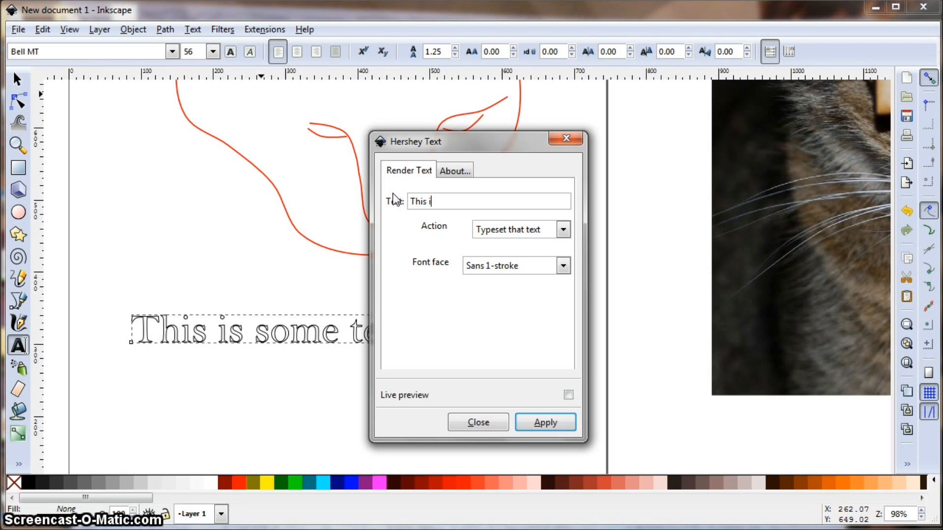
type("s Hershy Text")
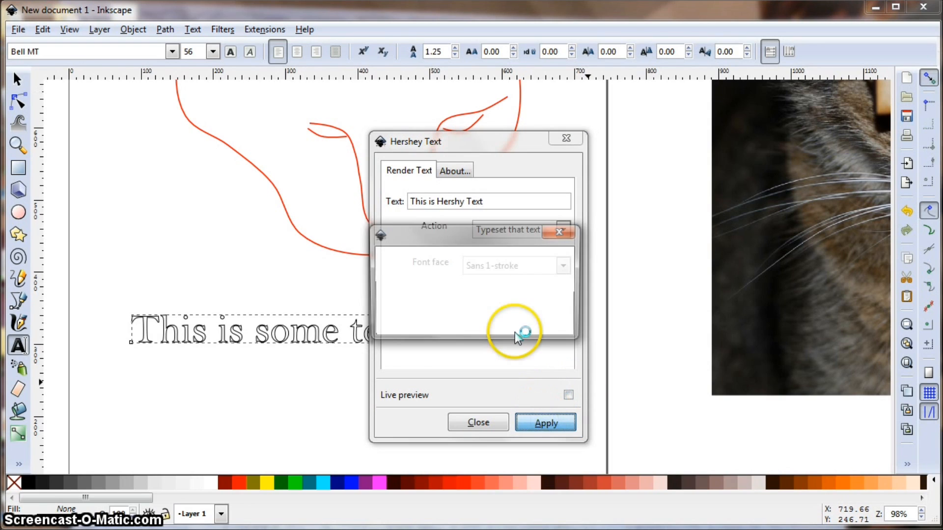
left_click(544, 422)
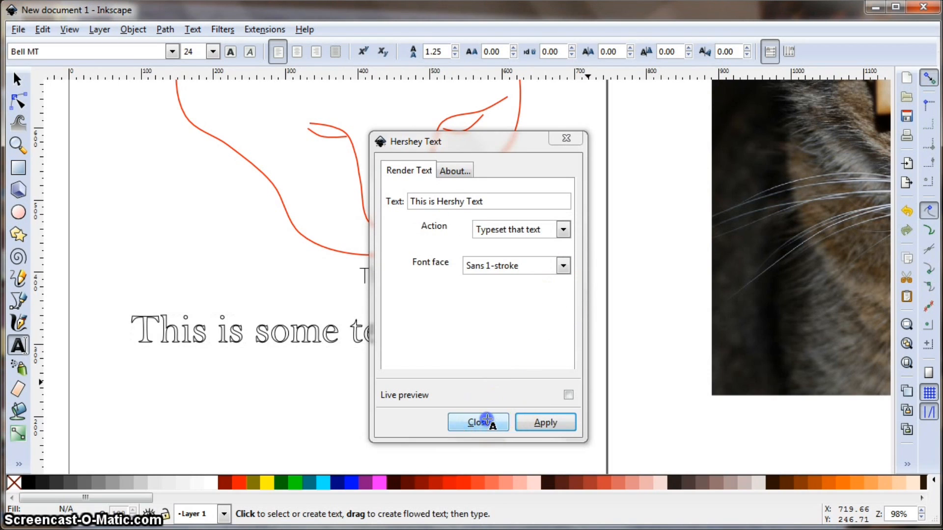
left_click(478, 422)
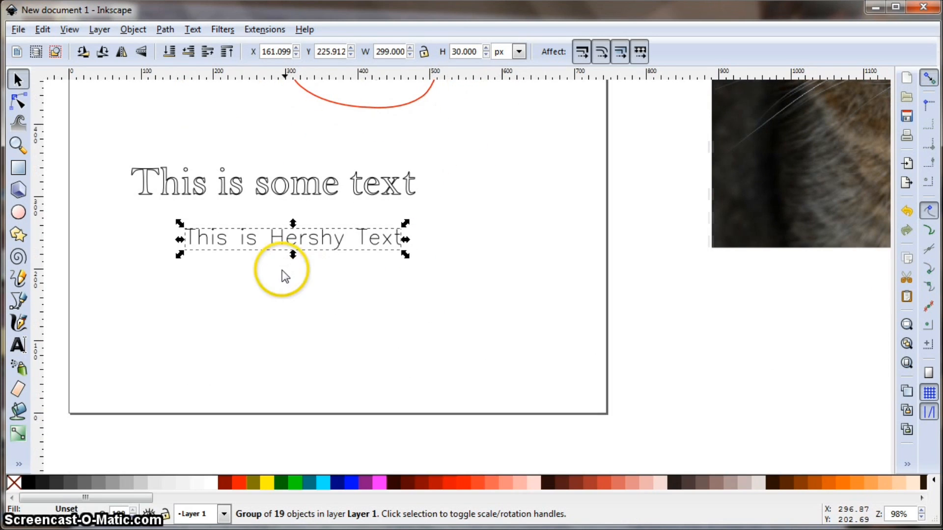
Reopen Hershey Text and extend the text to 'This is Hershy Text Script'
left_click(420, 329)
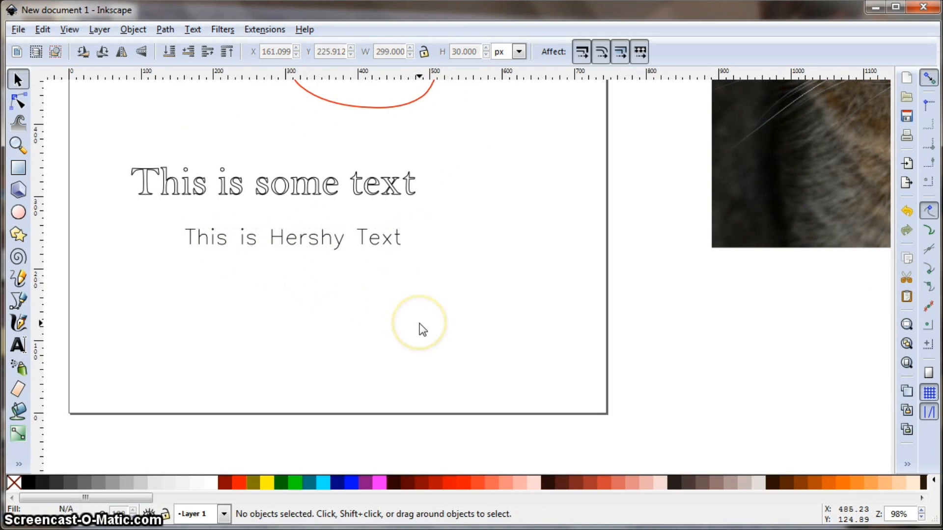
mouse_move(259, 39)
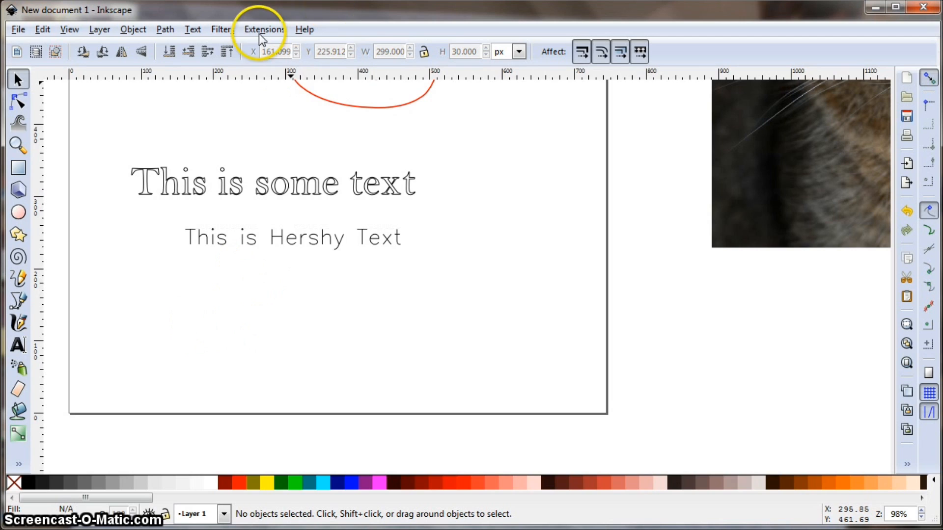
left_click(264, 28)
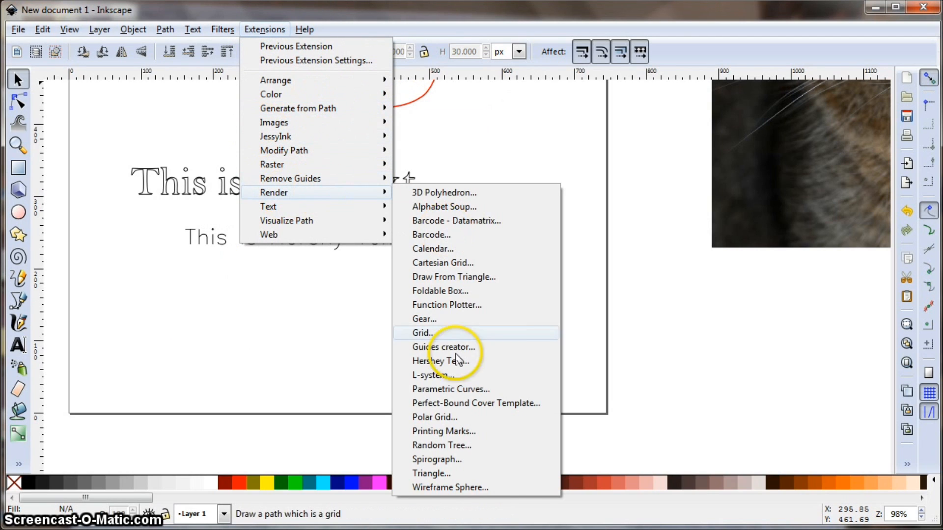
left_click(441, 360)
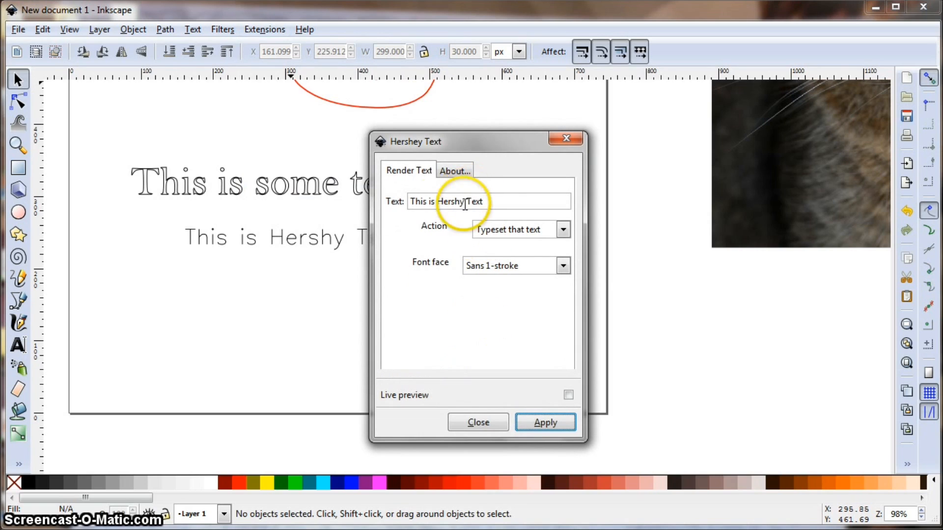
type("Sc")
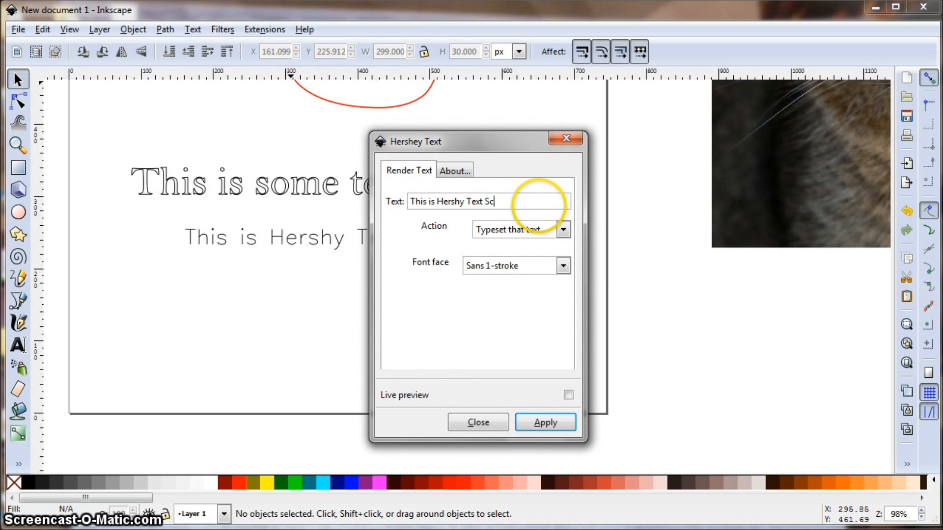
type("ript")
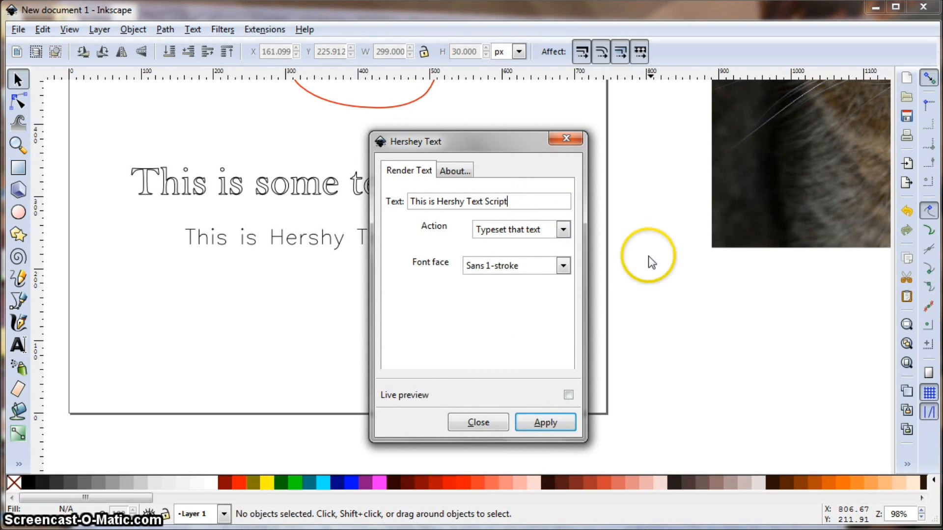
Render the line in the Script 1-stroke font face beneath the first line
left_click(562, 266)
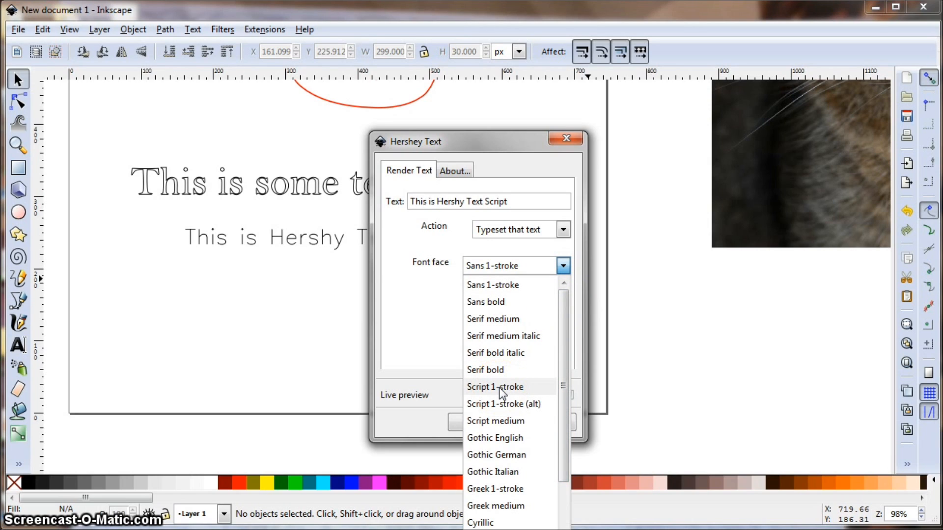
mouse_move(502, 389)
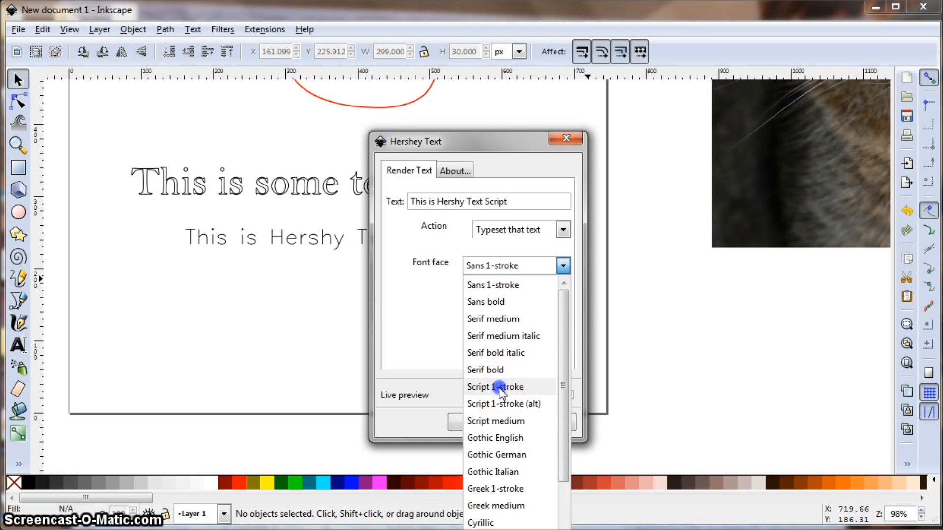
left_click(494, 387)
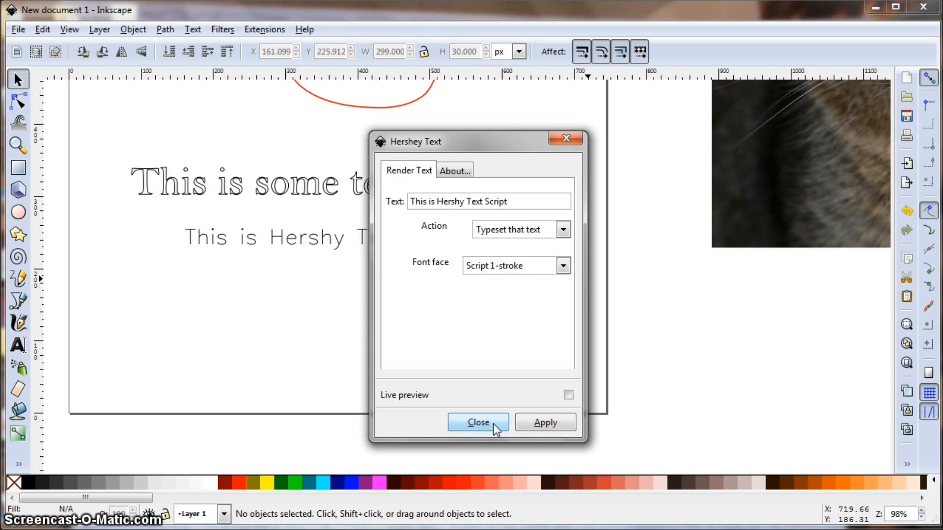
left_click(544, 422)
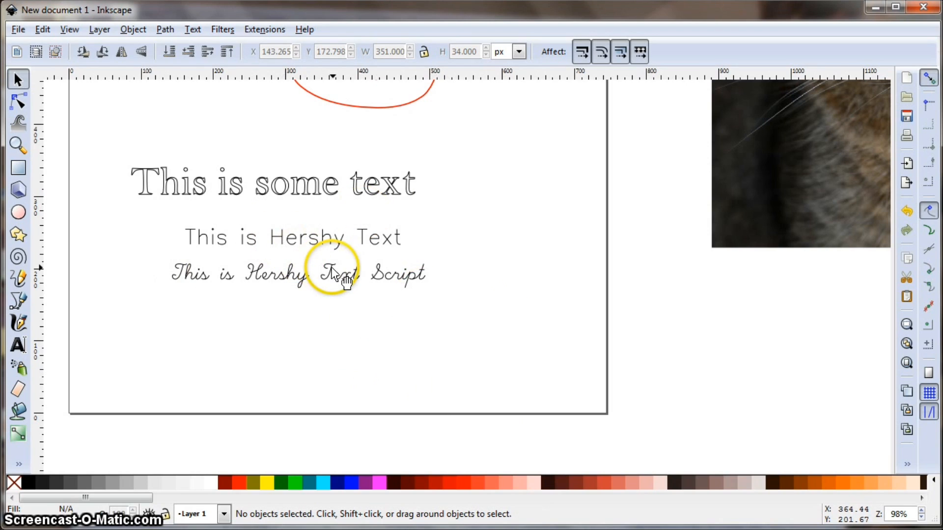
mouse_move(404, 315)
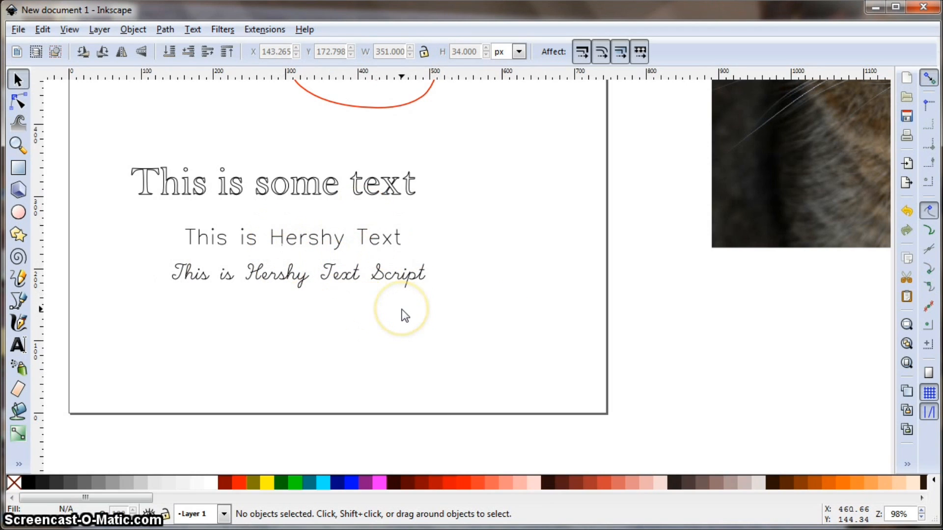
mouse_move(297, 243)
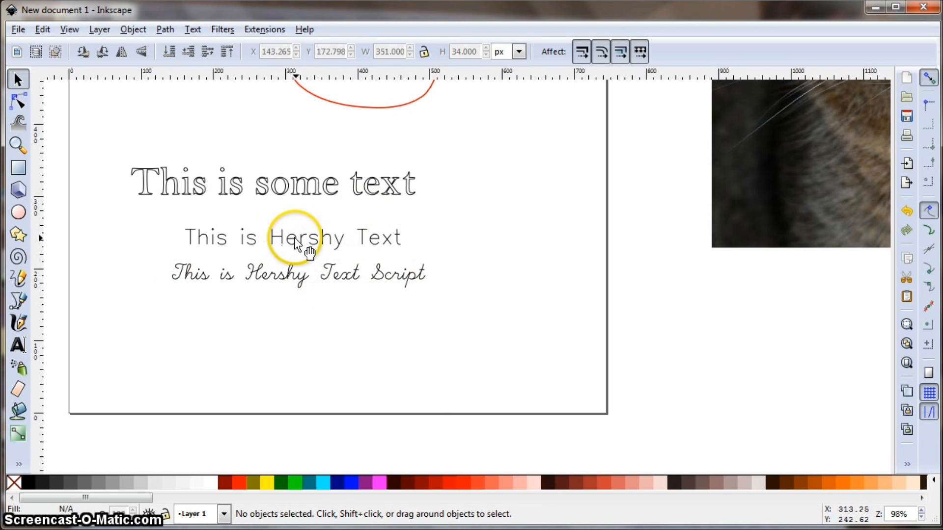
Select the circle and convert it to an editable path via Object to Path
left_click(295, 237)
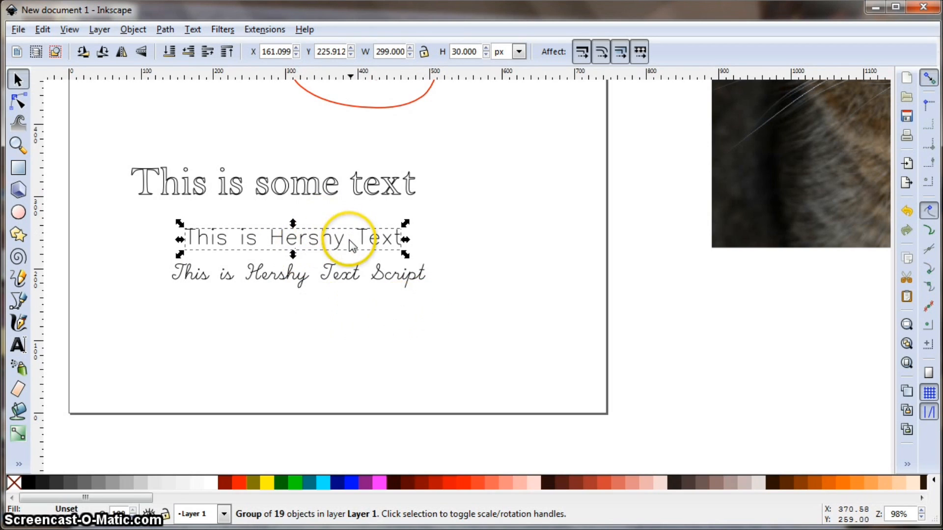
mouse_move(283, 318)
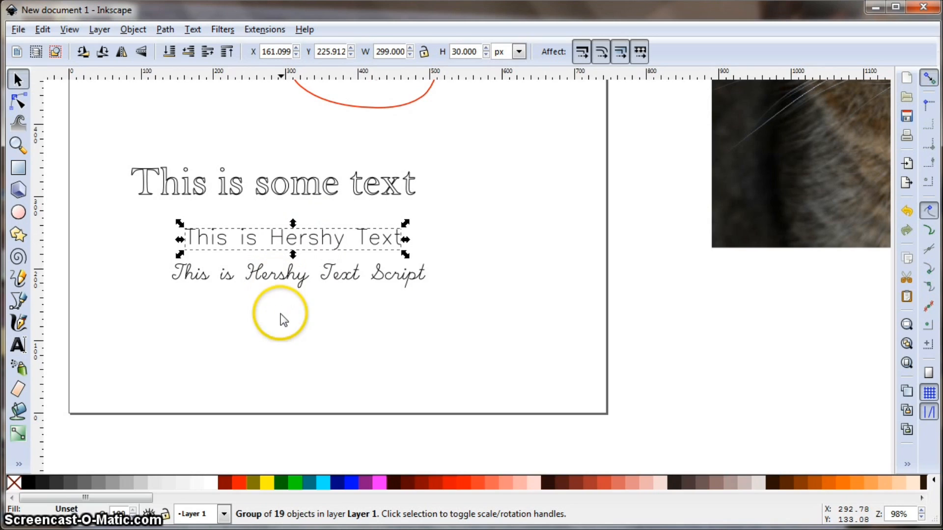
mouse_move(263, 331)
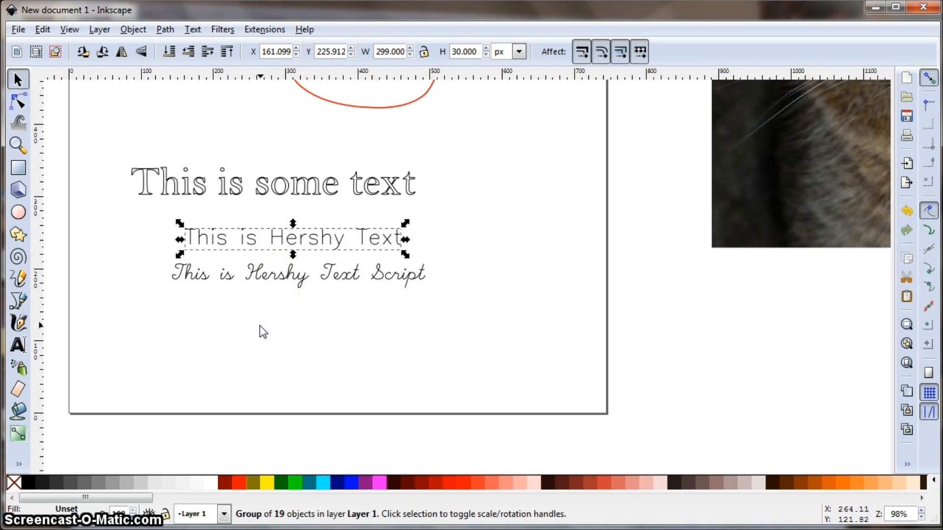
mouse_move(18, 212)
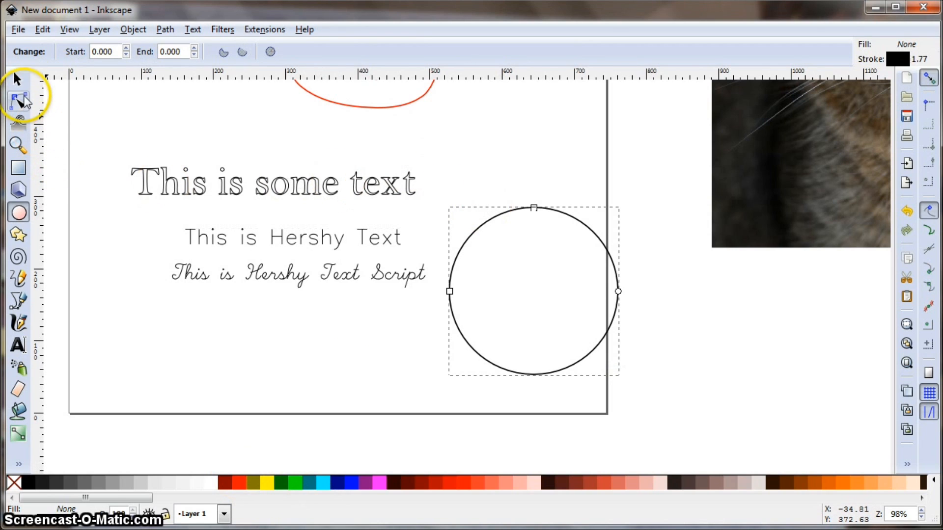
left_click(17, 79)
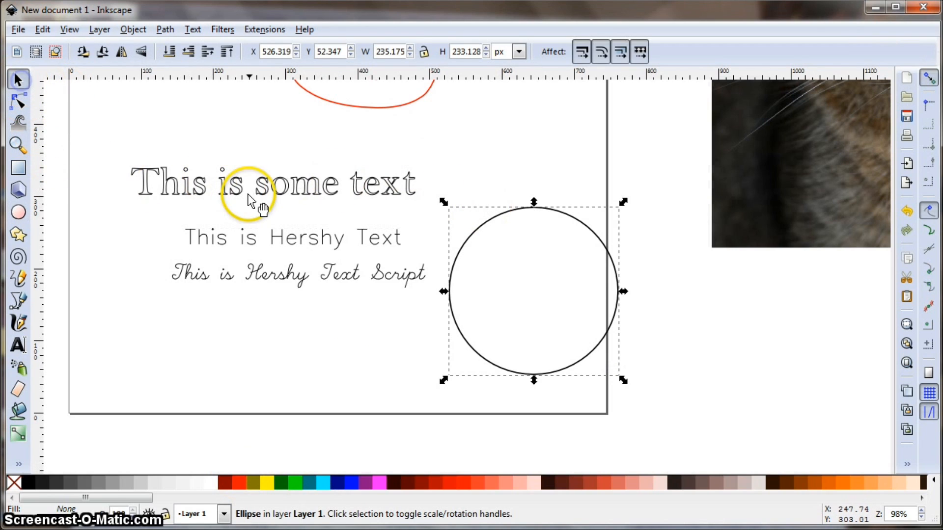
left_click(274, 182)
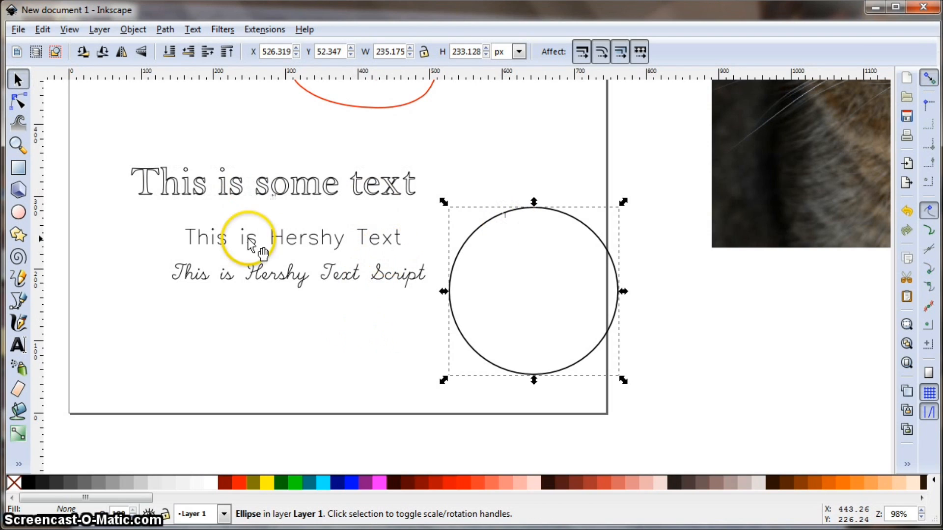
mouse_move(306, 294)
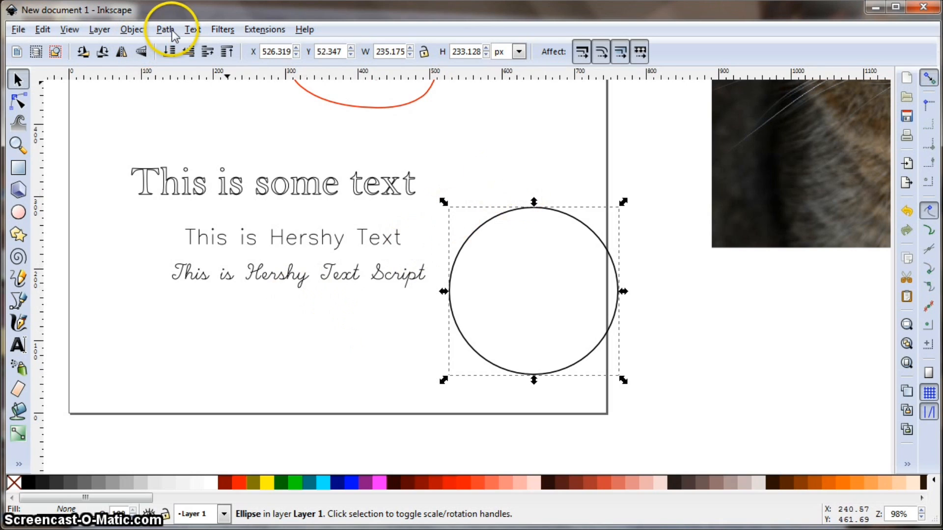
left_click(165, 29)
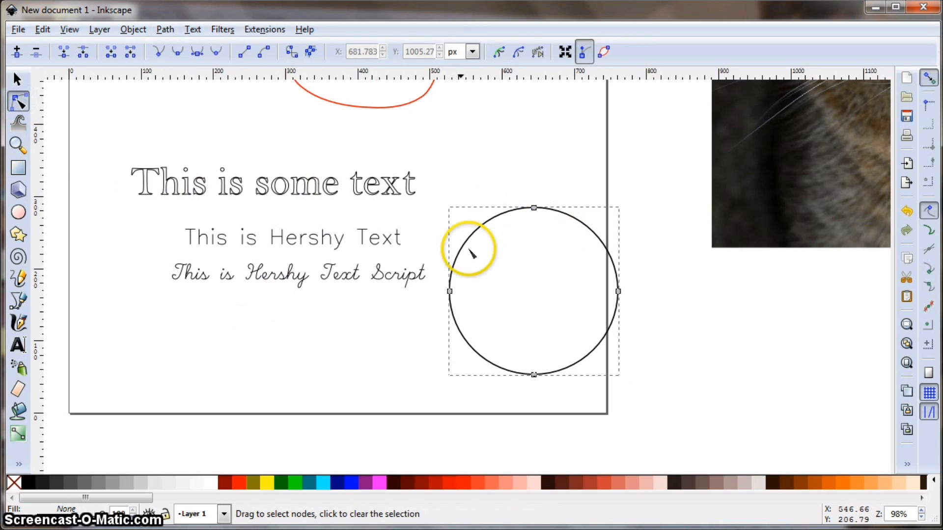
mouse_move(357, 349)
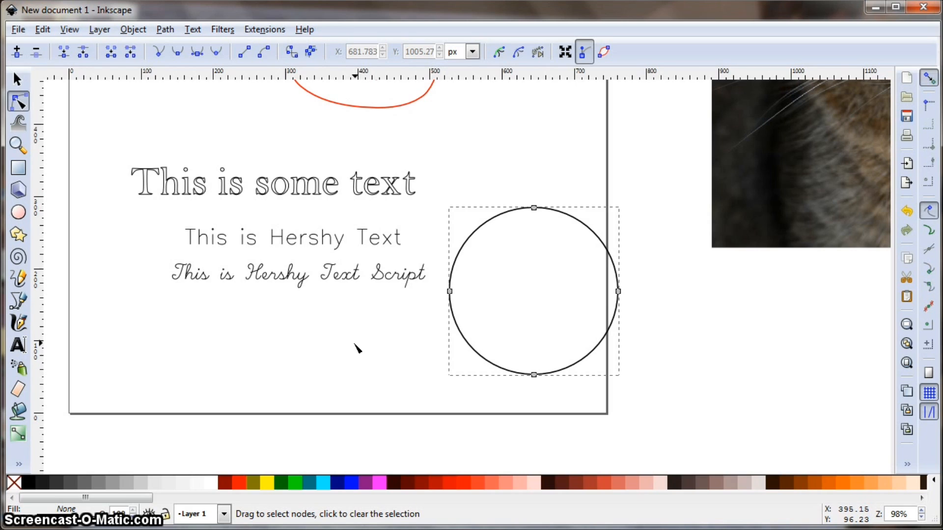
mouse_move(311, 246)
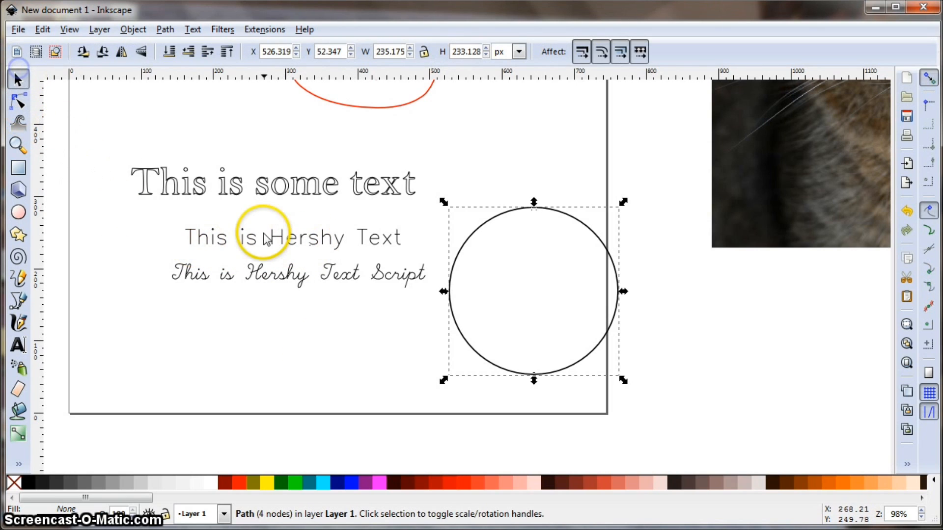
Ungroup the 'This is Hershy Text' letters and combine them into one path
left_click(264, 238)
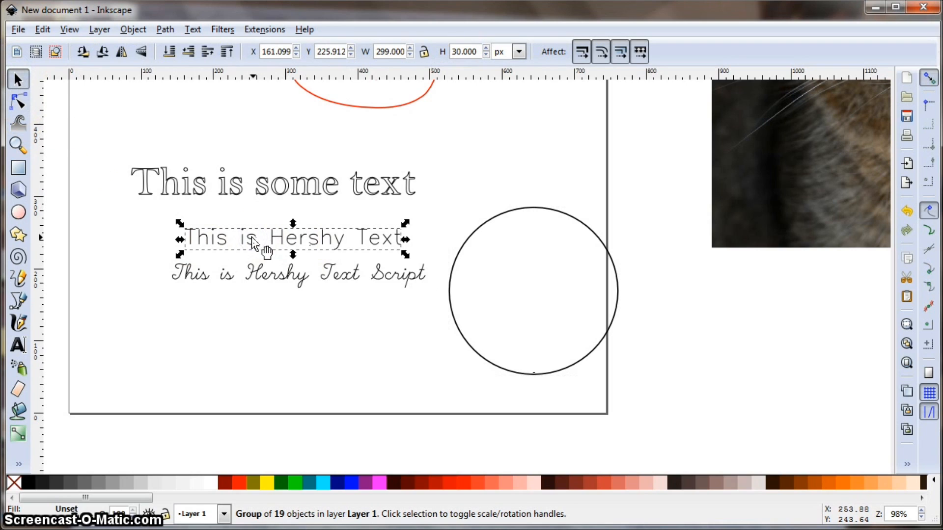
mouse_move(139, 34)
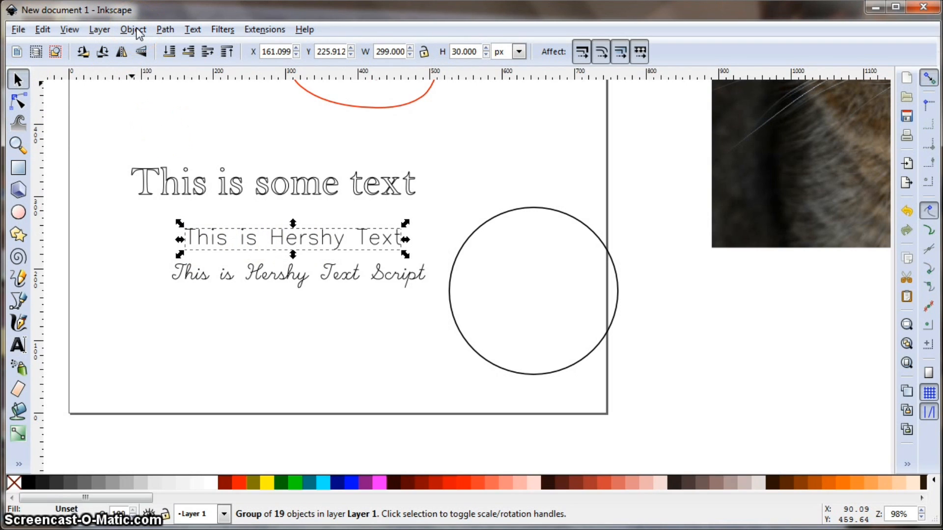
left_click(132, 29)
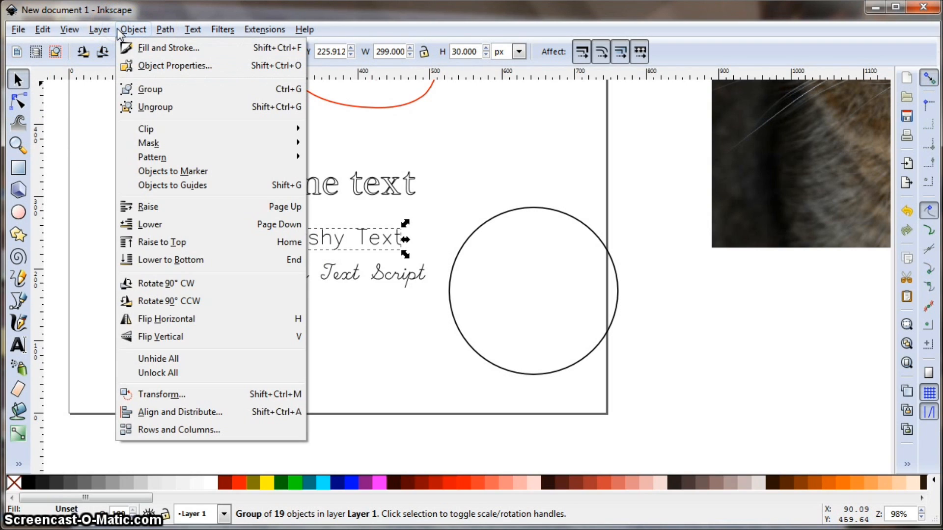
mouse_move(149, 89)
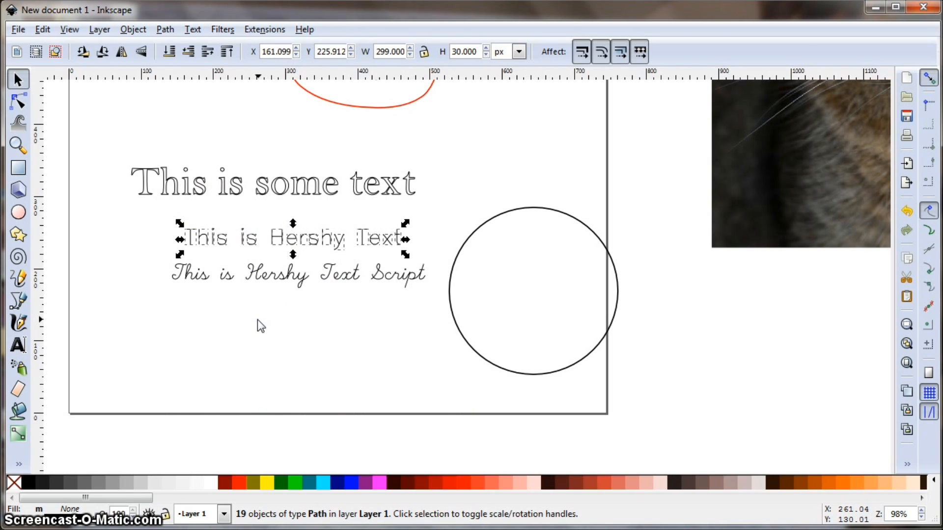
left_click(164, 28)
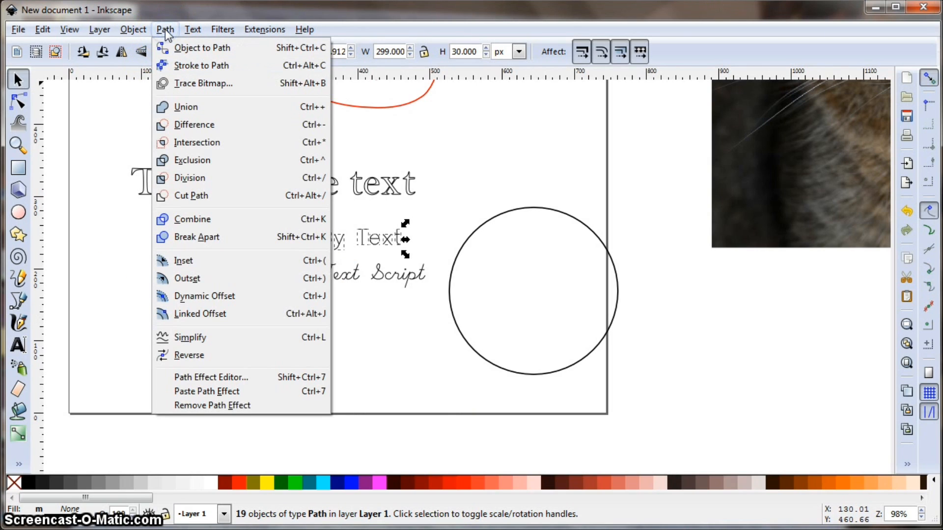
mouse_move(198, 219)
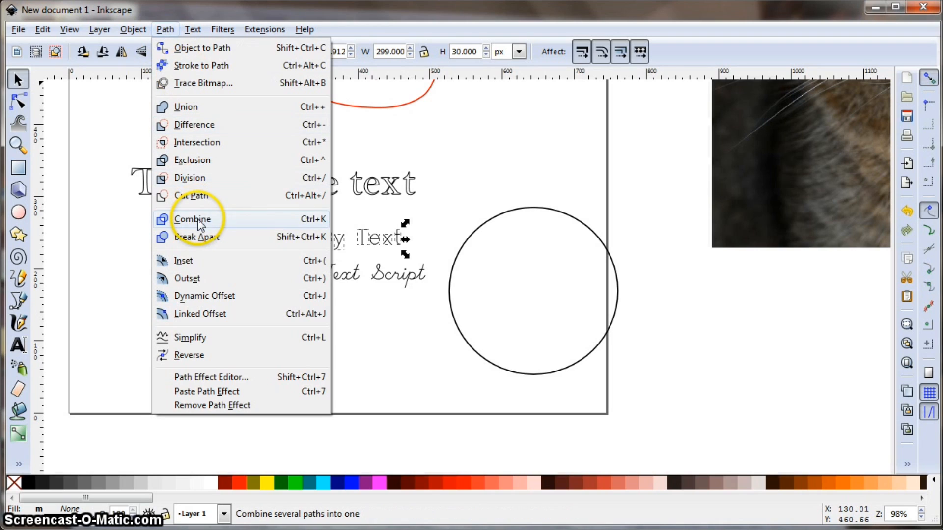
left_click(192, 219)
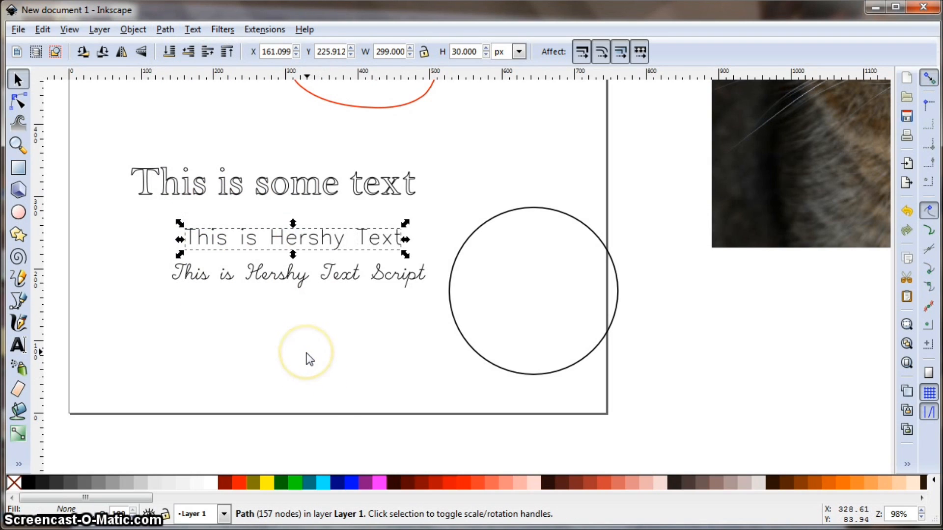
mouse_move(94, 88)
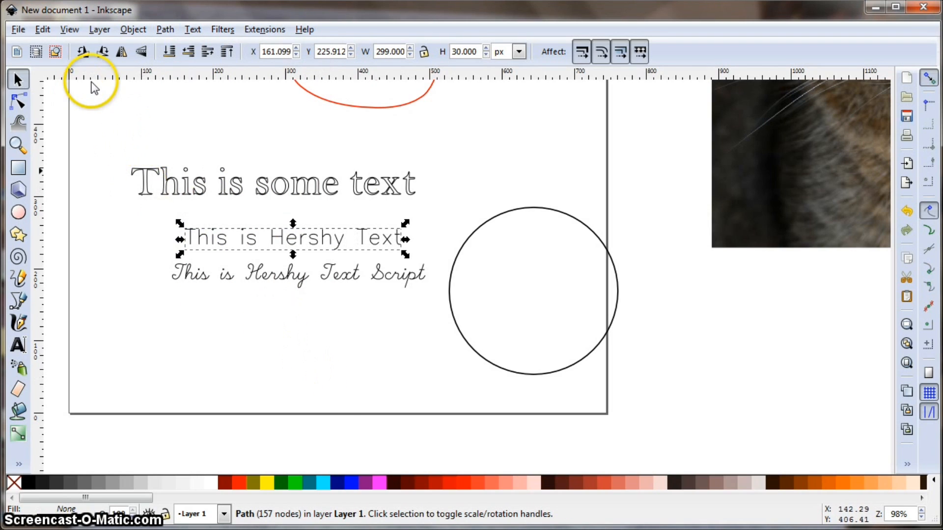
mouse_move(493, 234)
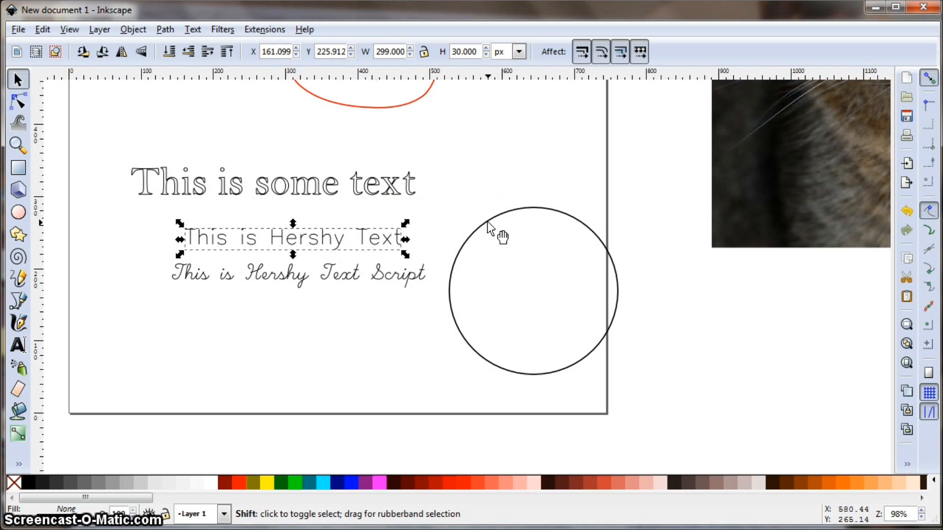
Run Pattern along Path on the text and circle, scattering circle copies along the text
left_click(533, 291)
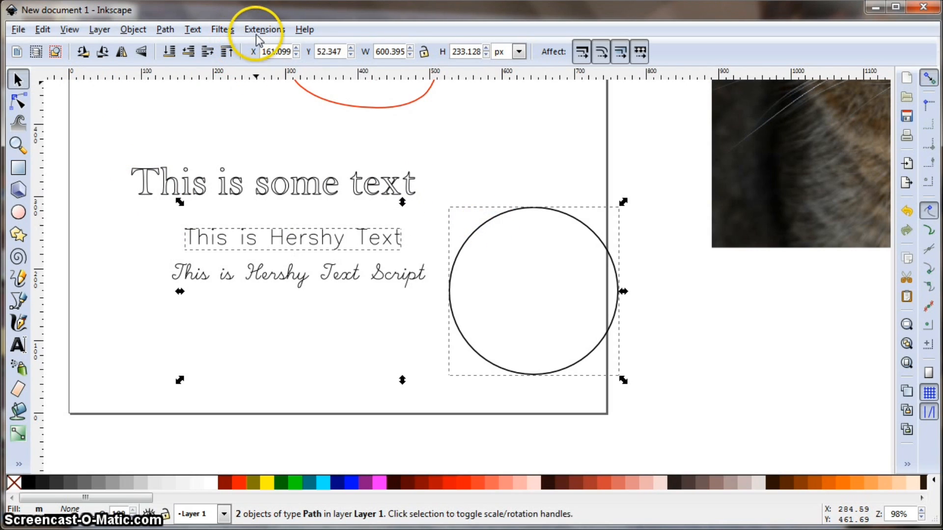
left_click(265, 28)
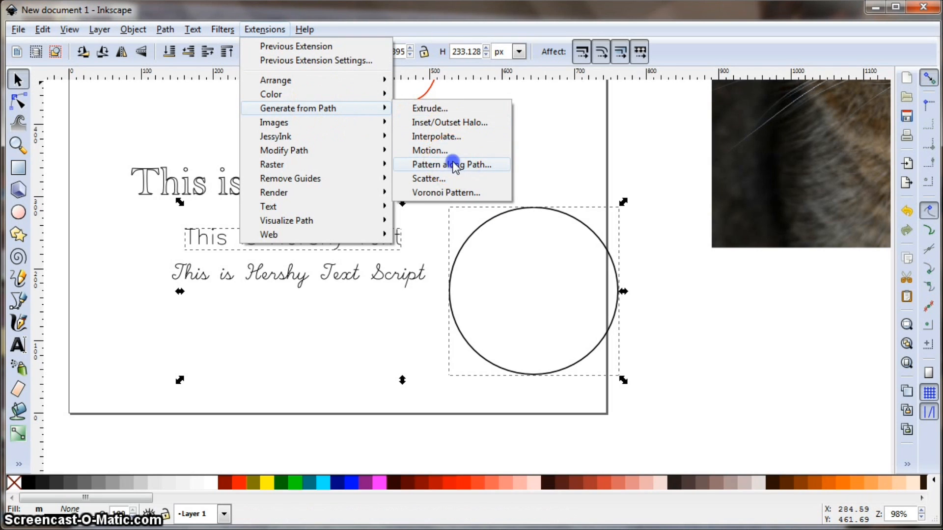
left_click(452, 164)
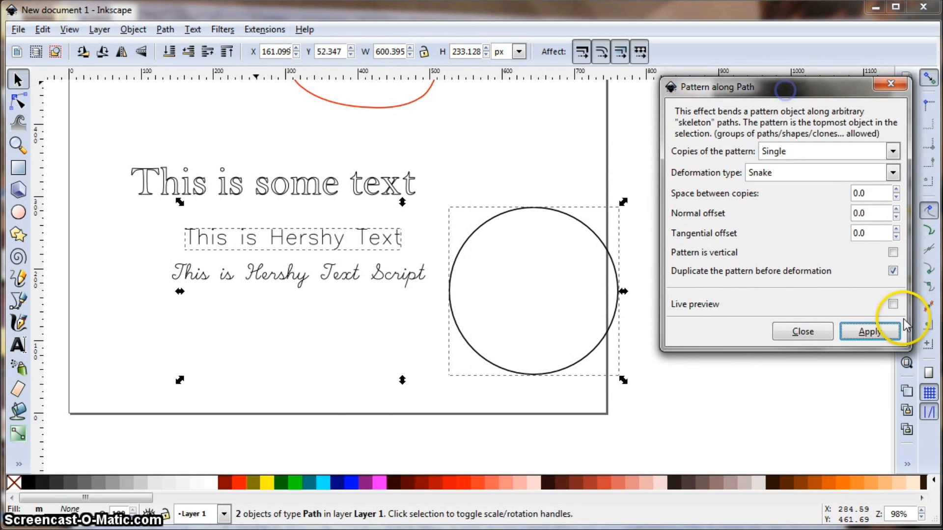
left_click(869, 331)
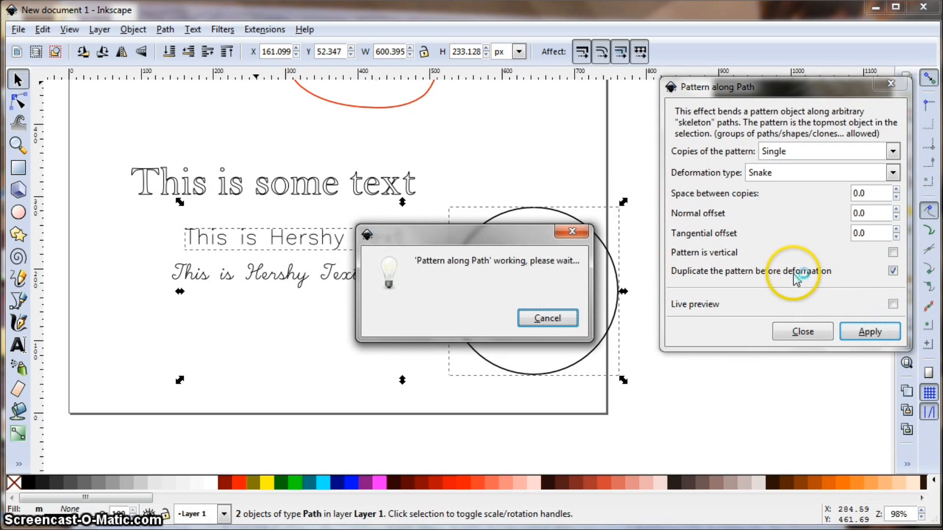
left_click(869, 330)
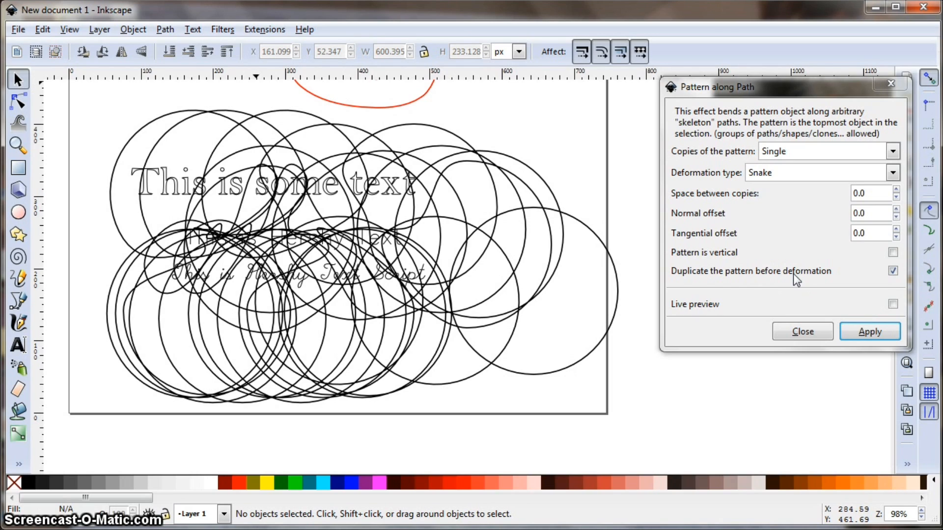
mouse_move(553, 165)
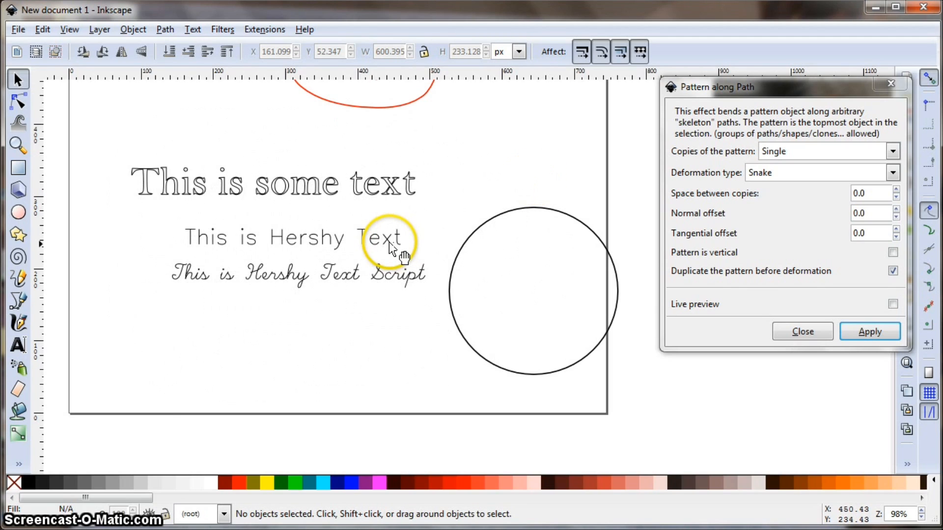
Reselect text then circle and apply Pattern along Path so the text curves along the circle's lower edge
left_click(288, 237)
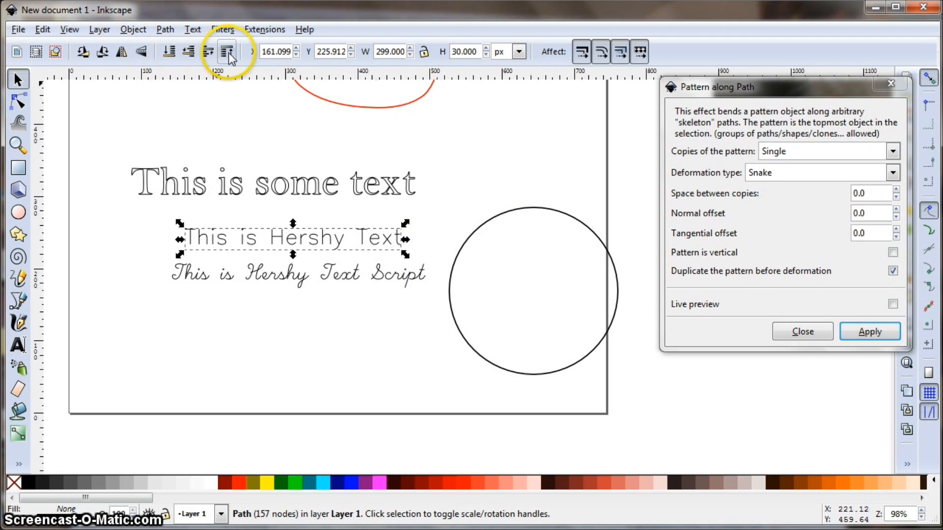
mouse_move(526, 216)
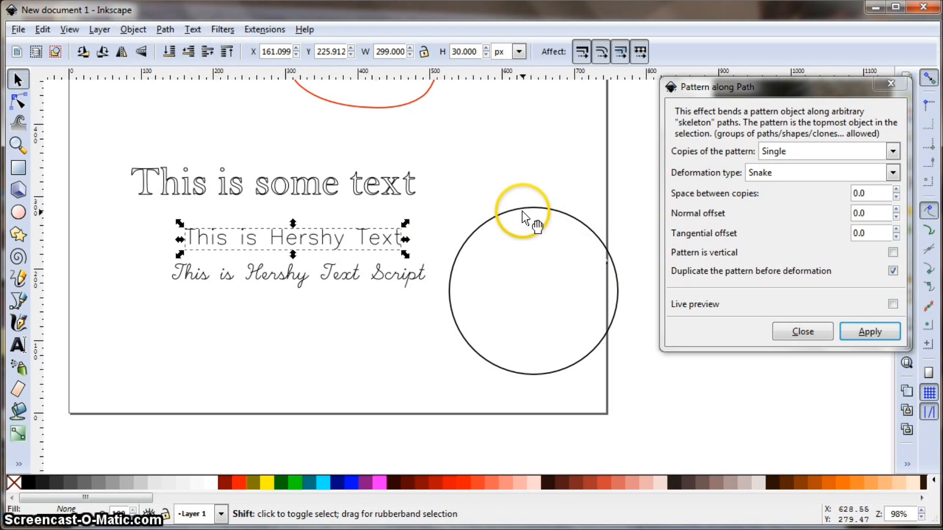
left_click(869, 331)
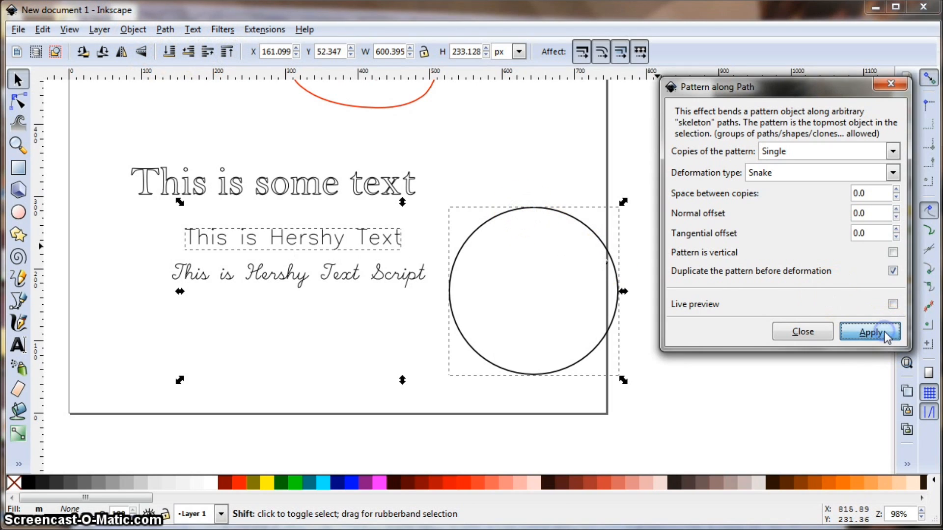
left_click(869, 332)
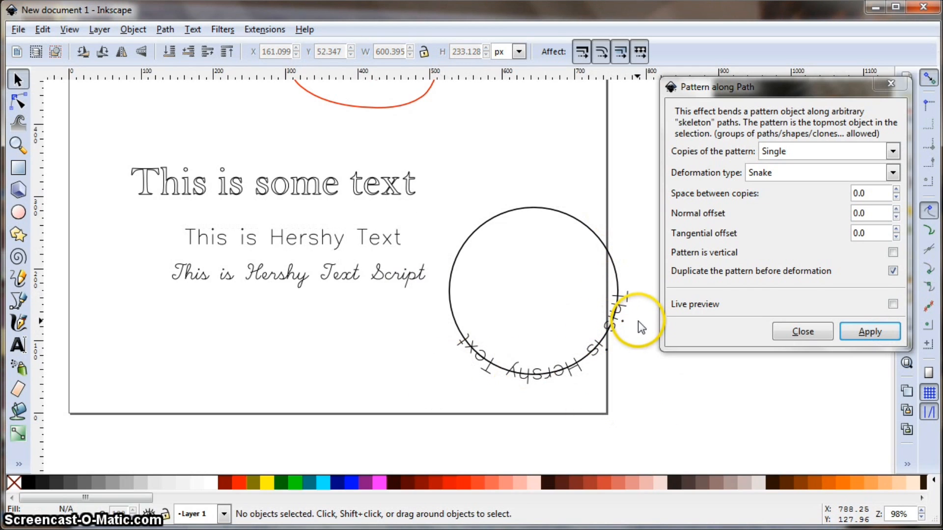
left_click(801, 331)
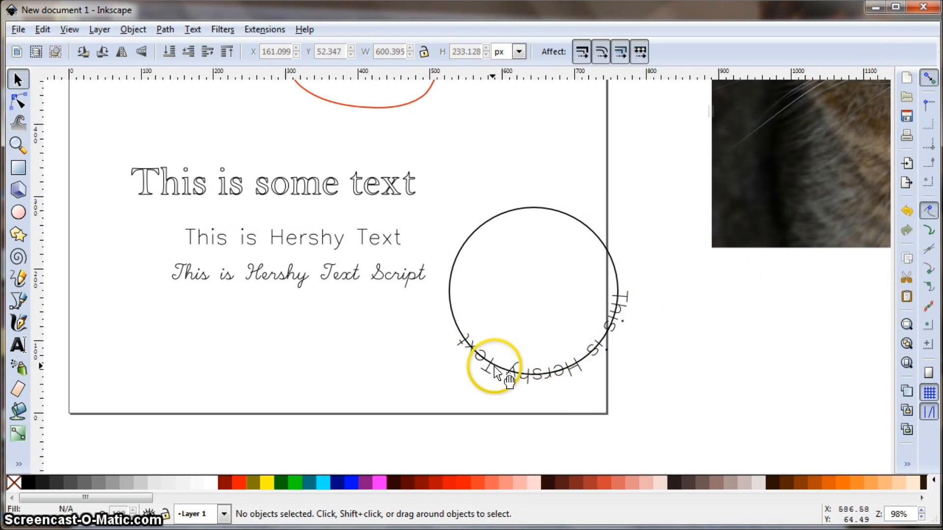
left_click(507, 370)
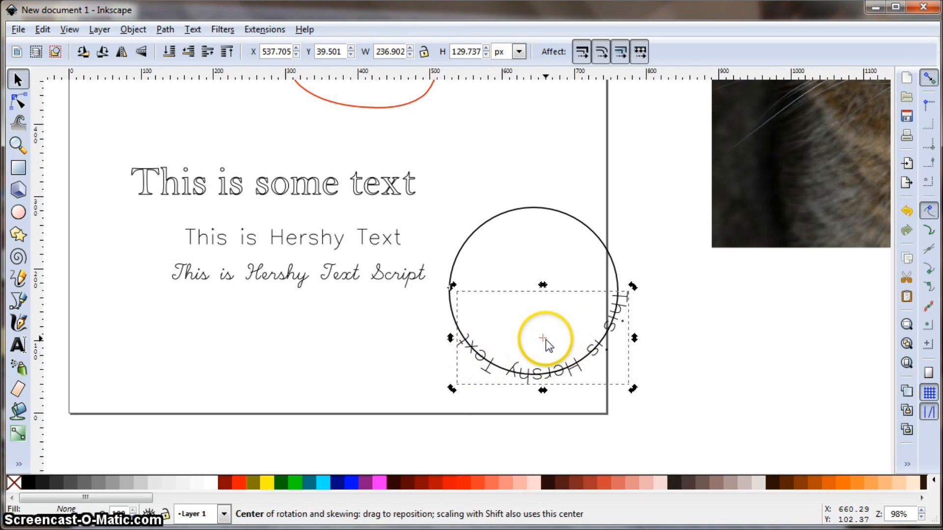
mouse_move(543, 339)
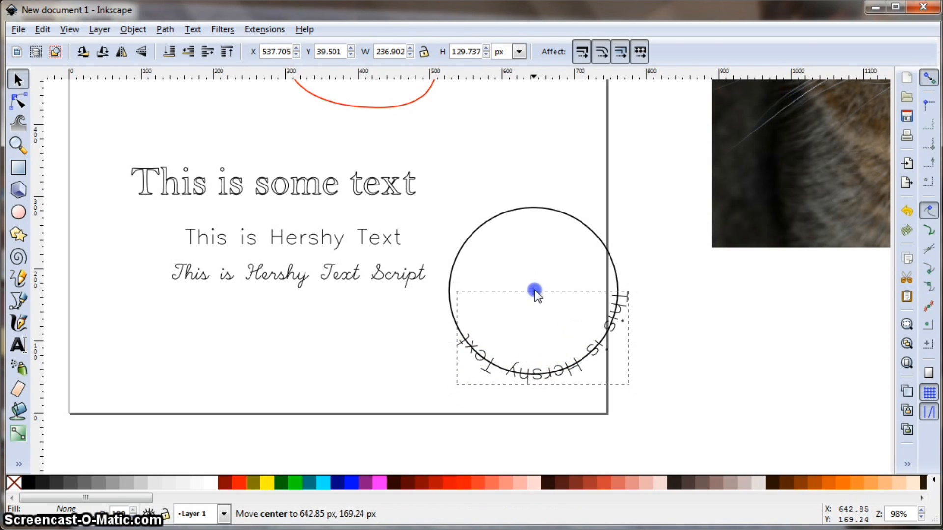
mouse_move(535, 288)
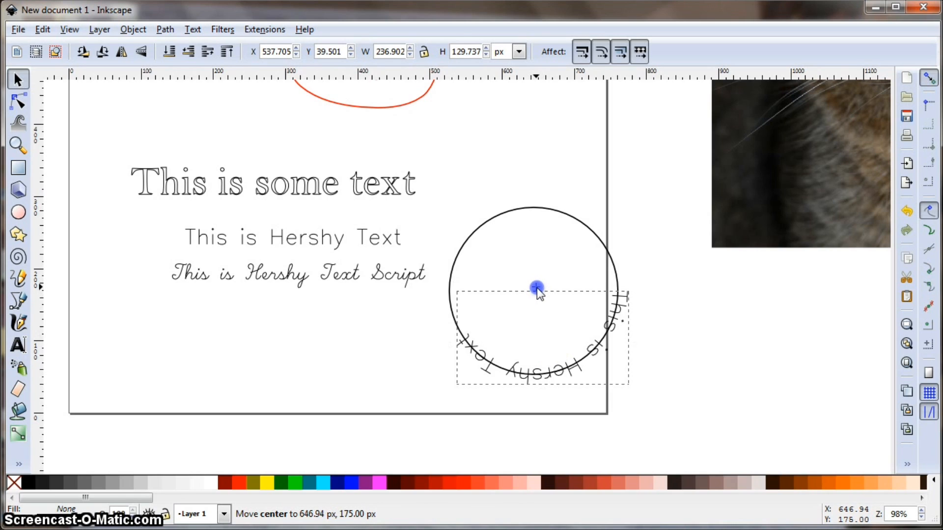
Rotate the curved text about the circle centre so it arcs over the top
left_click(535, 288)
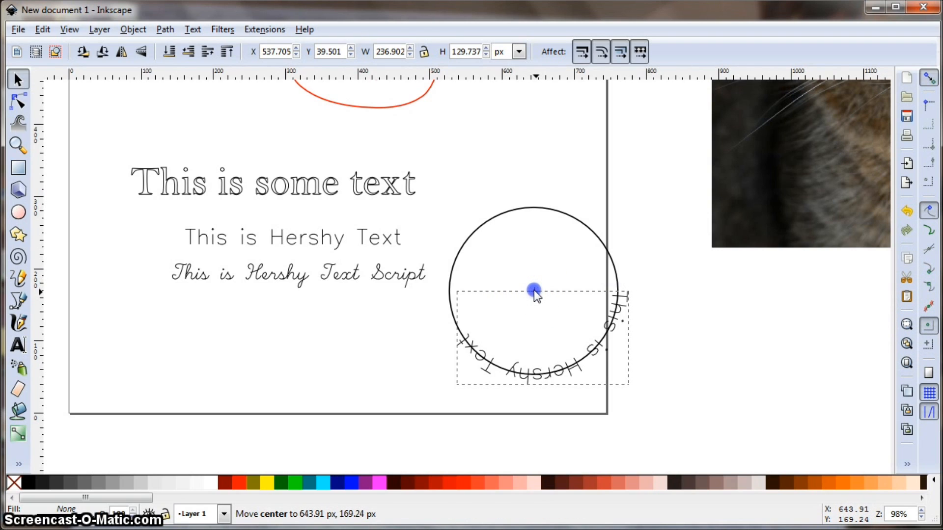
left_click(535, 291)
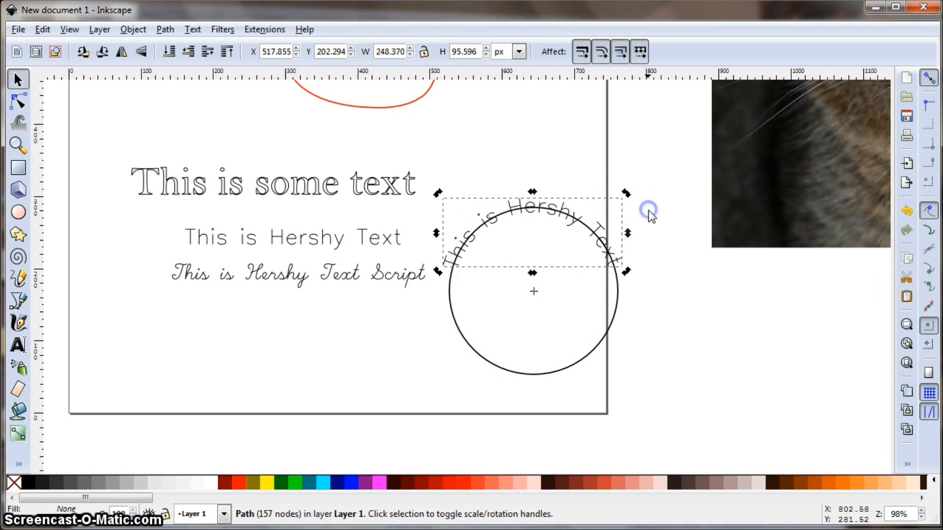
mouse_move(267, 246)
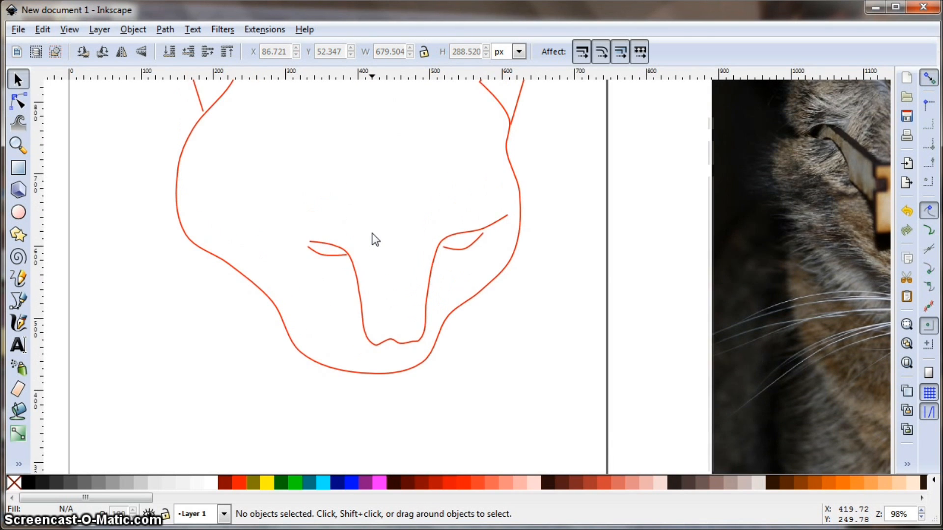
Scroll the canvas to bring the full red cat-head outline into view
scroll("down", 3)
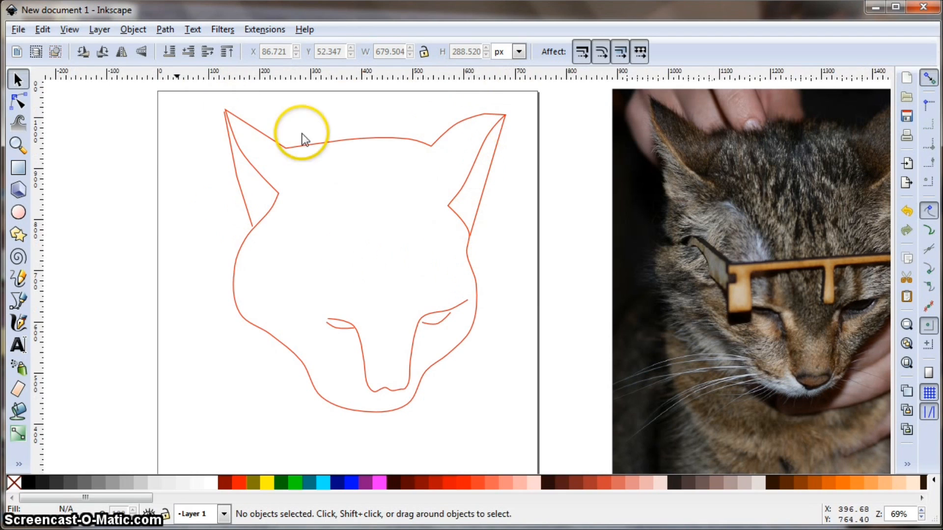
mouse_move(261, 167)
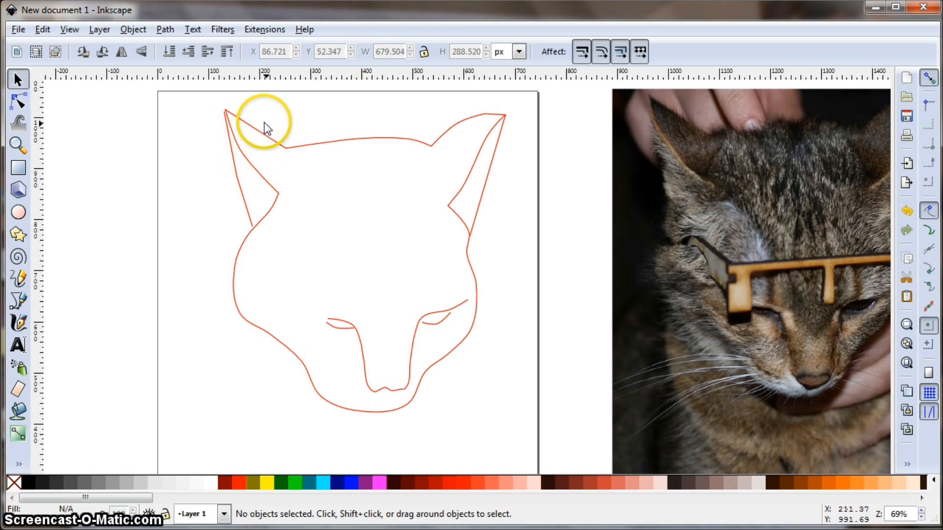
mouse_move(439, 395)
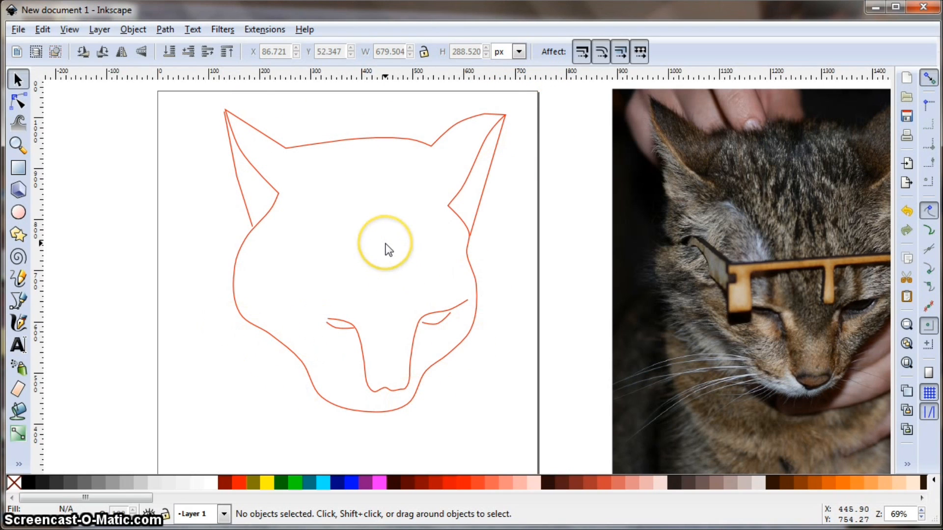
mouse_move(352, 162)
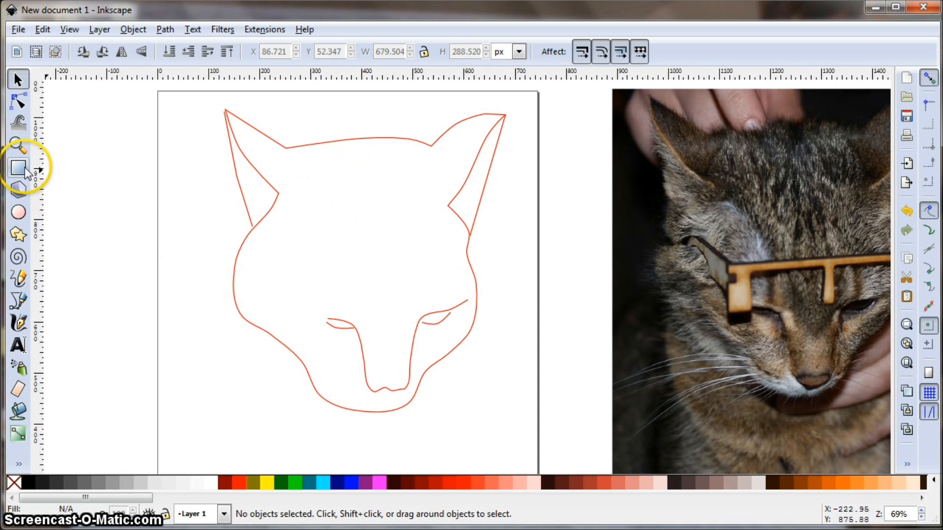
Draw a rectangle border around the cat head with Rx and Ry reset to 0
left_click(18, 168)
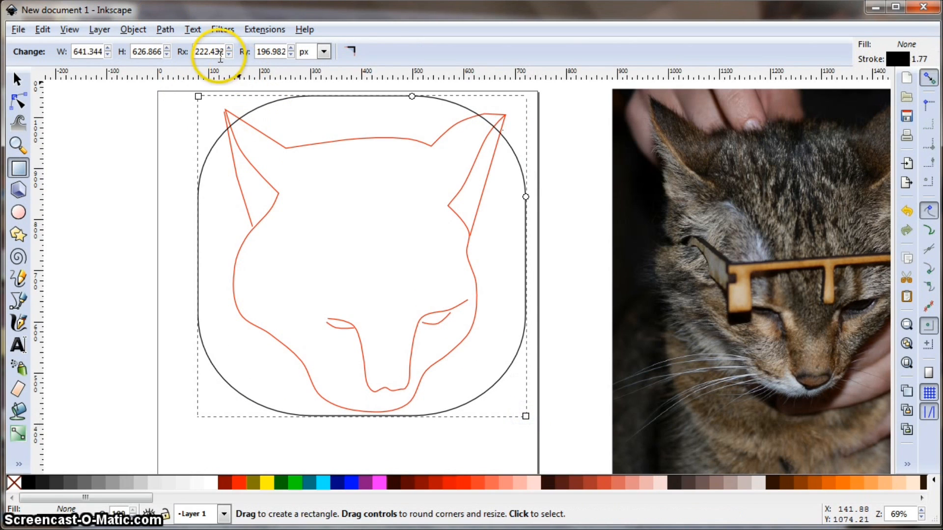
triple_click(207, 51)
type("0.000")
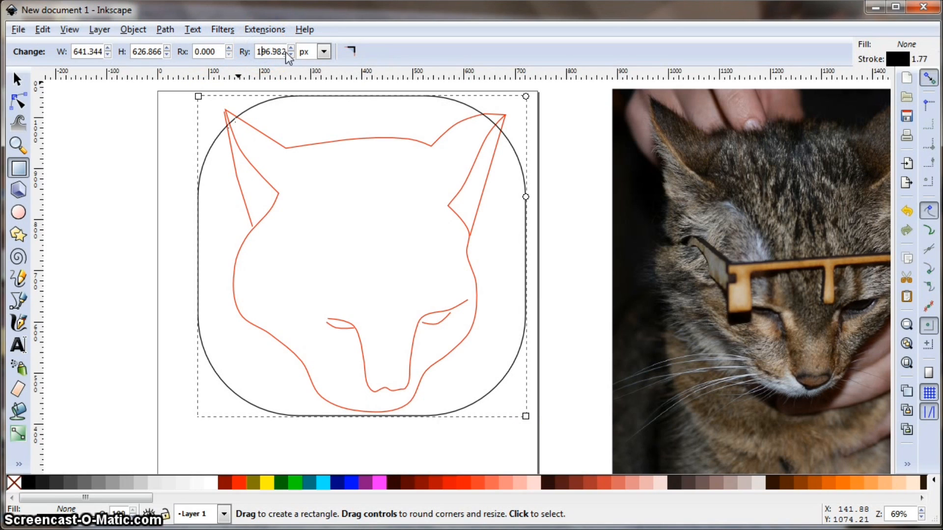
triple_click(271, 51)
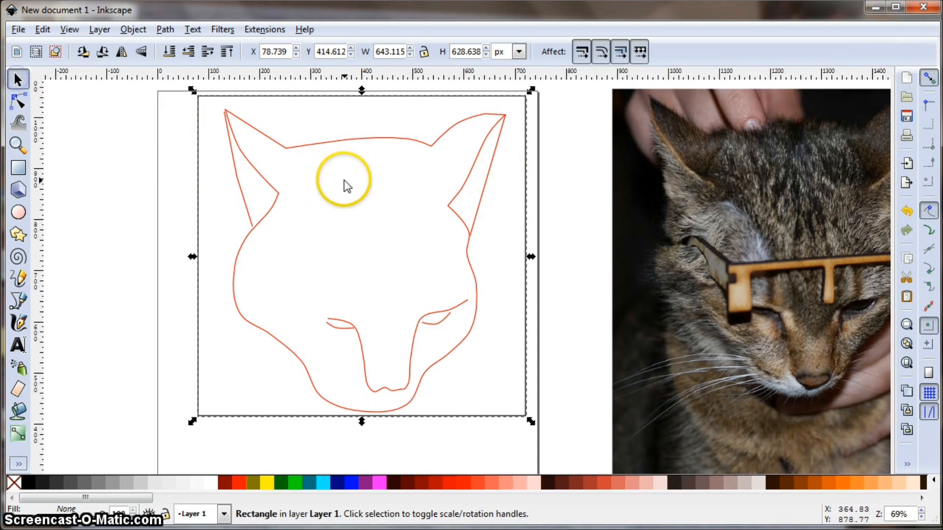
mouse_move(387, 99)
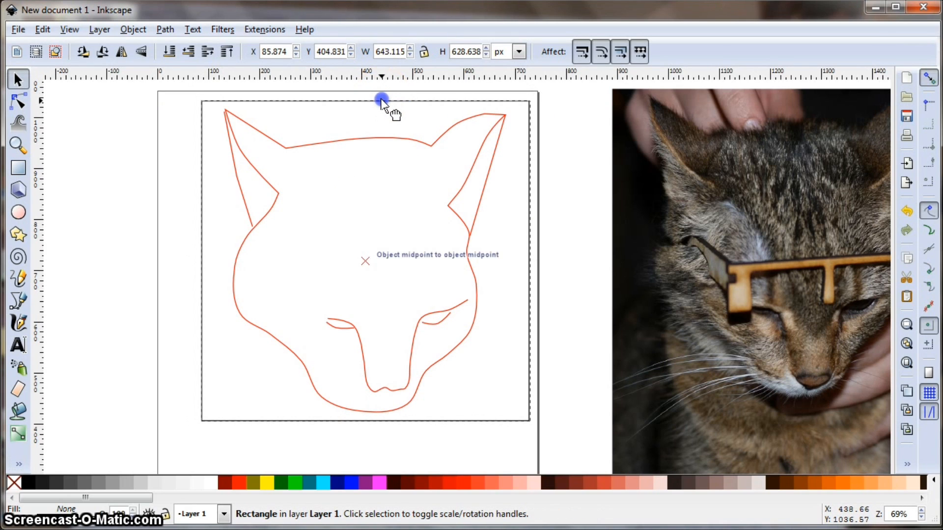
left_click(159, 174)
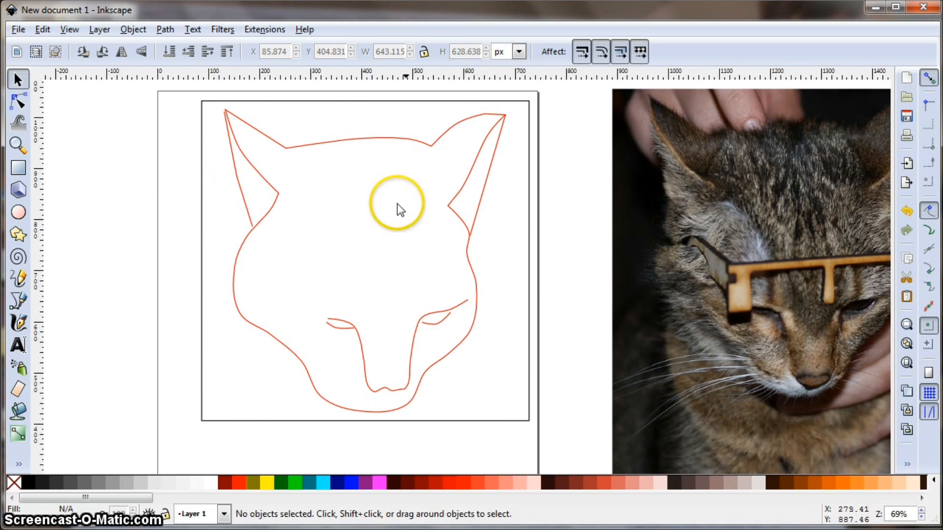
mouse_move(304, 139)
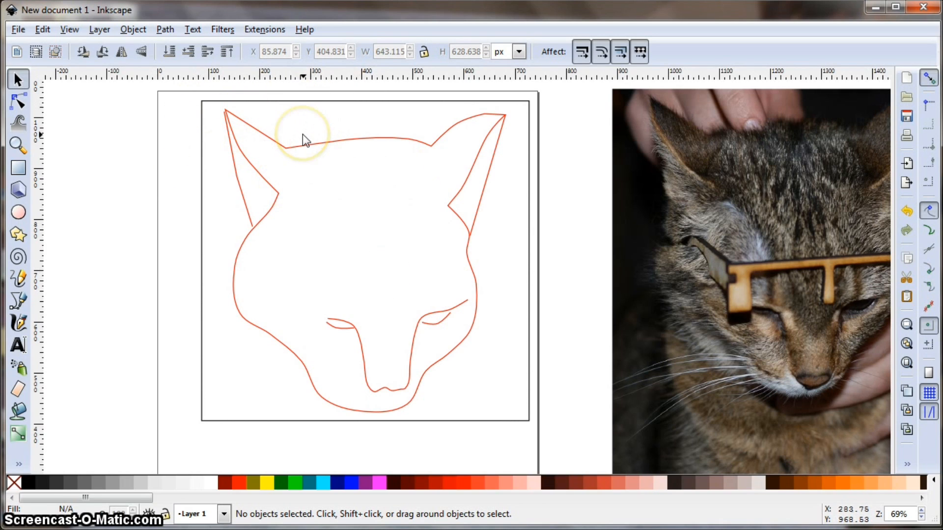
mouse_move(299, 113)
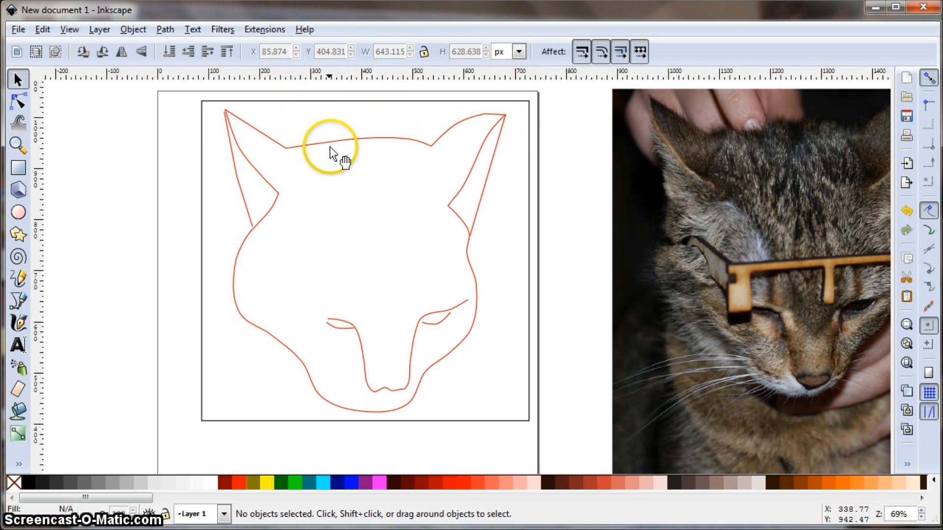
mouse_move(342, 256)
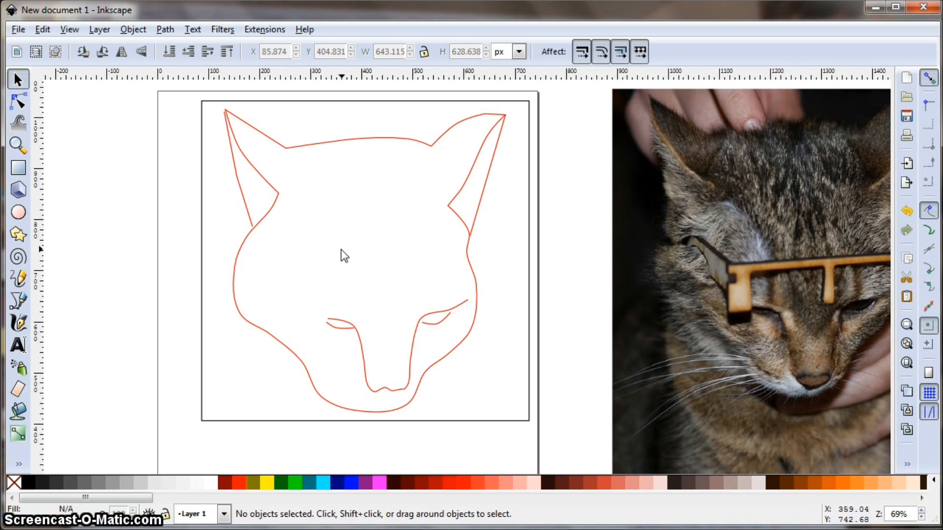
mouse_move(240, 483)
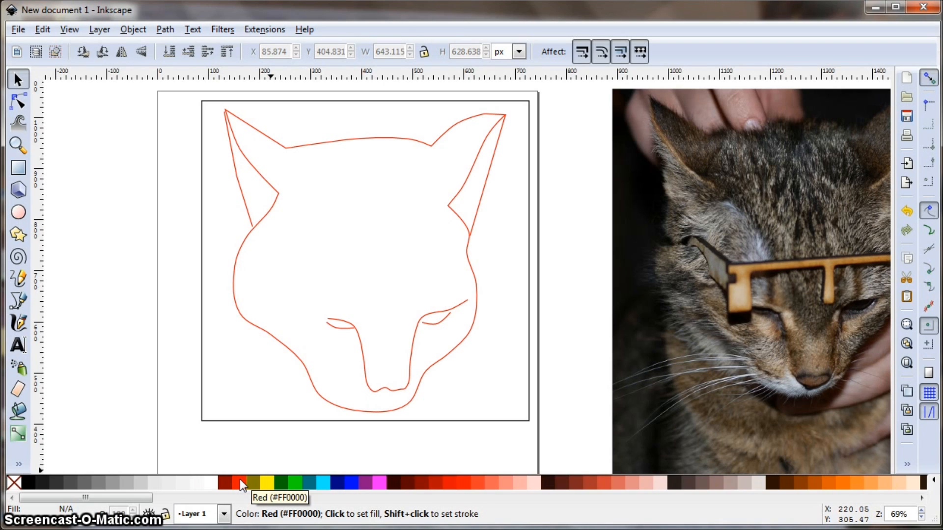
mouse_move(223, 483)
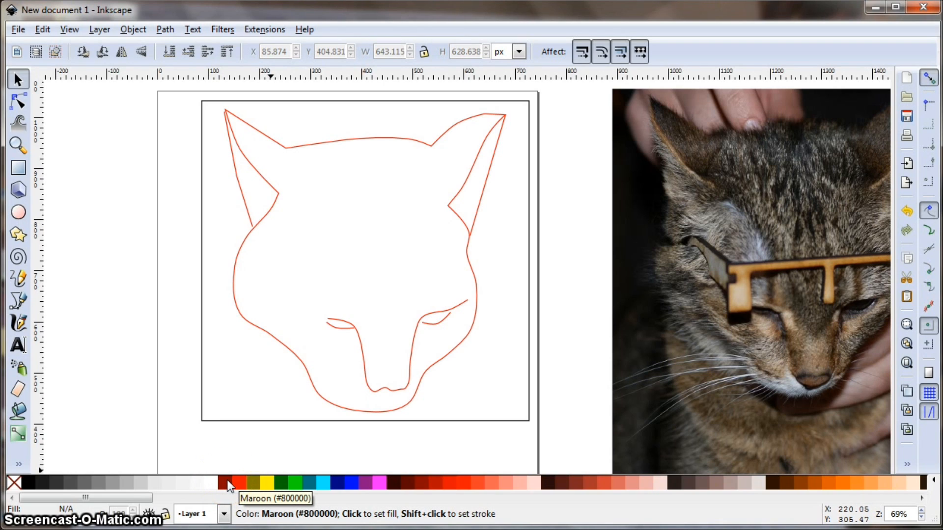
mouse_move(241, 483)
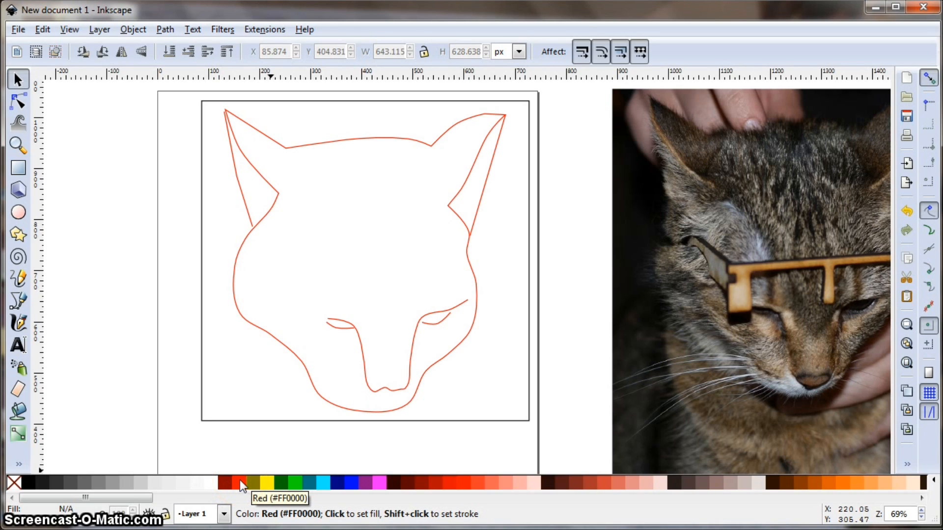
mouse_move(233, 485)
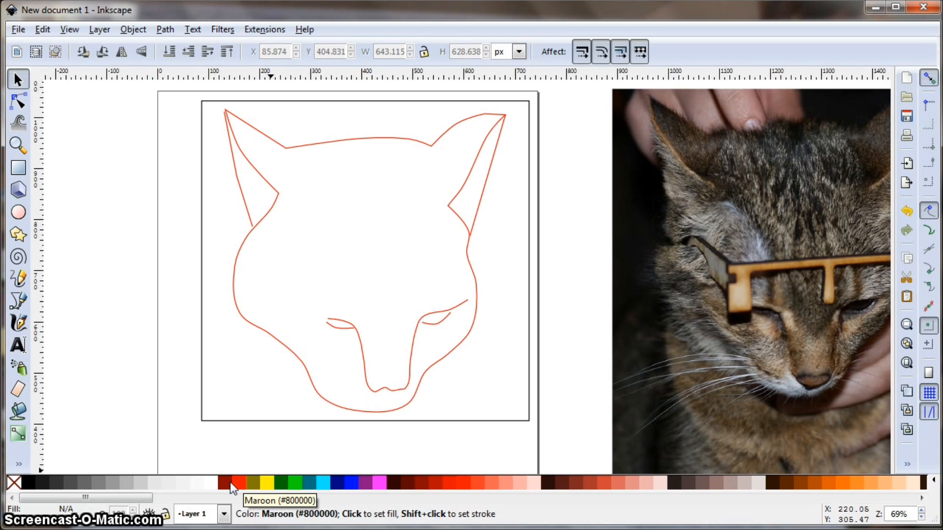
mouse_move(277, 482)
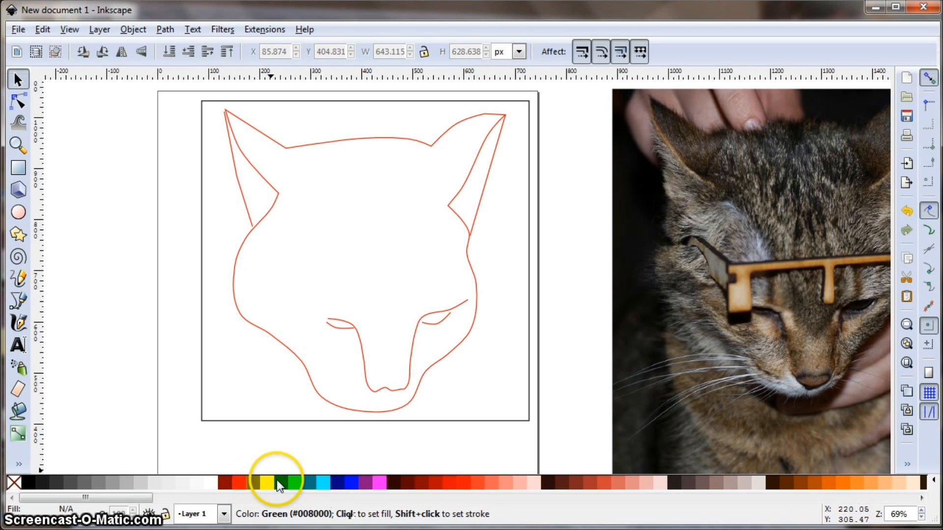
mouse_move(276, 482)
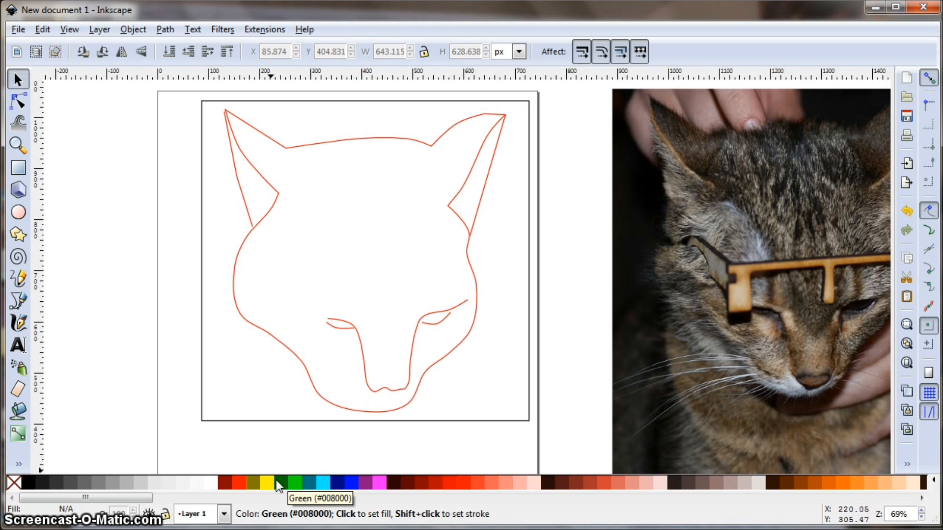
mouse_move(300, 482)
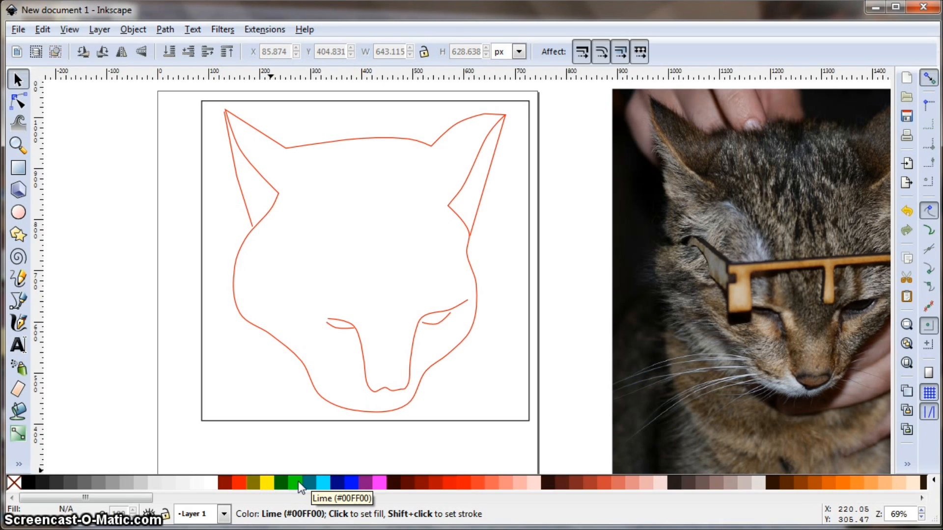
mouse_move(347, 484)
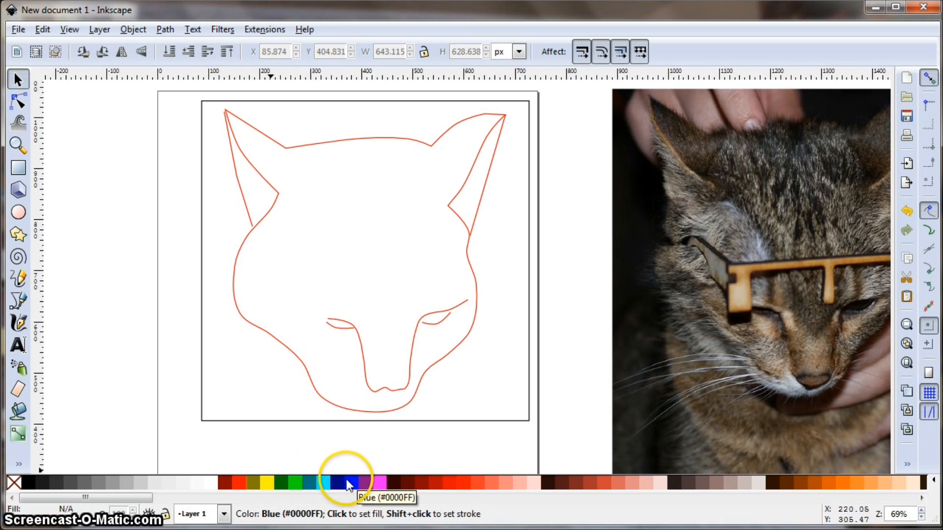
mouse_move(401, 484)
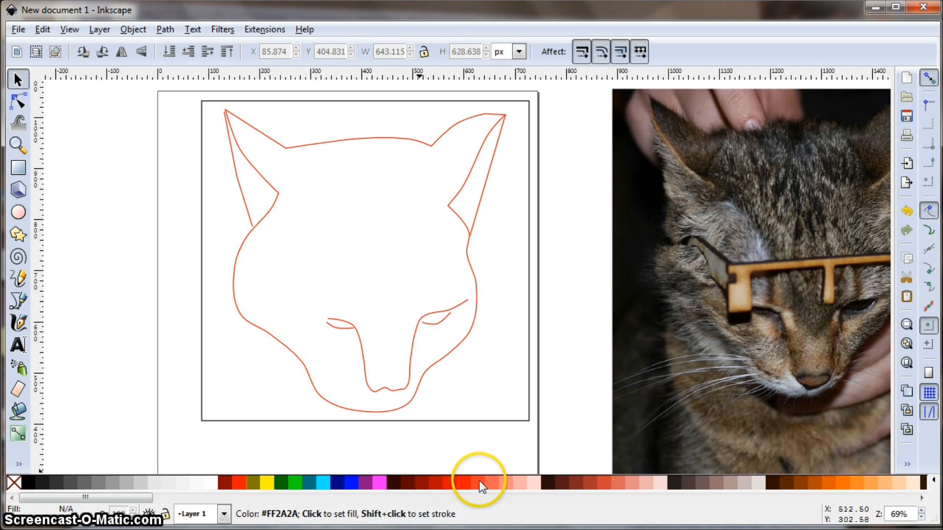
mouse_move(564, 481)
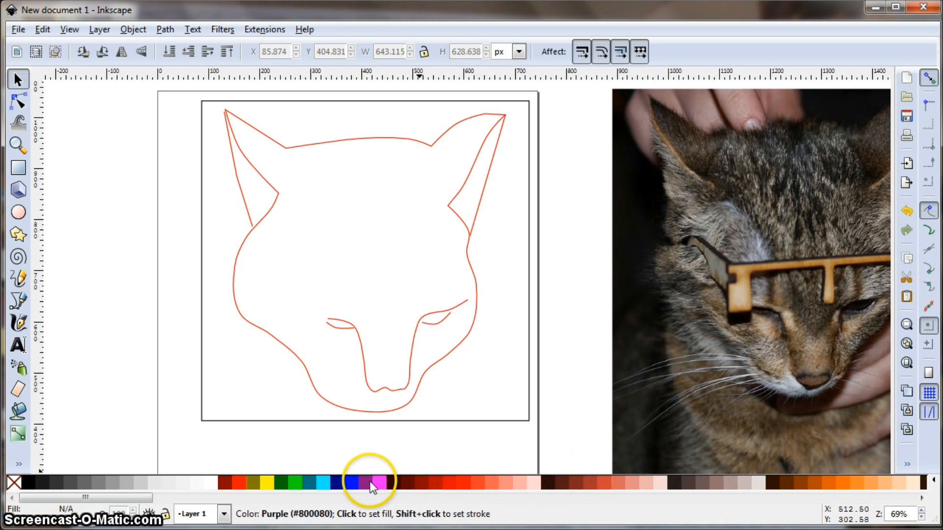
mouse_move(353, 482)
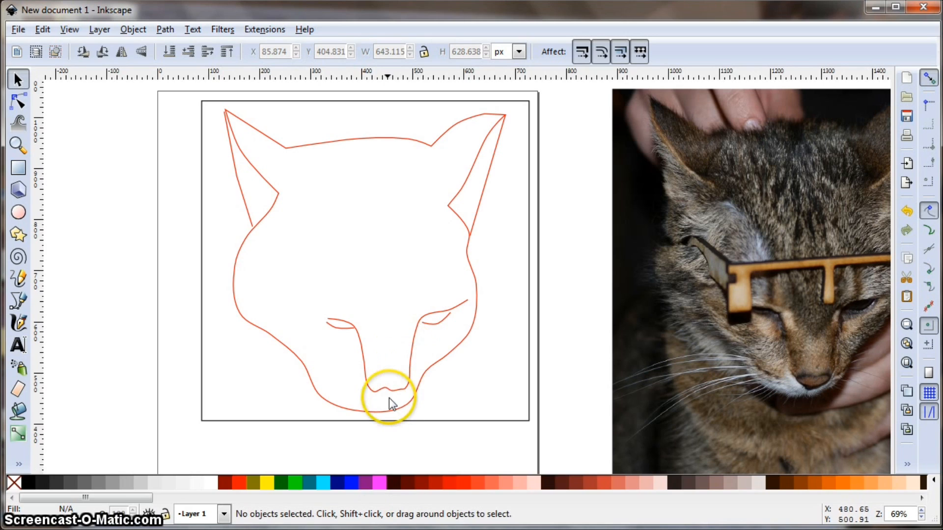
mouse_move(325, 212)
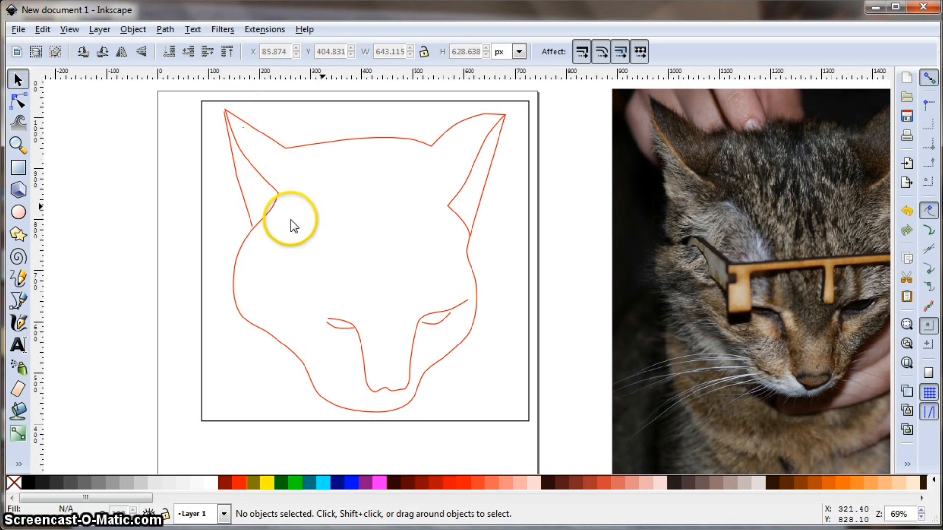
mouse_move(407, 247)
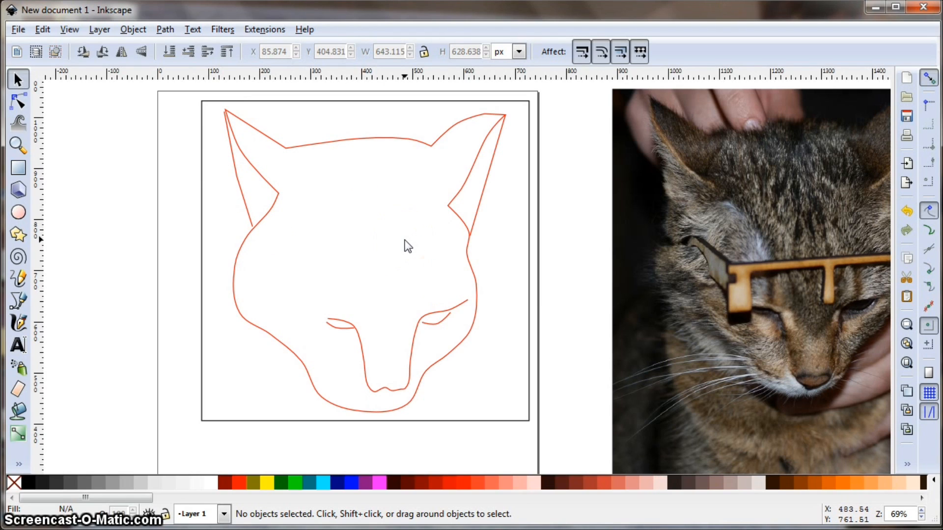